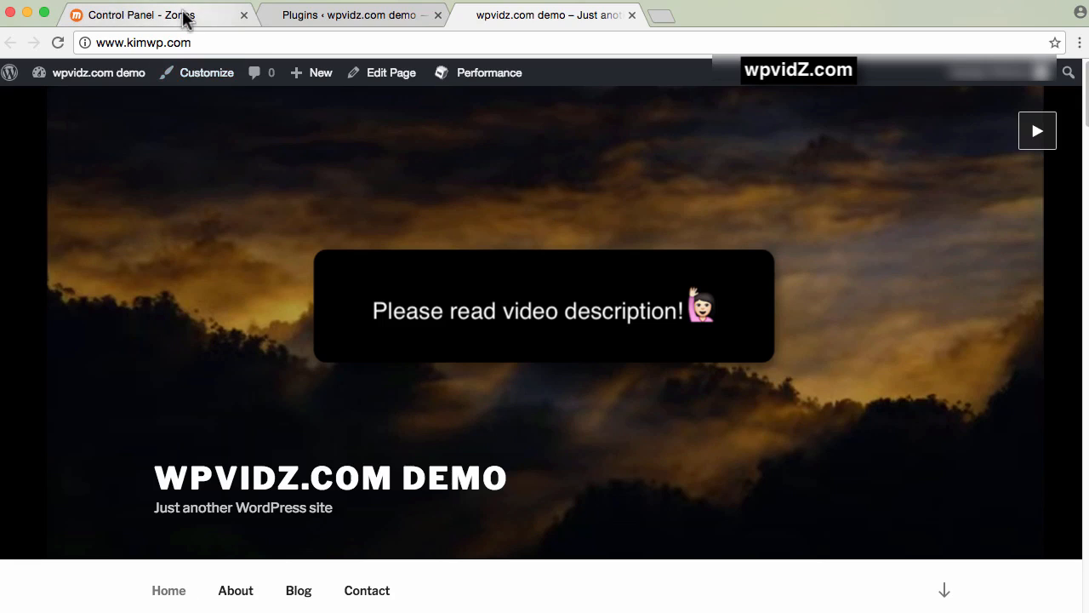
Step: Return to the MaxCDN Control Panel Zones summary with Pull and Push Zones
click(137, 14)
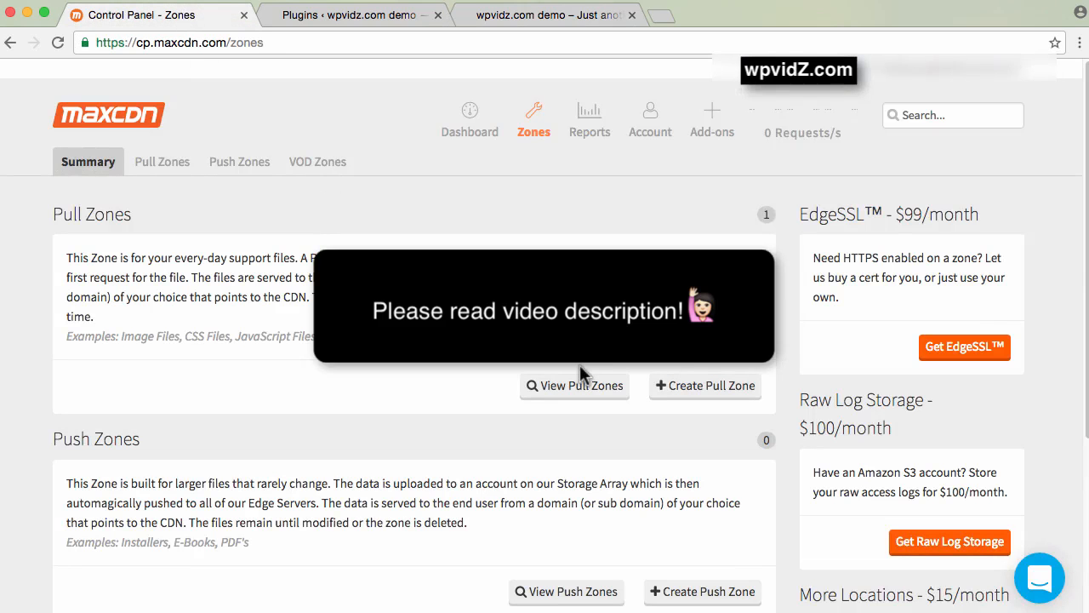
mouse_move(434, 211)
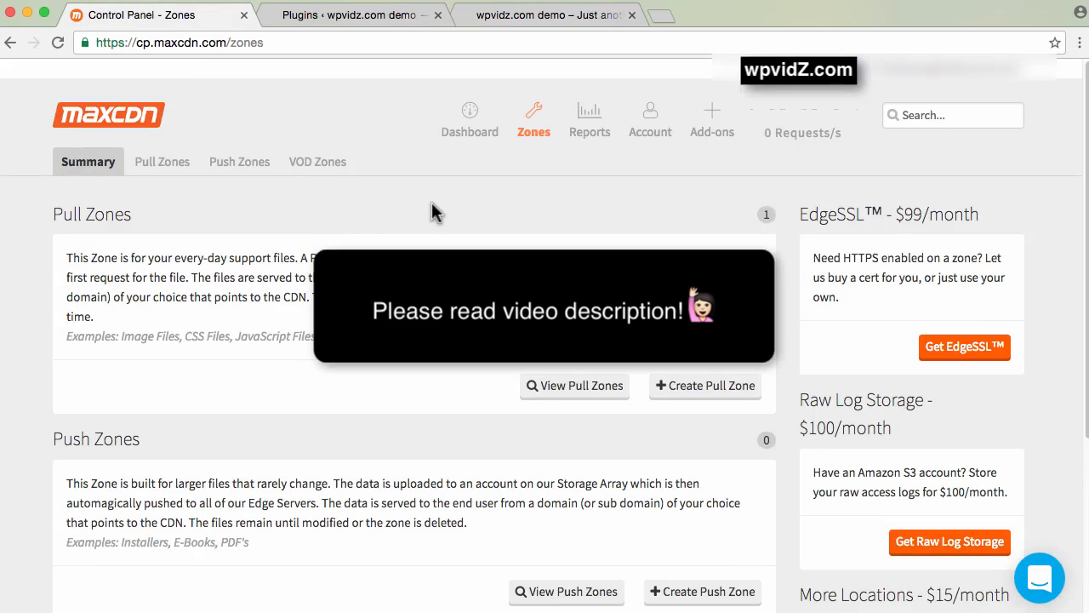
mouse_move(422, 217)
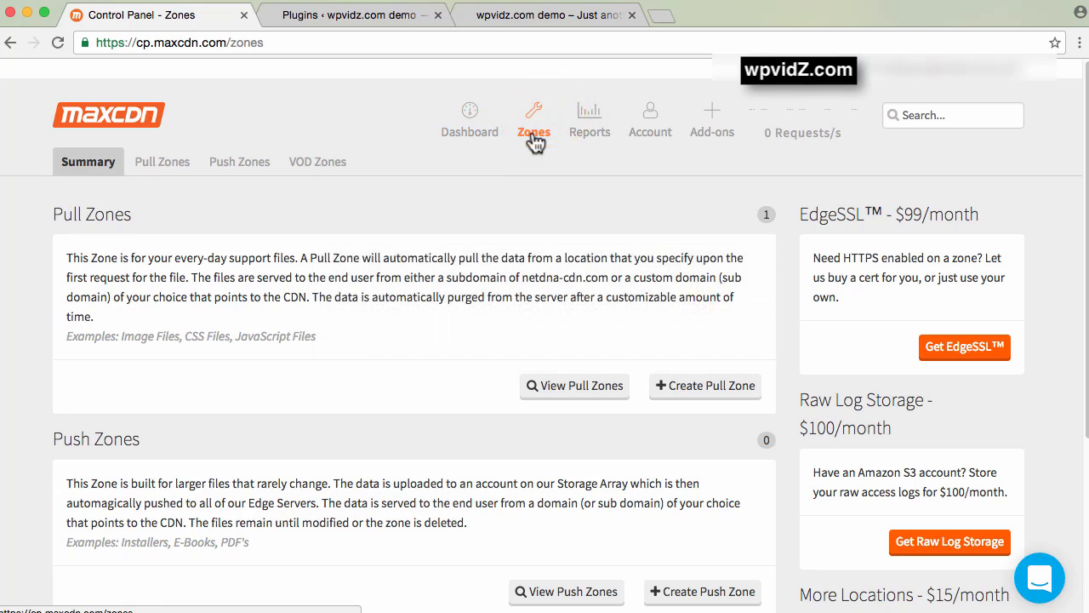
mouse_move(683, 407)
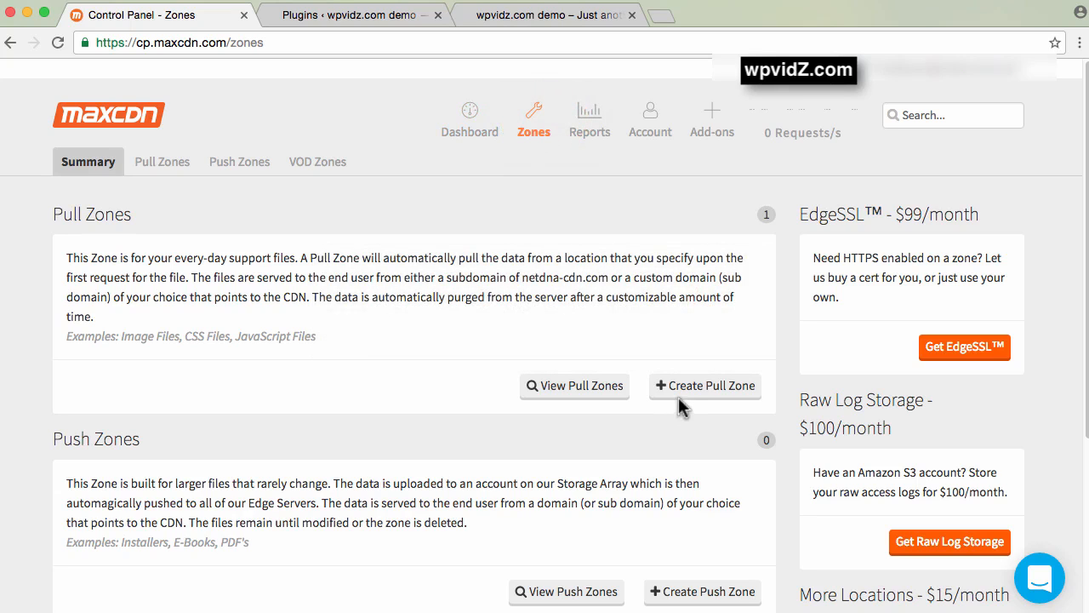
Step: Start a new pull zone and name it kimwp.com after checking the site address
click(705, 384)
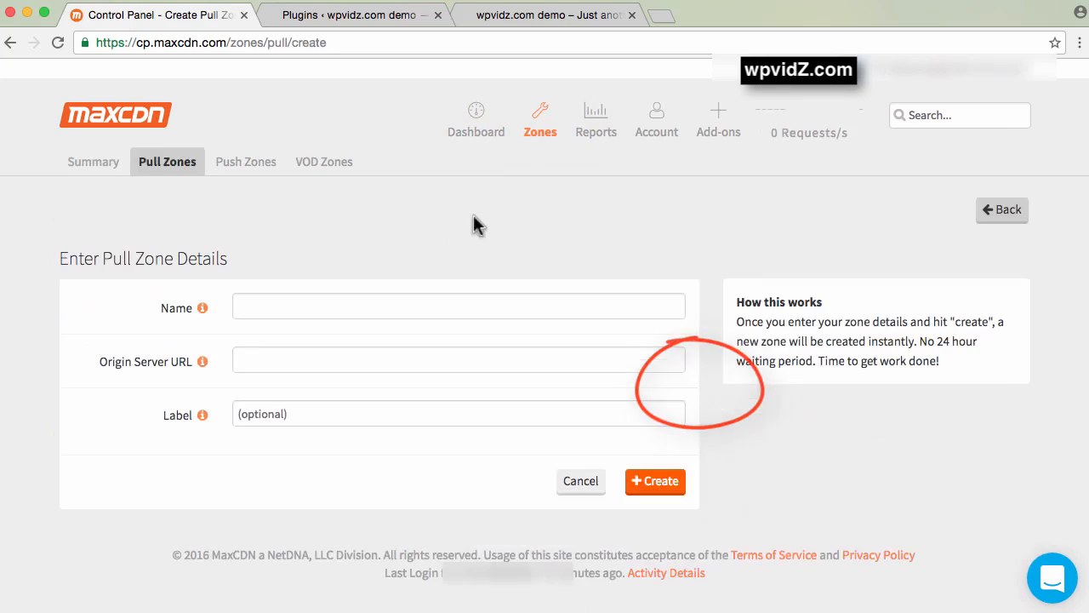
click(458, 306)
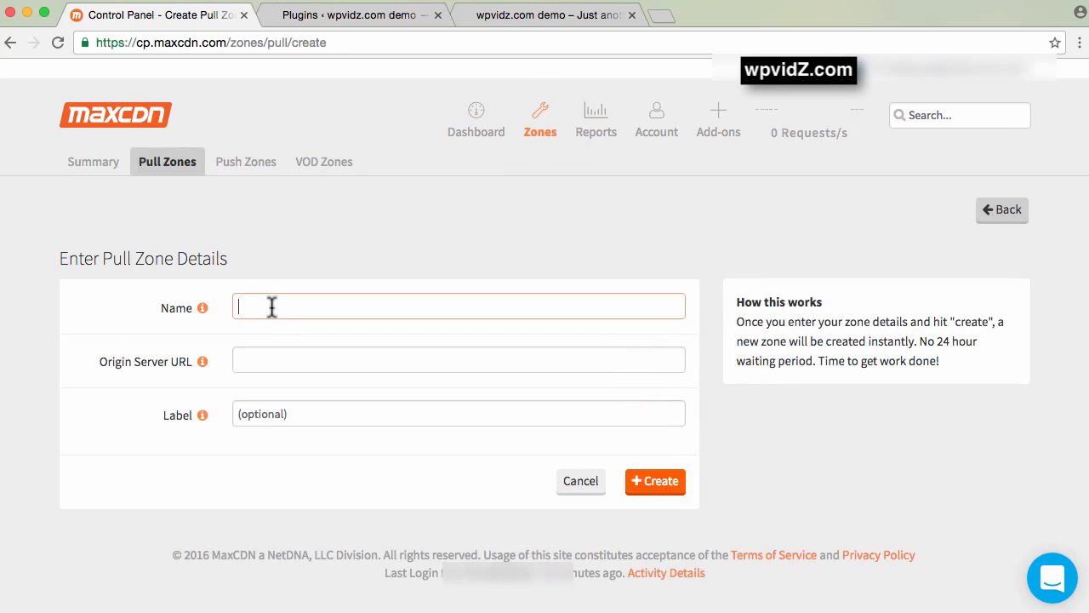
click(544, 13)
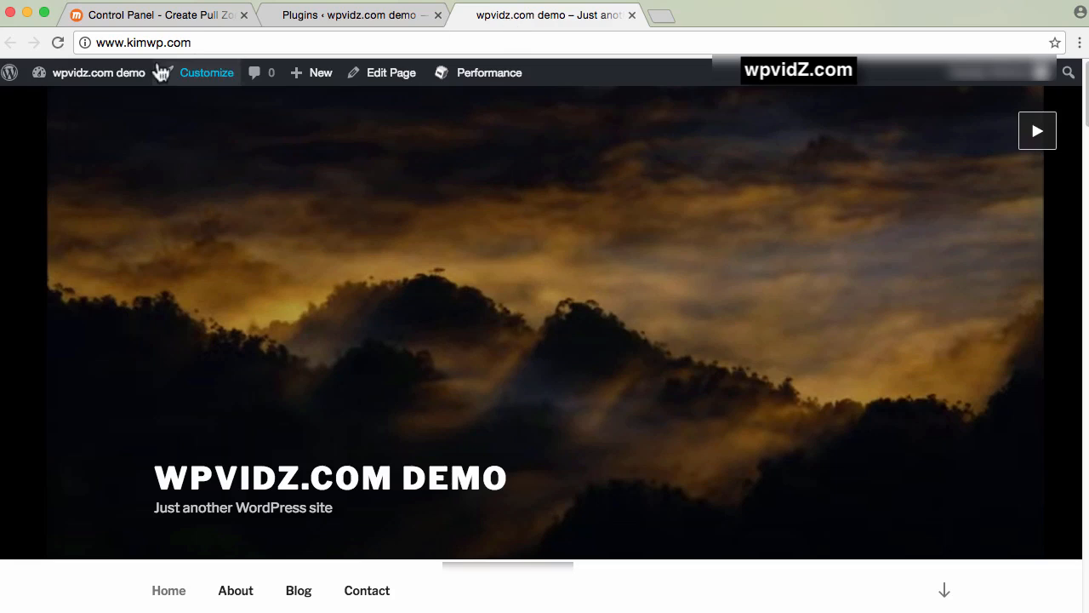
right_click(153, 45)
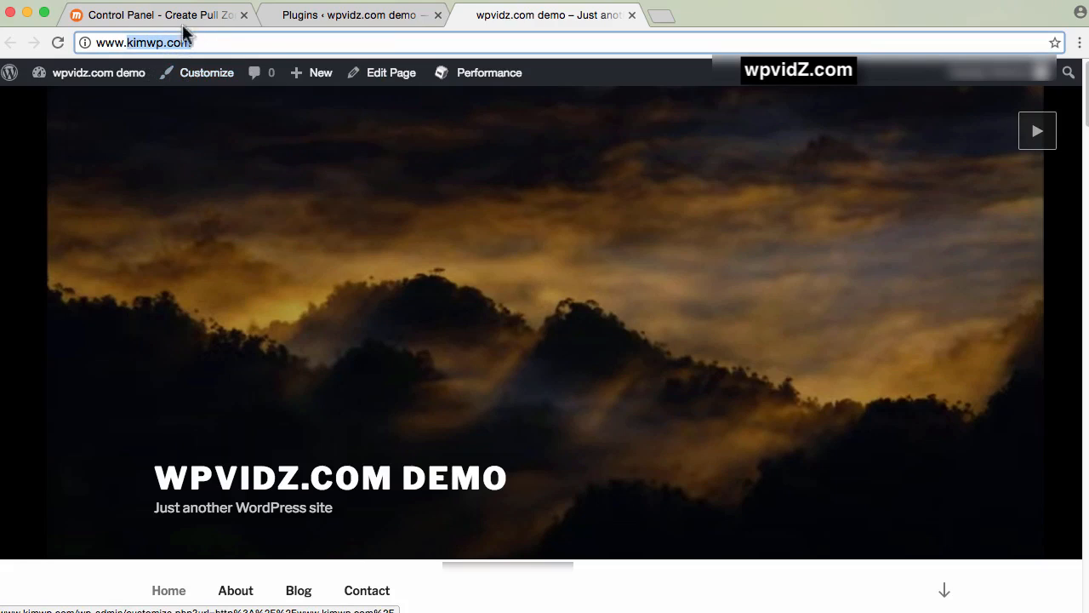
click(161, 13)
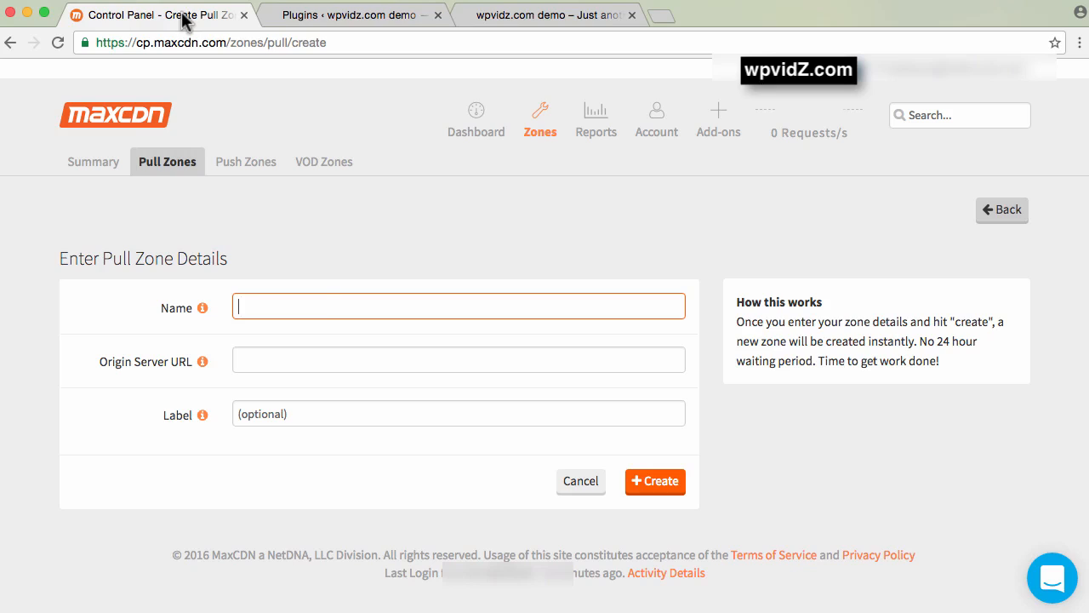
click(655, 481)
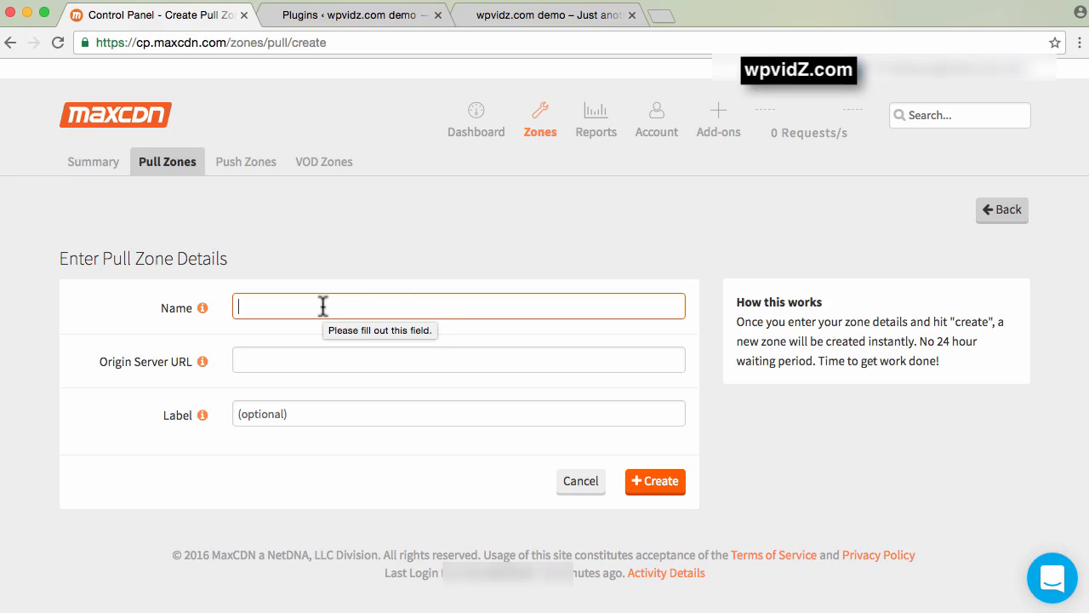
text(kimwp.com)
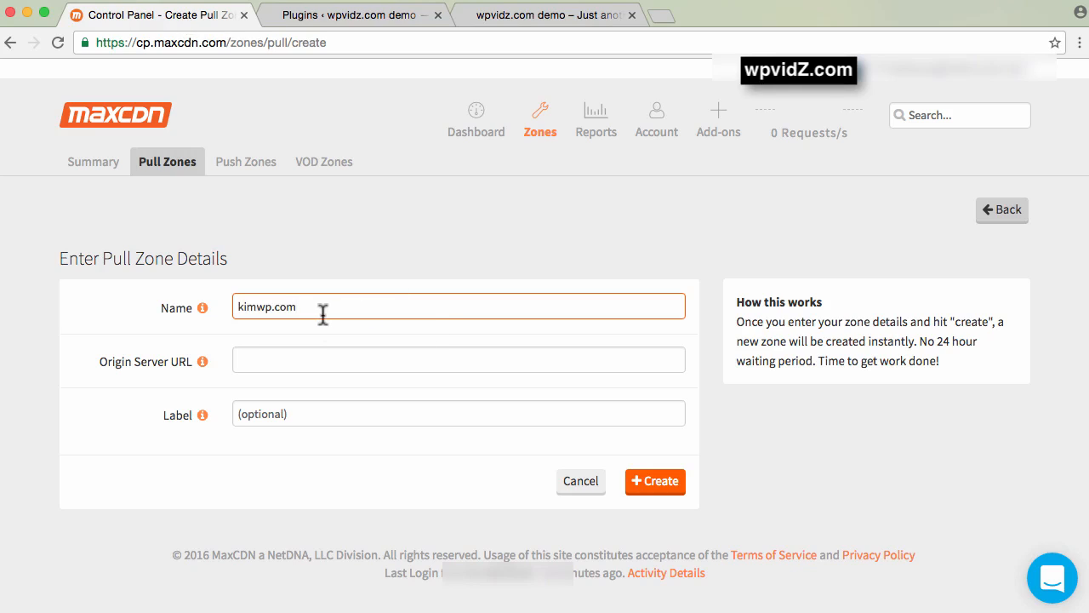
mouse_move(236, 379)
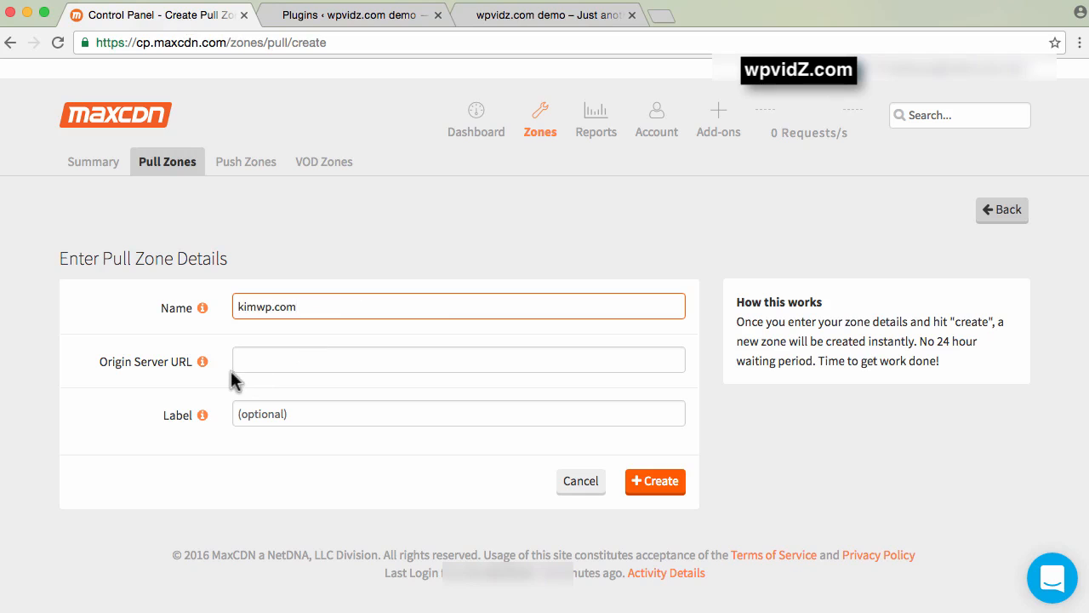
click(545, 16)
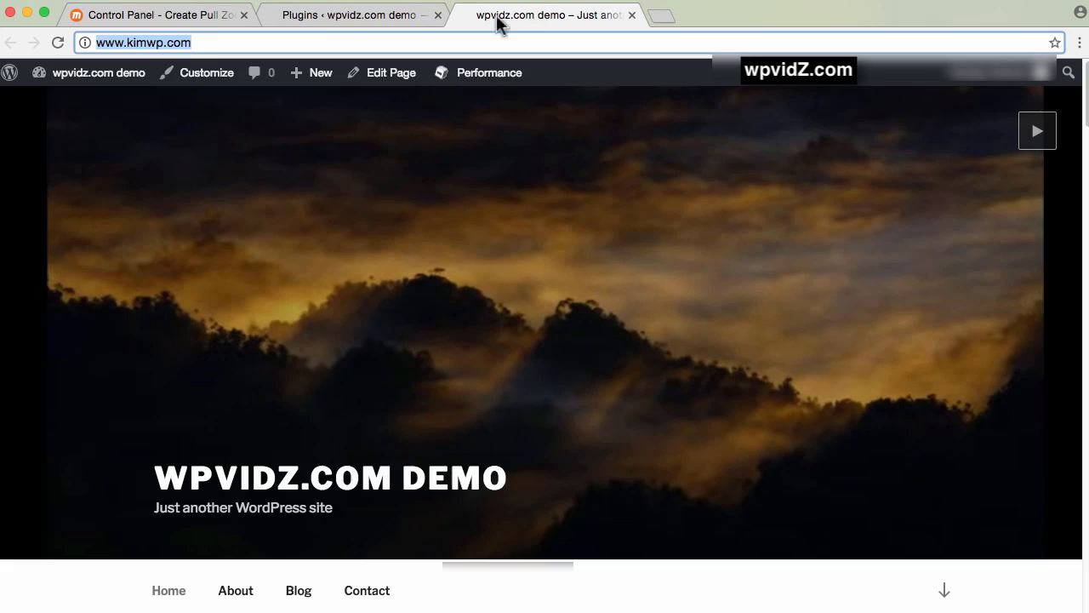
right_click(136, 45)
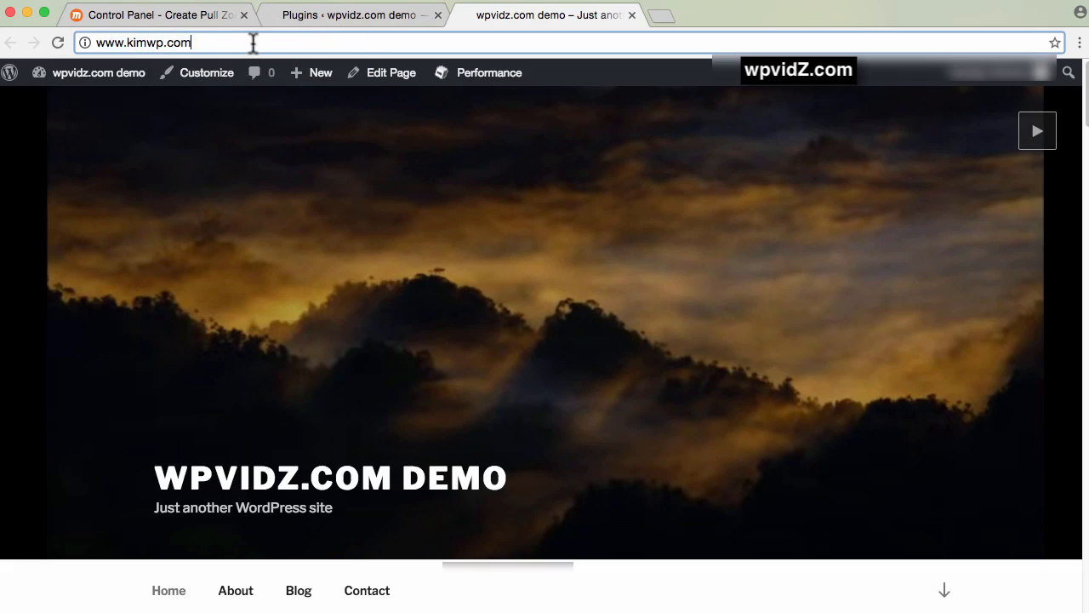
right_click(153, 44)
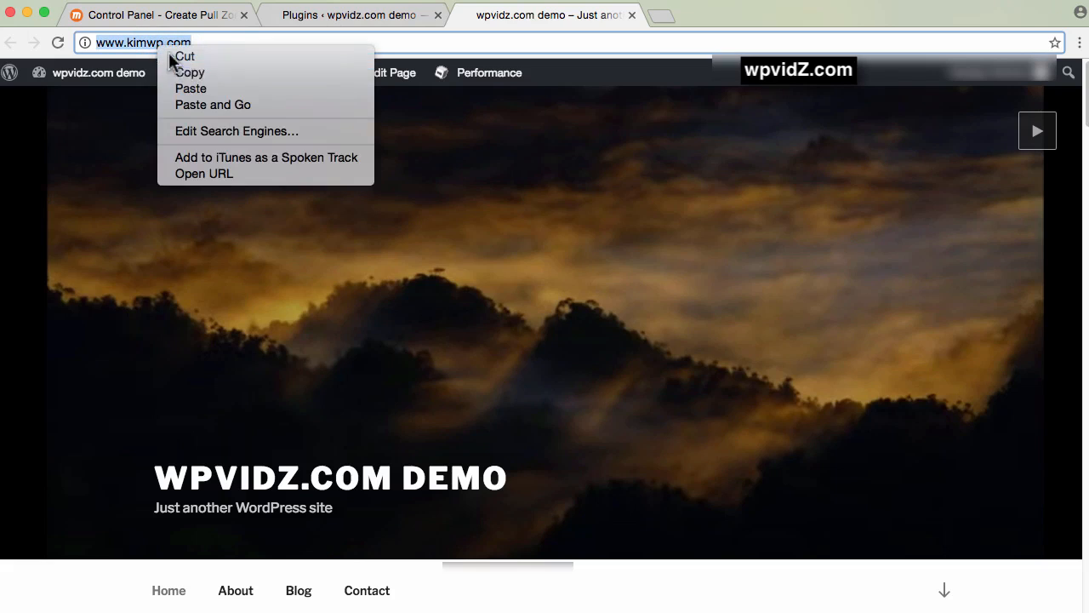
click(167, 13)
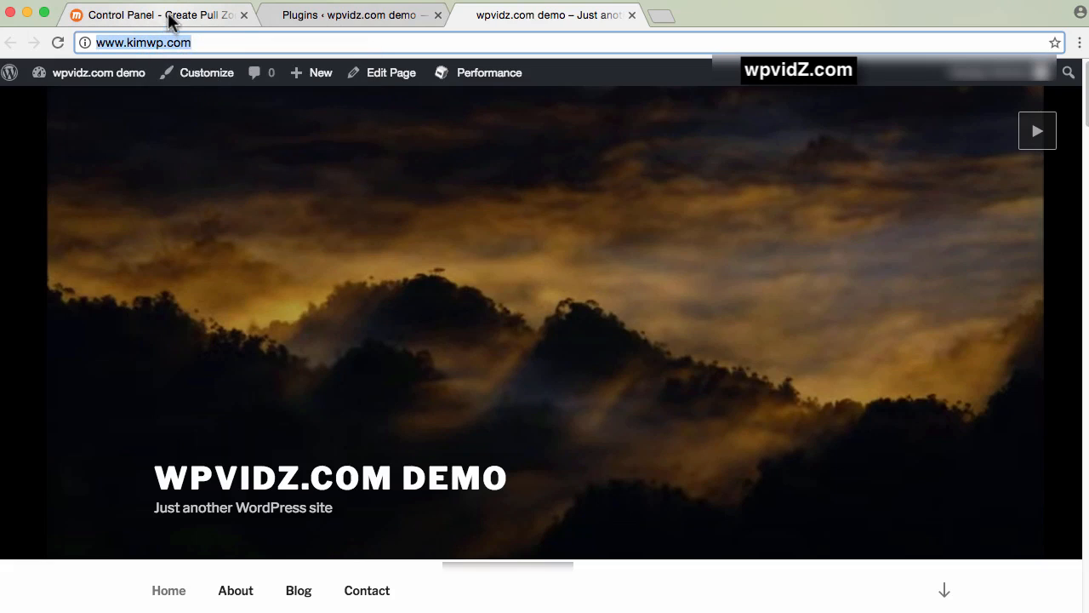
click(153, 15)
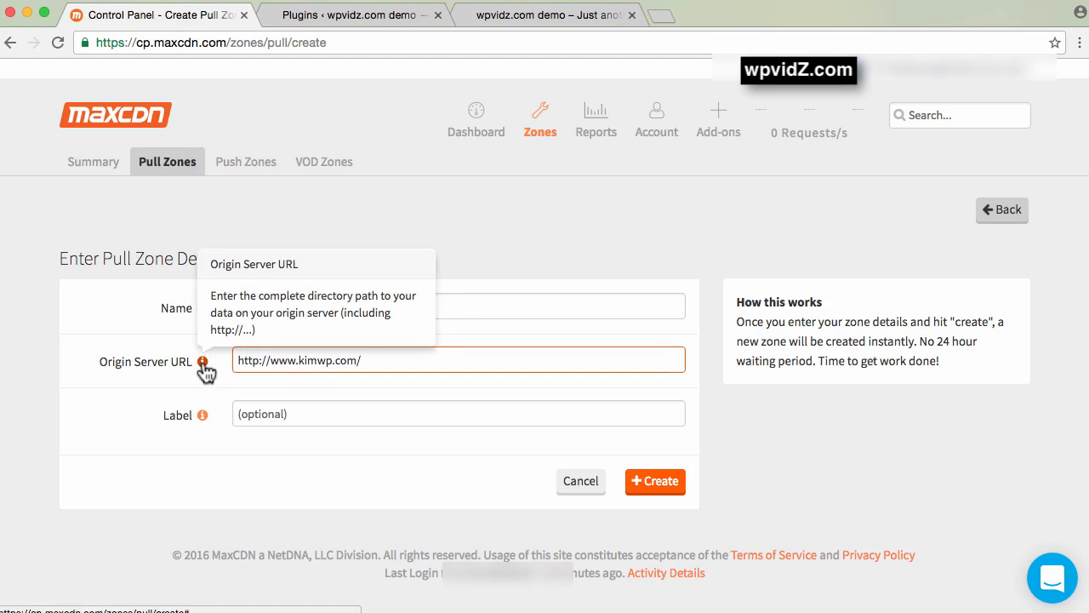
mouse_move(208, 371)
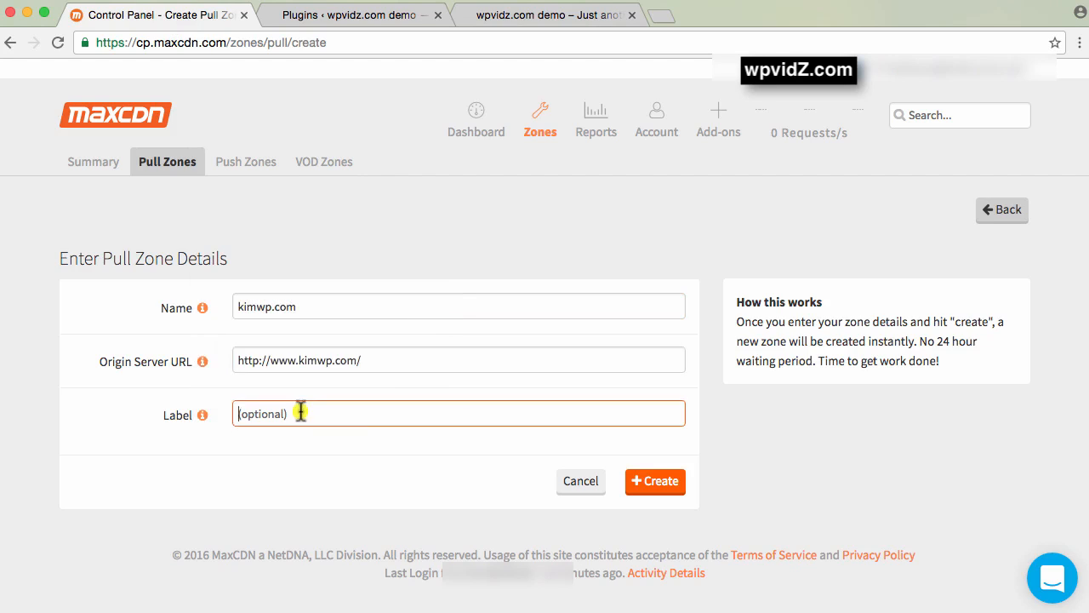
text(Kimwp.com zone)
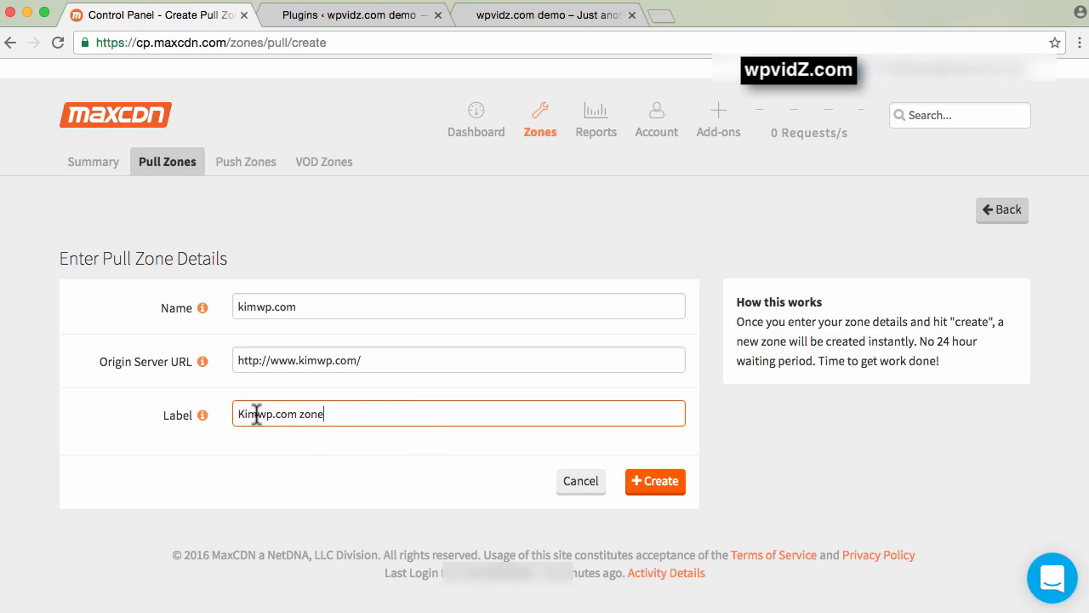
mouse_move(390, 422)
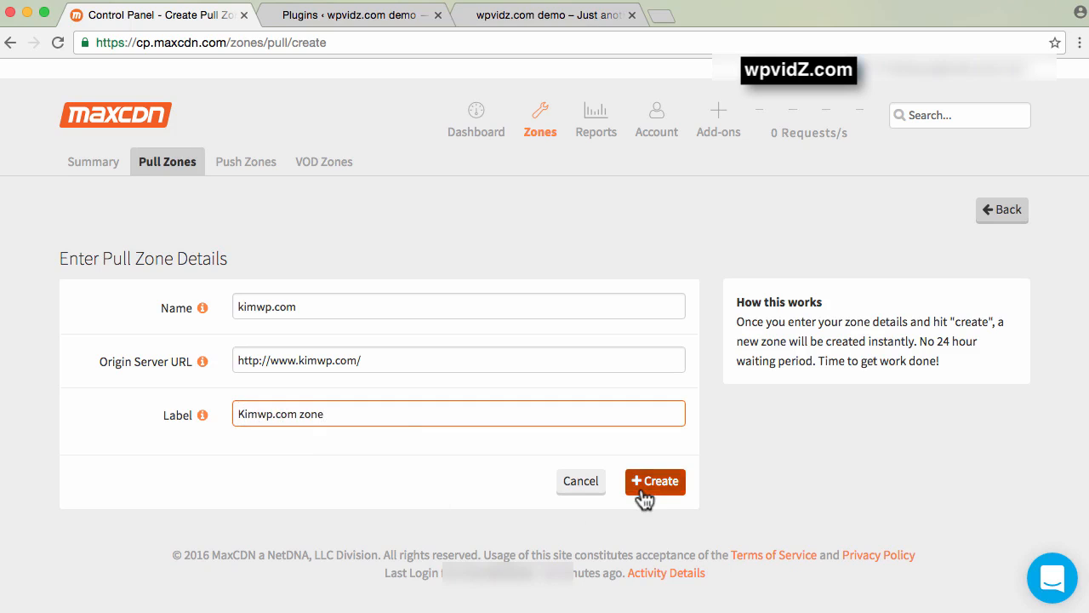
Step: Submit the zone, rename it kimwp-com when the dot is rejected, and create it
click(656, 480)
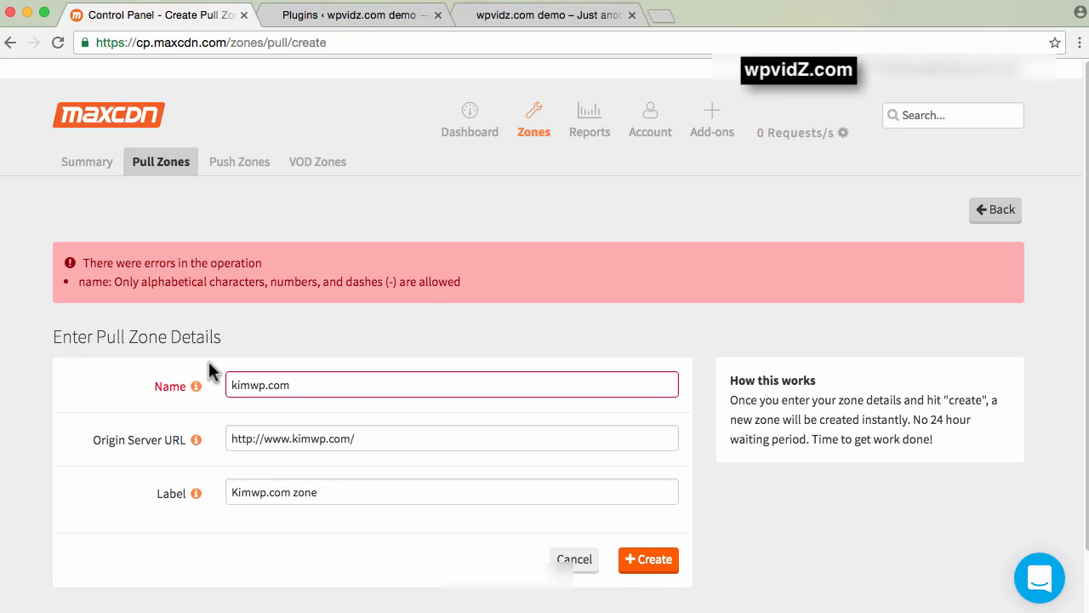
mouse_move(361, 286)
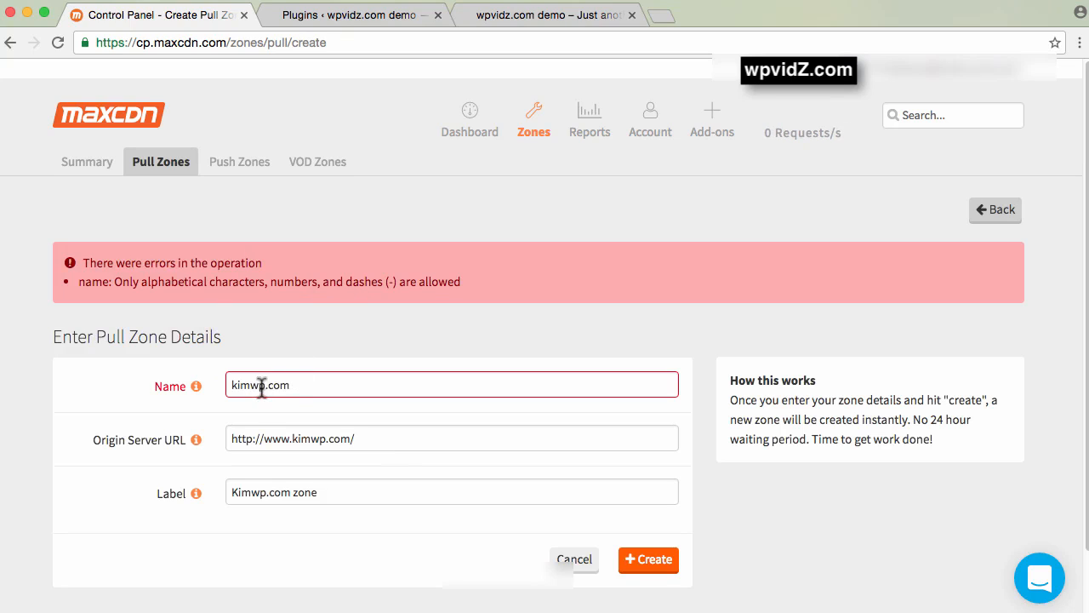
double_click(275, 385)
text(-)
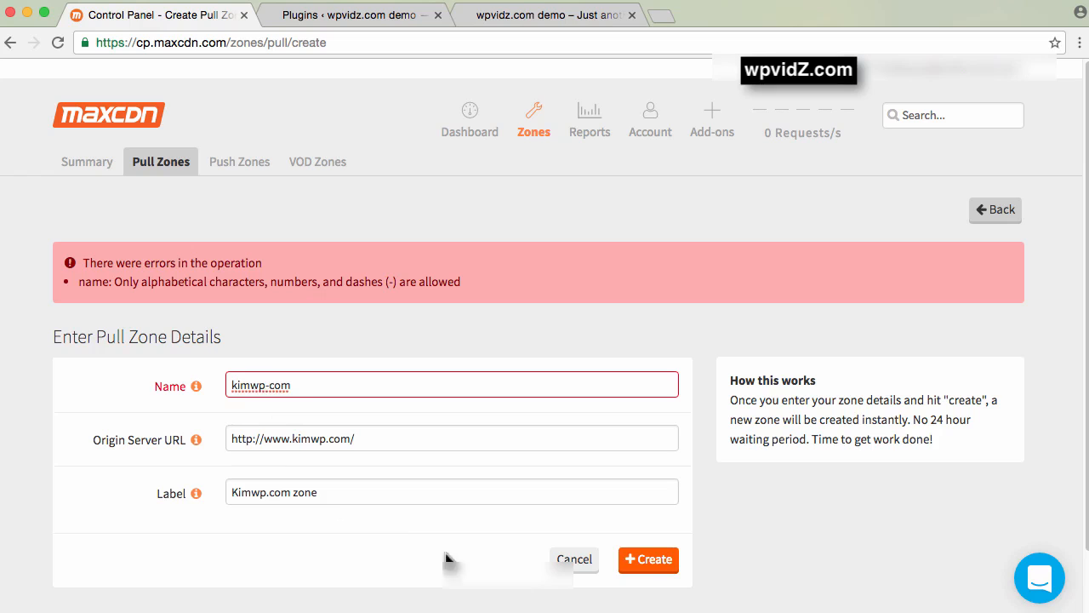
mouse_move(651, 558)
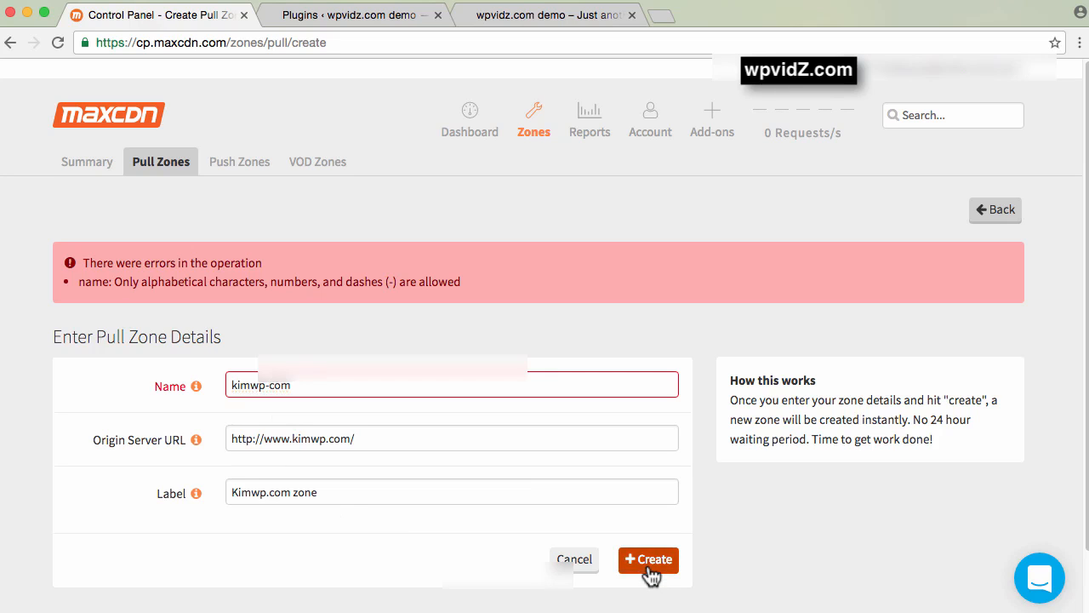
click(647, 558)
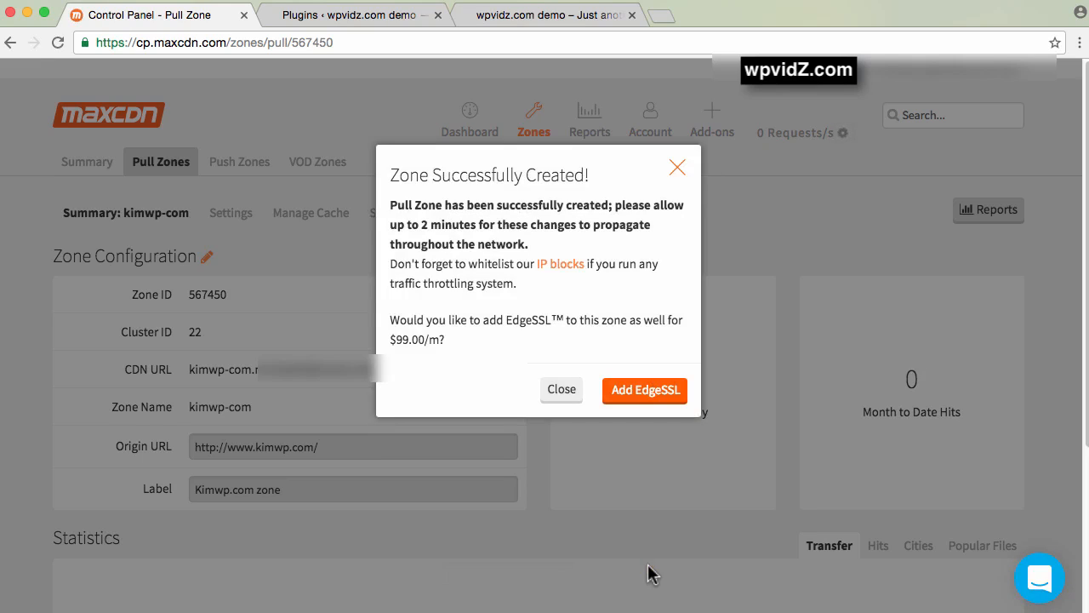
mouse_move(563, 428)
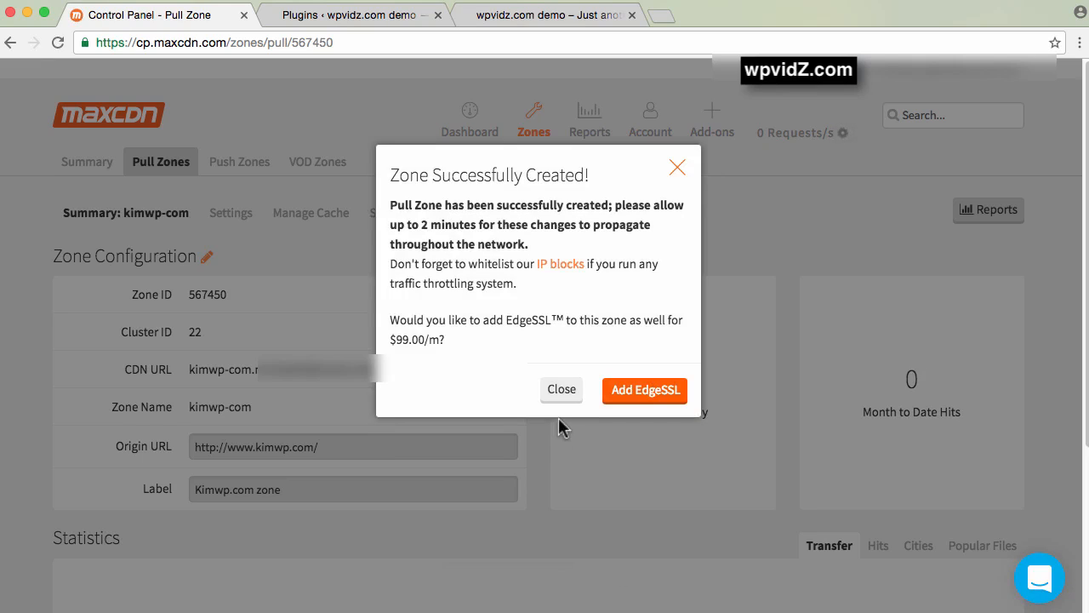
mouse_move(497, 281)
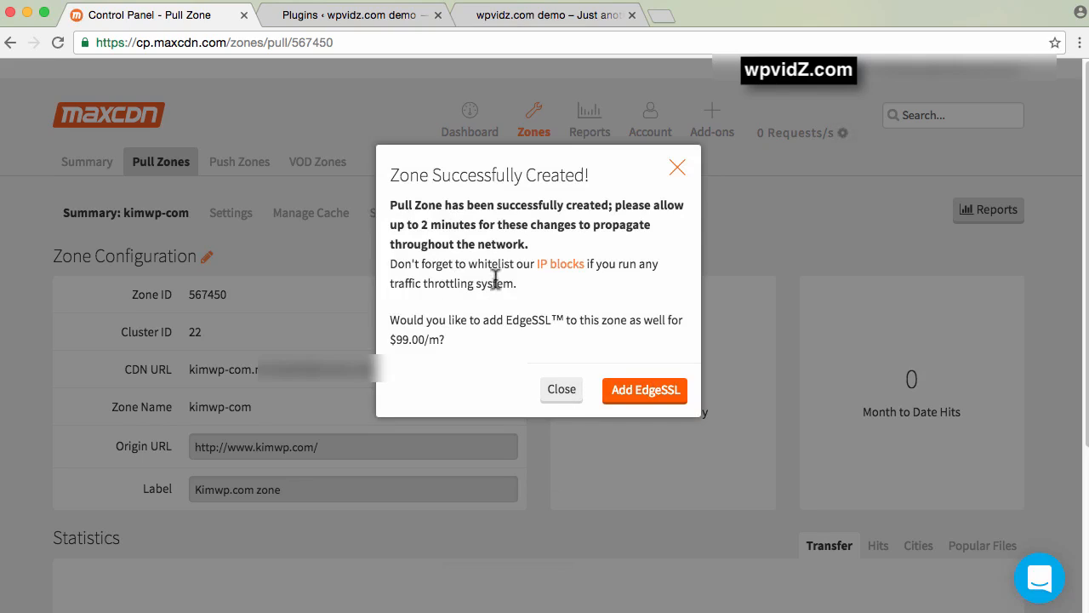
mouse_move(460, 235)
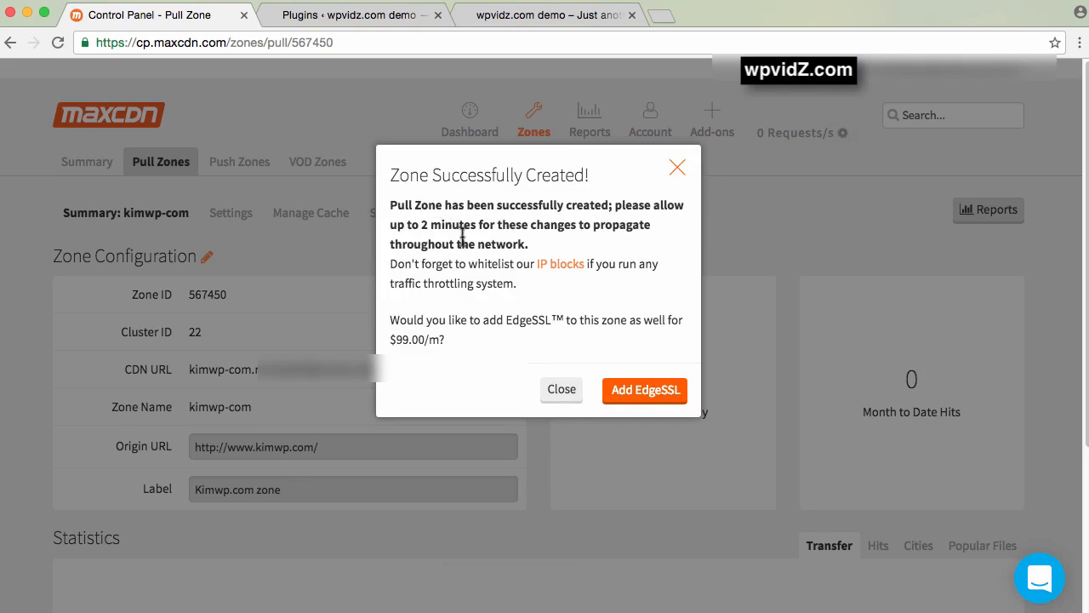
mouse_move(562, 390)
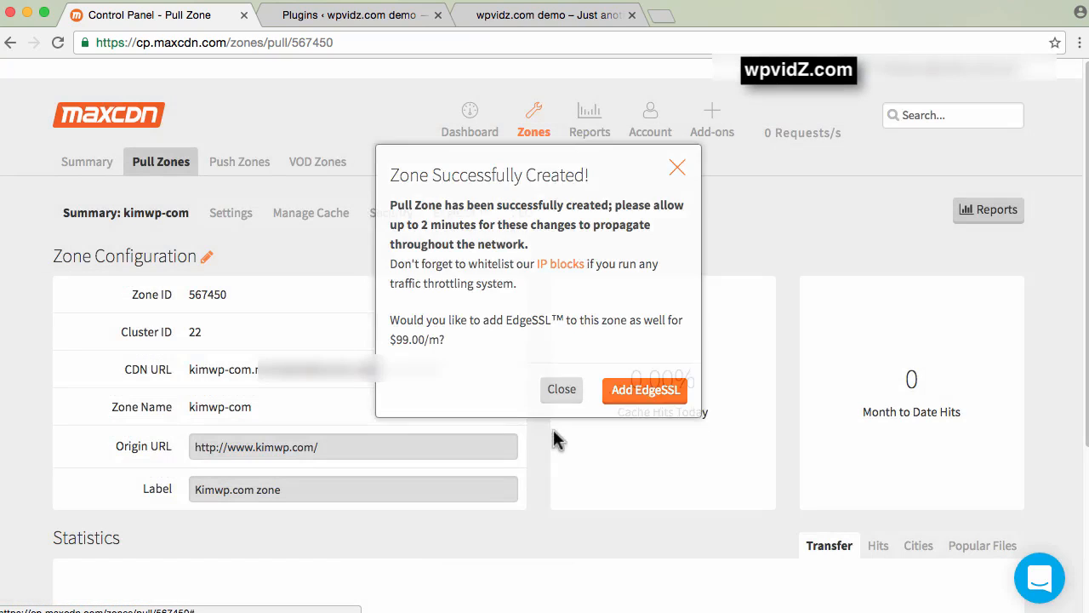
Step: Dismiss the confirmation and view the kimwp-com zone's Settings with its CNAME target
click(562, 390)
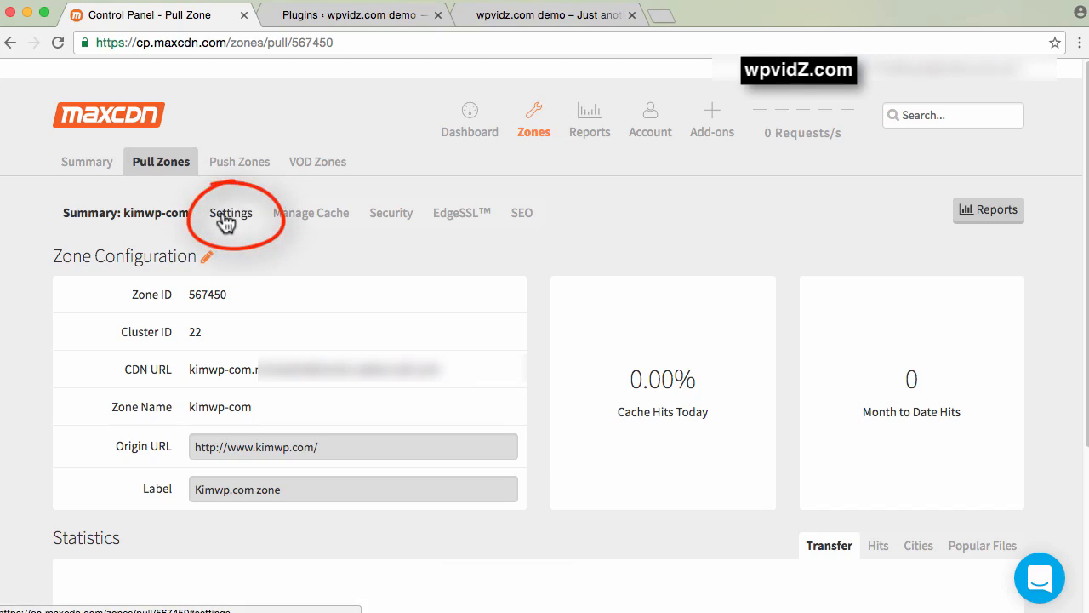
click(227, 213)
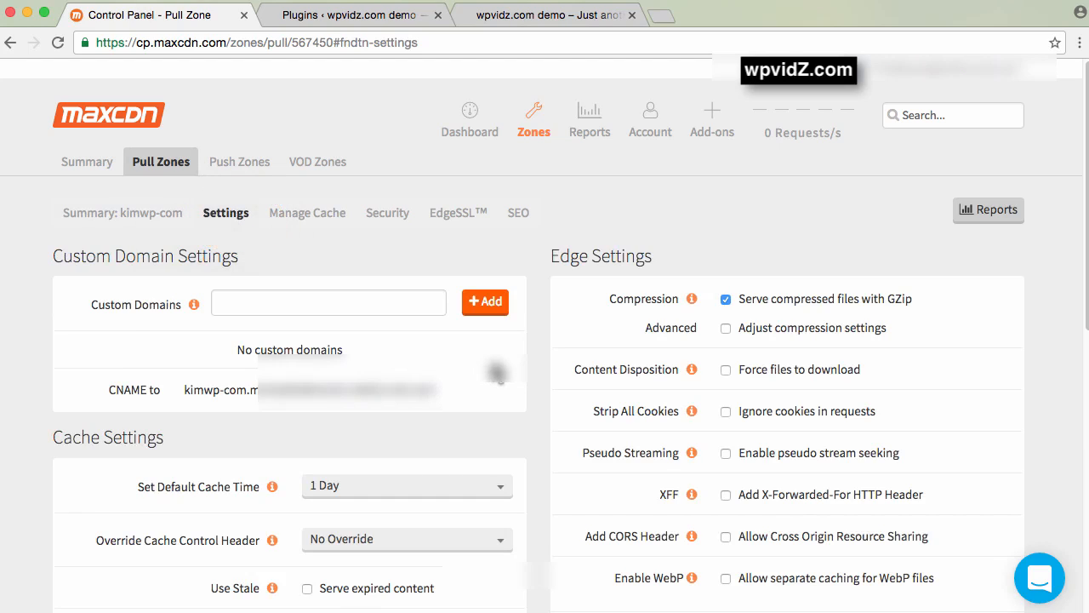
mouse_move(460, 351)
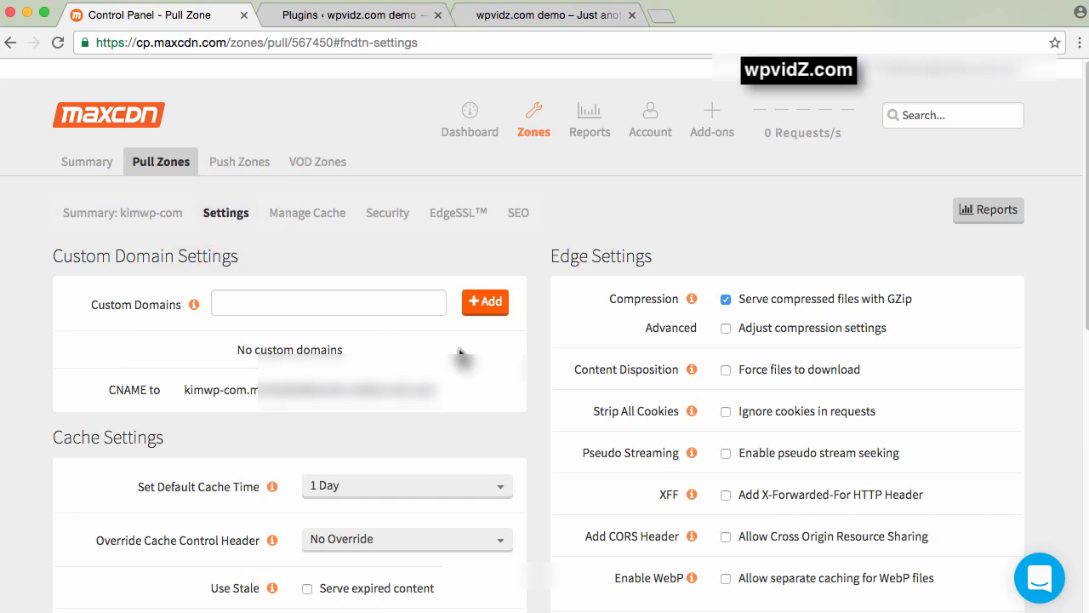
mouse_move(181, 392)
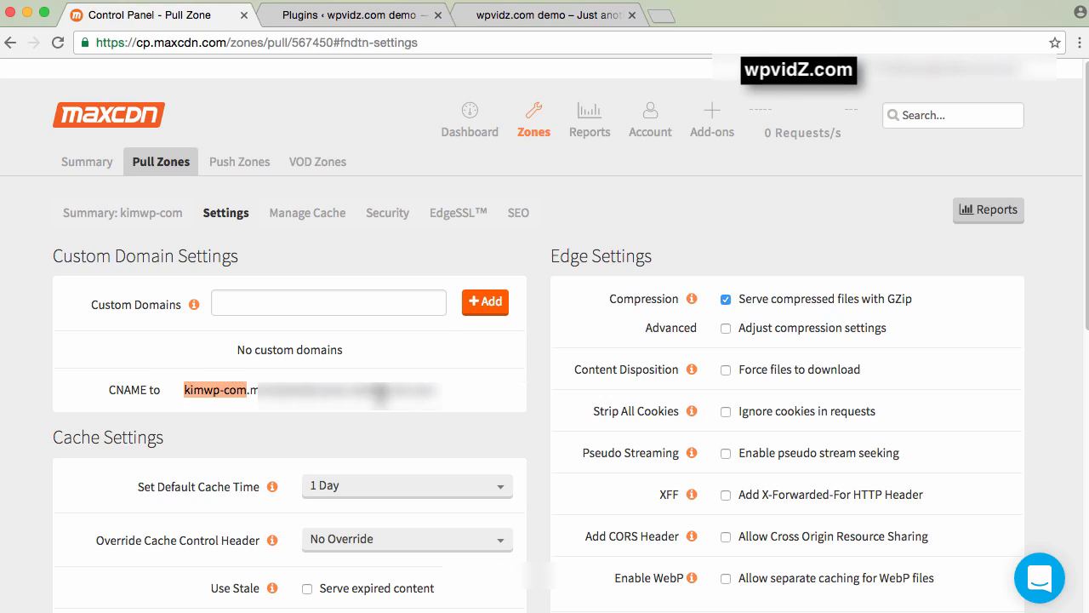
mouse_move(389, 344)
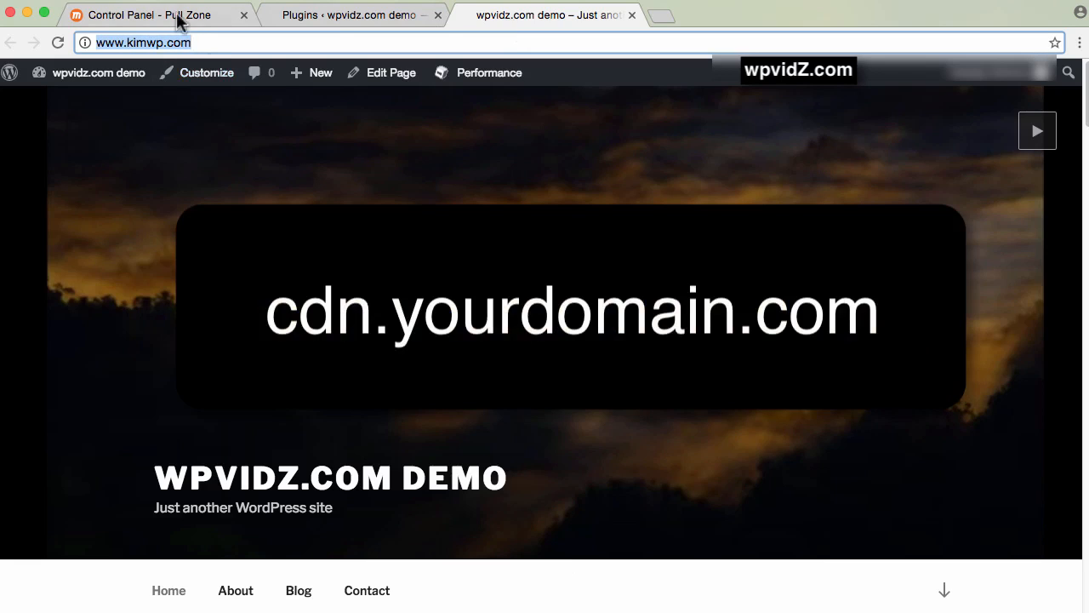
Step: Add cdn.kimwp.com as a custom domain of the pull zone
click(153, 17)
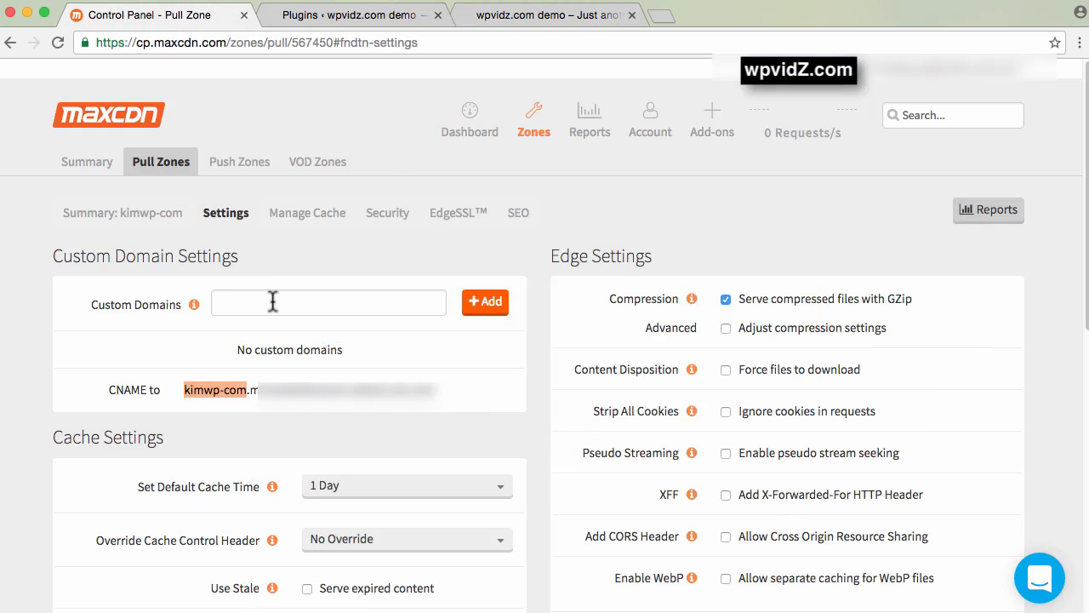
text(c)
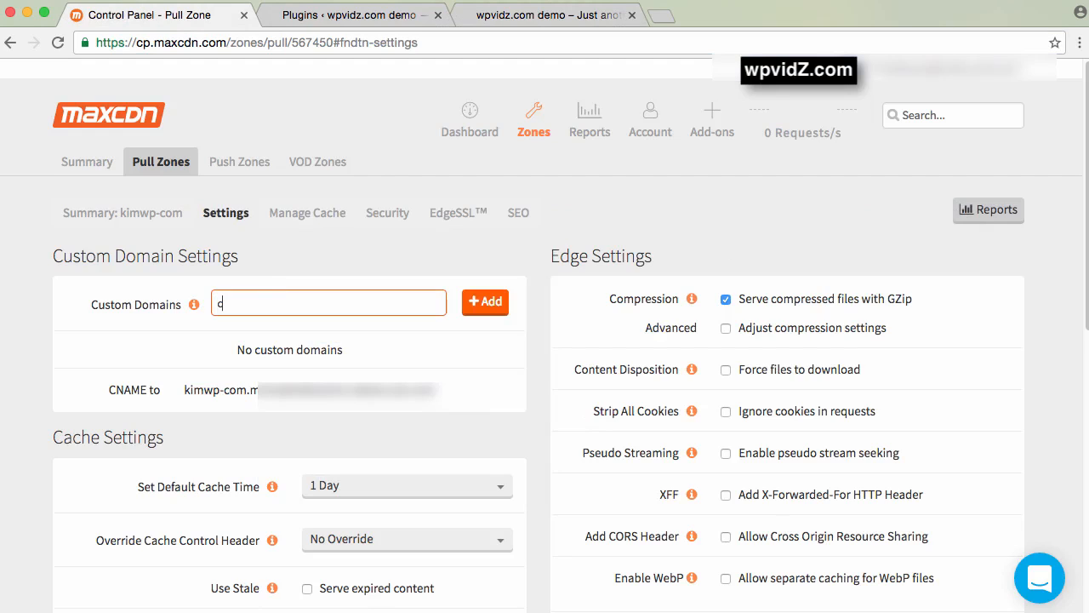
text(dn.)
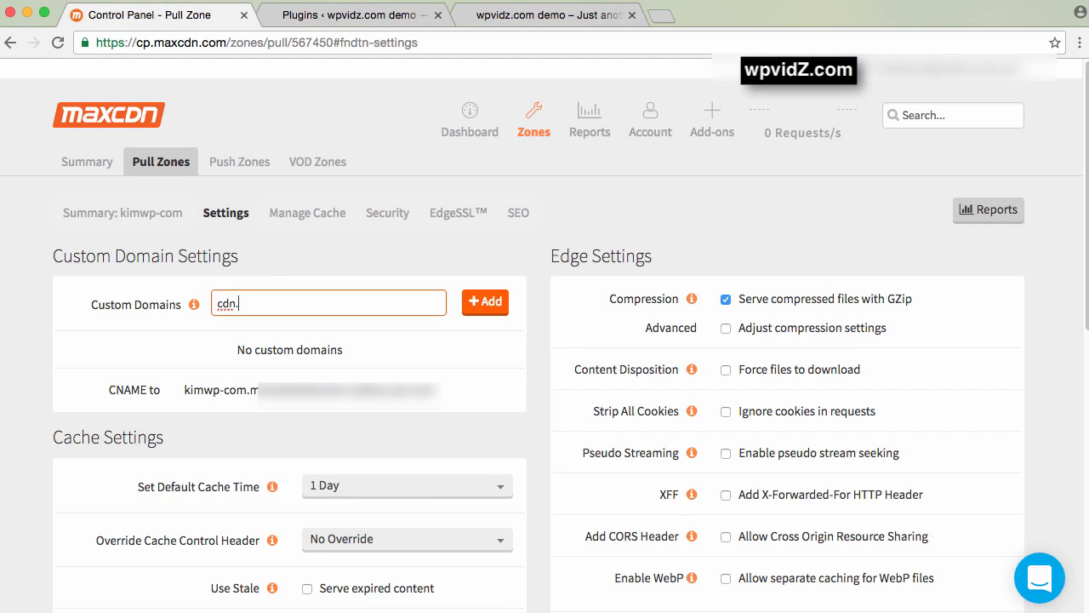
text(kimwp.com)
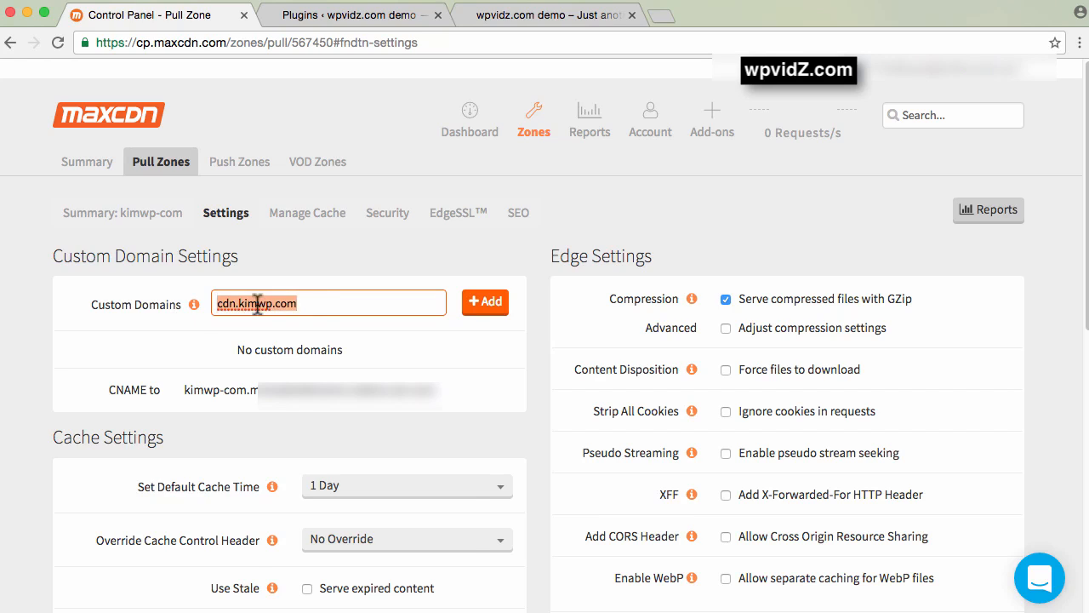
mouse_move(485, 310)
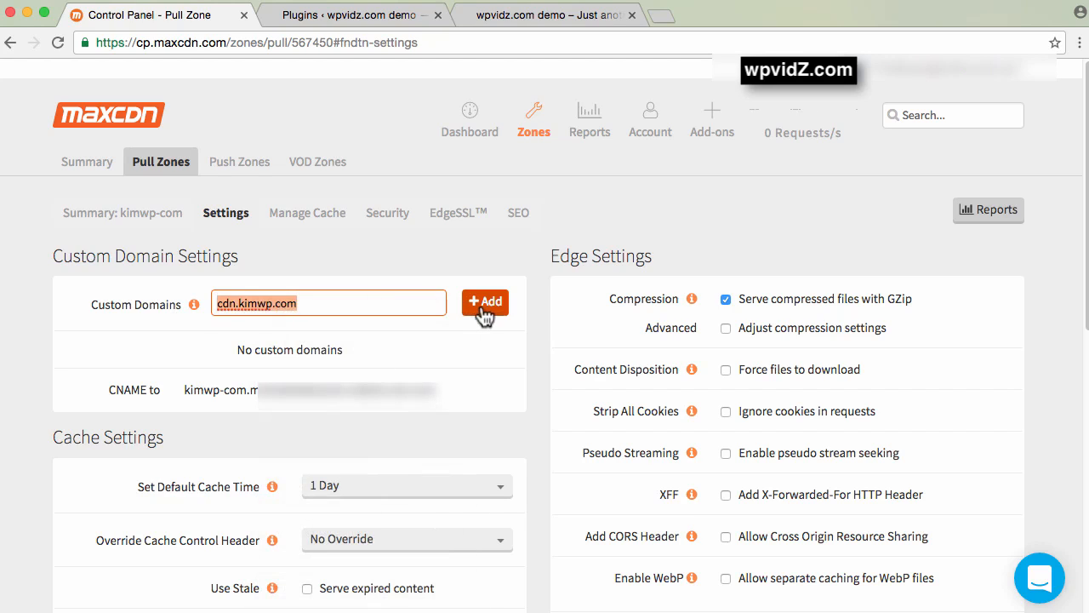
click(486, 302)
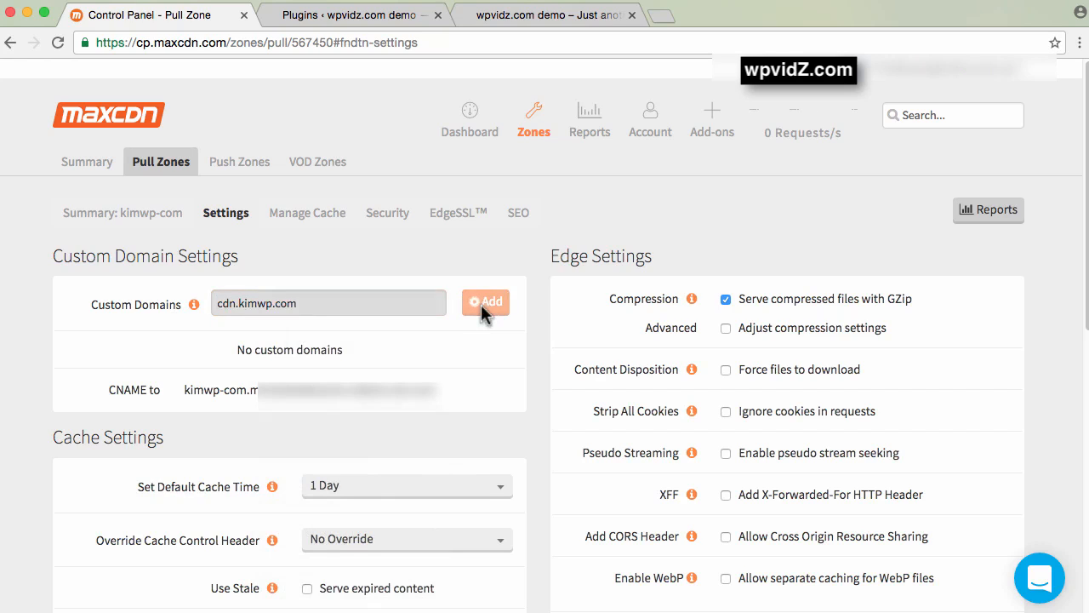
click(485, 303)
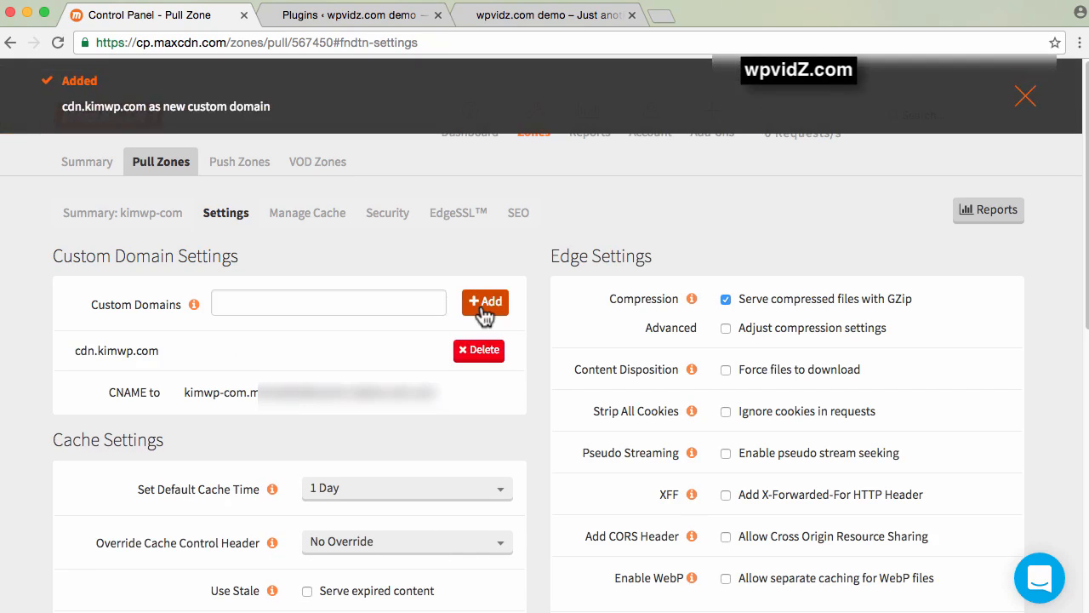
Step: Add cdn1.kimwp.com, cdn2.kimwp.com and cdn3.kimwp.com as further custom domains
click(329, 303)
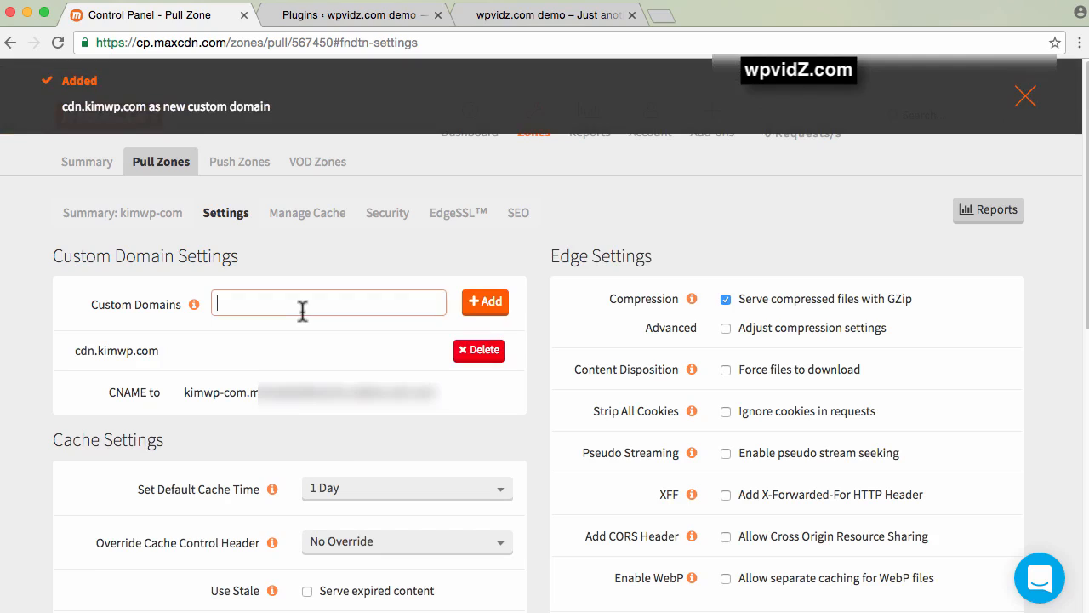
text(cdn.kimwp.com)
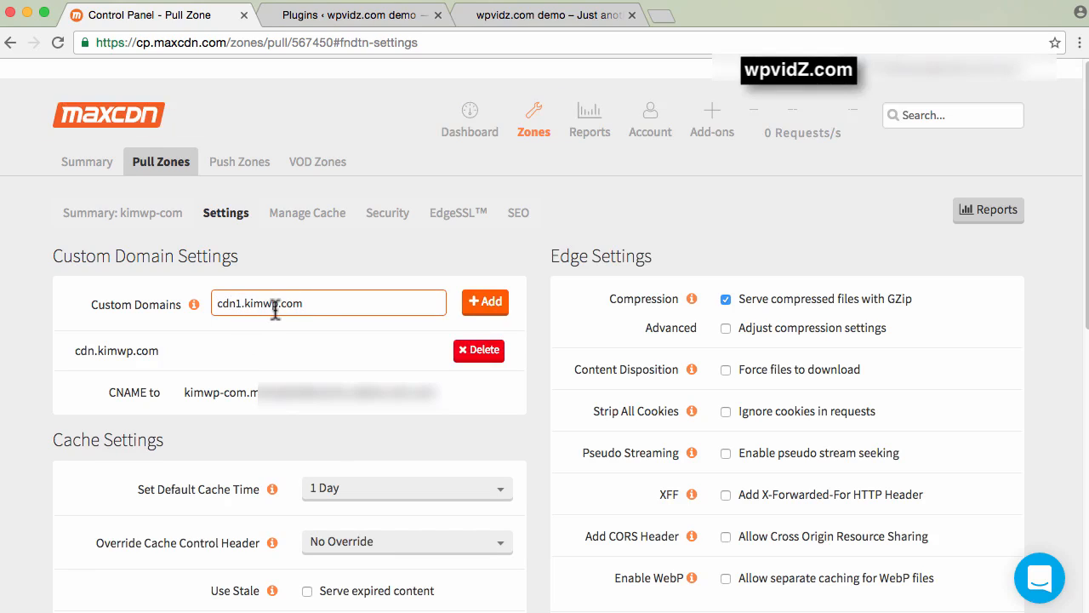
mouse_move(286, 314)
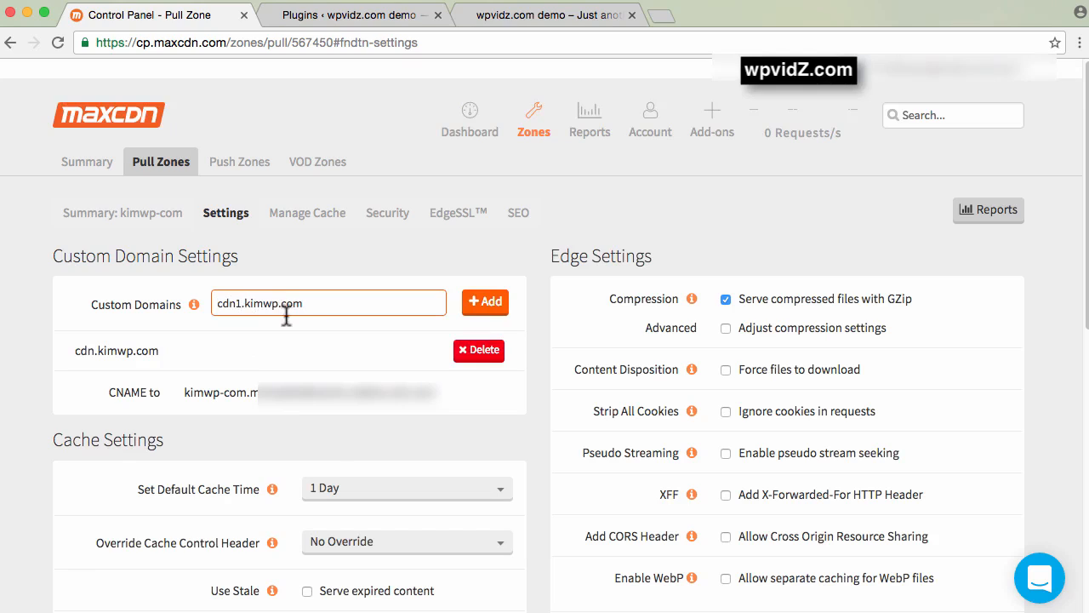
click(484, 302)
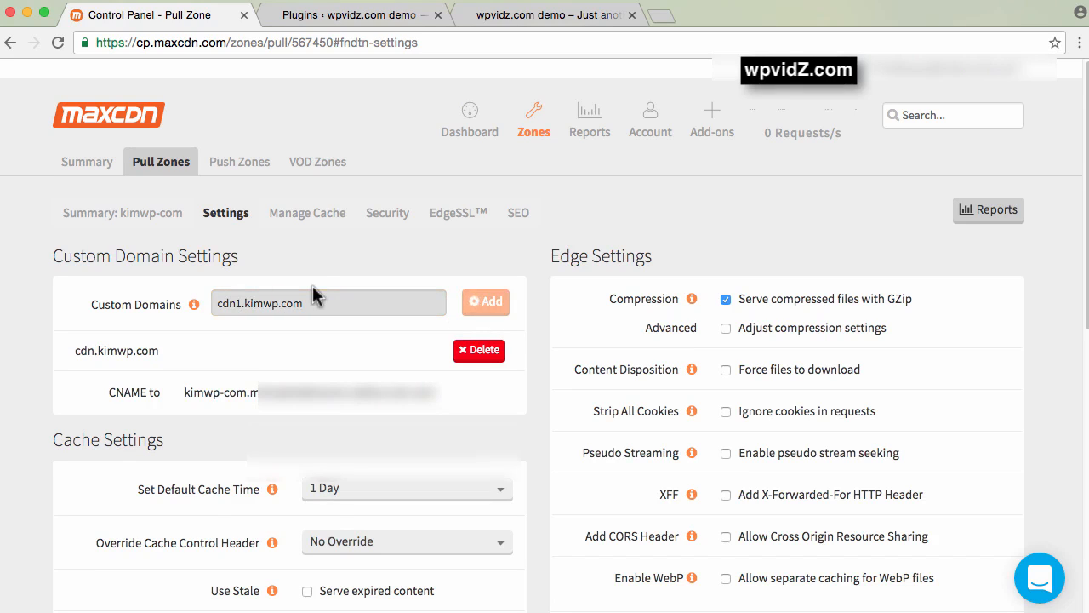
click(485, 303)
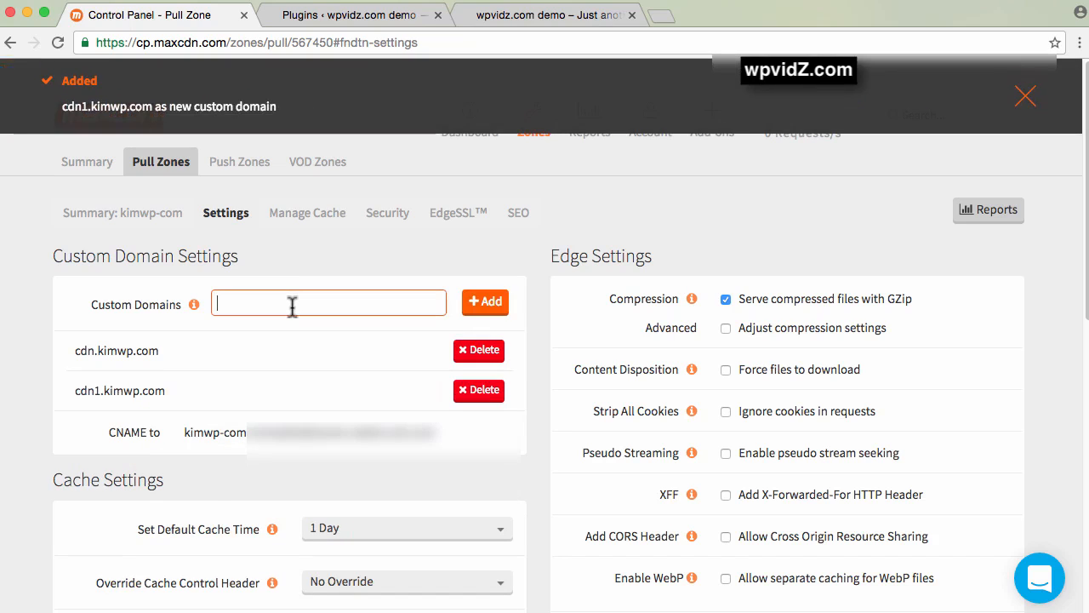
text(cdn2.kimwp.com)
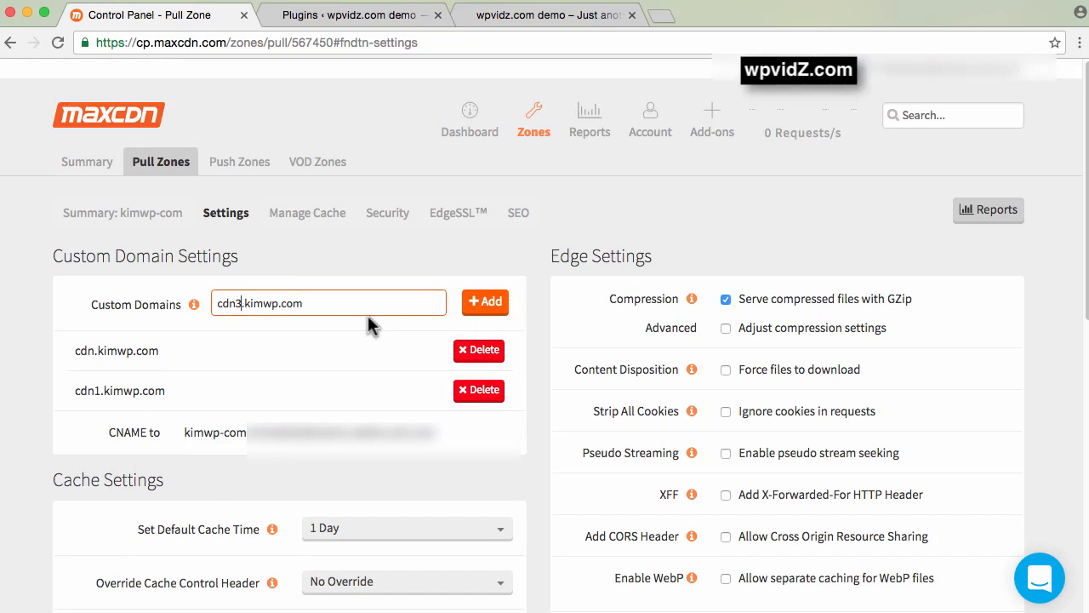
click(485, 301)
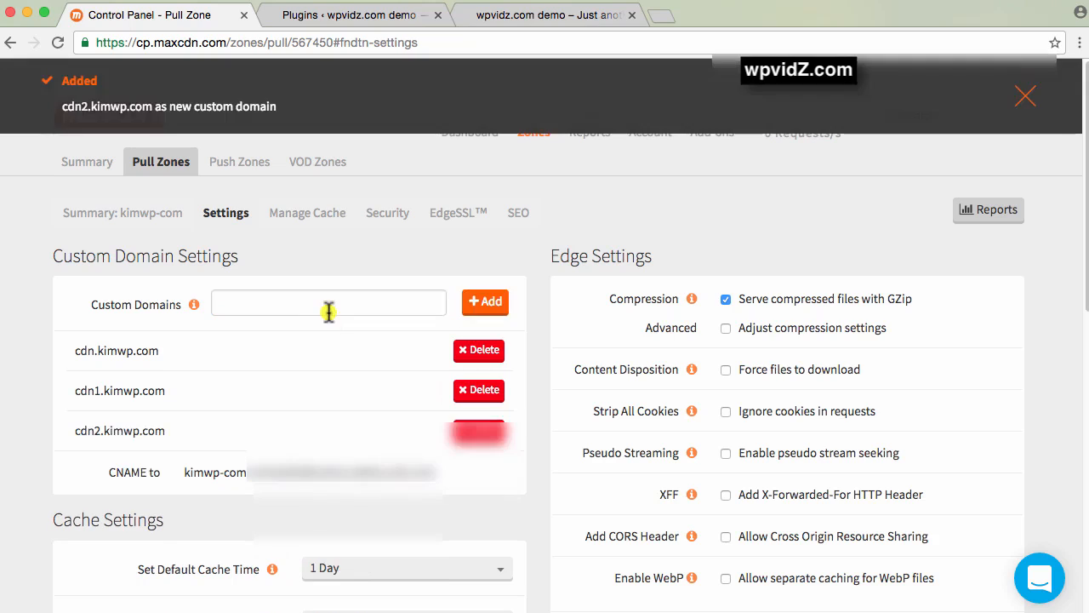
click(485, 303)
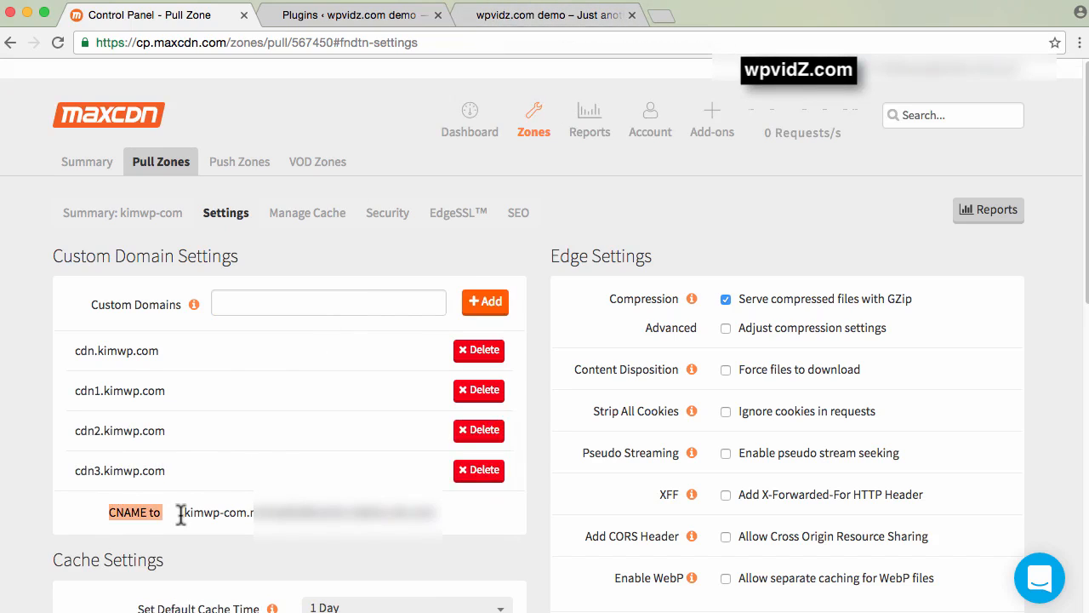
mouse_move(467, 273)
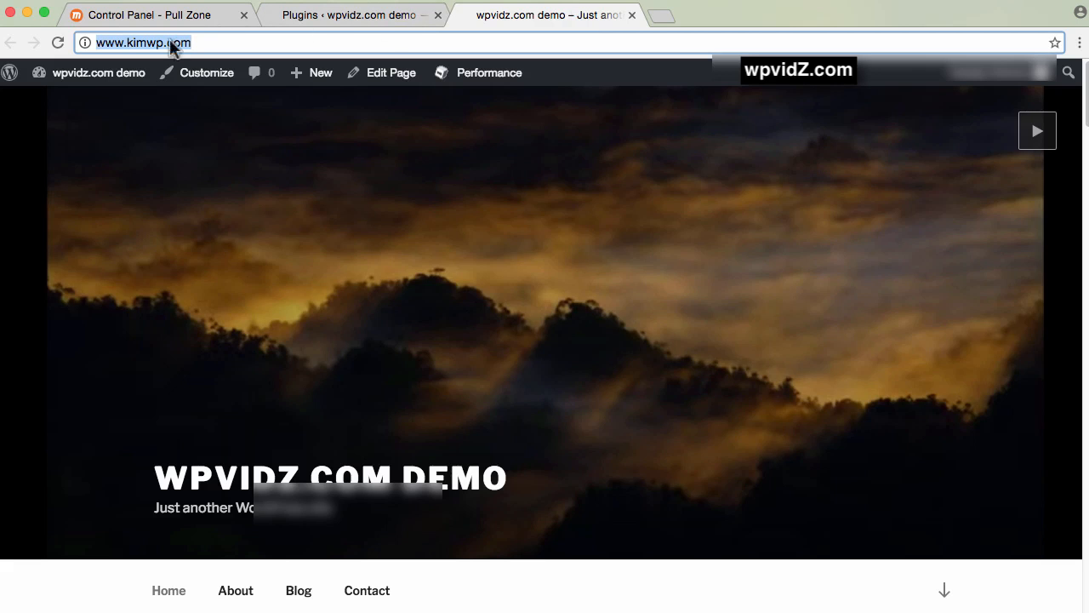
click(855, 14)
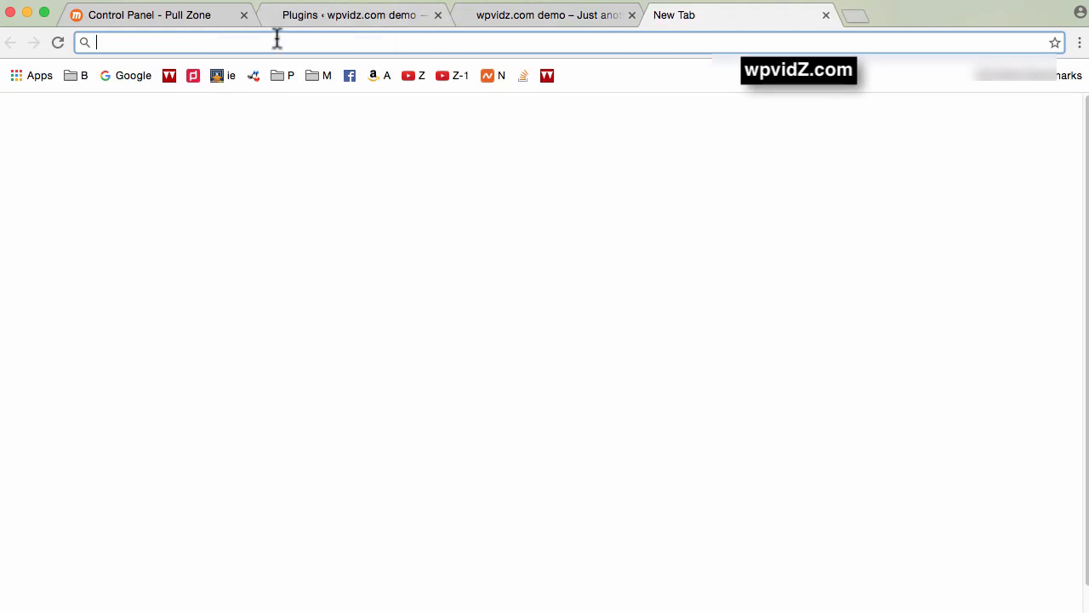
text(http://www.kimwp.com/)
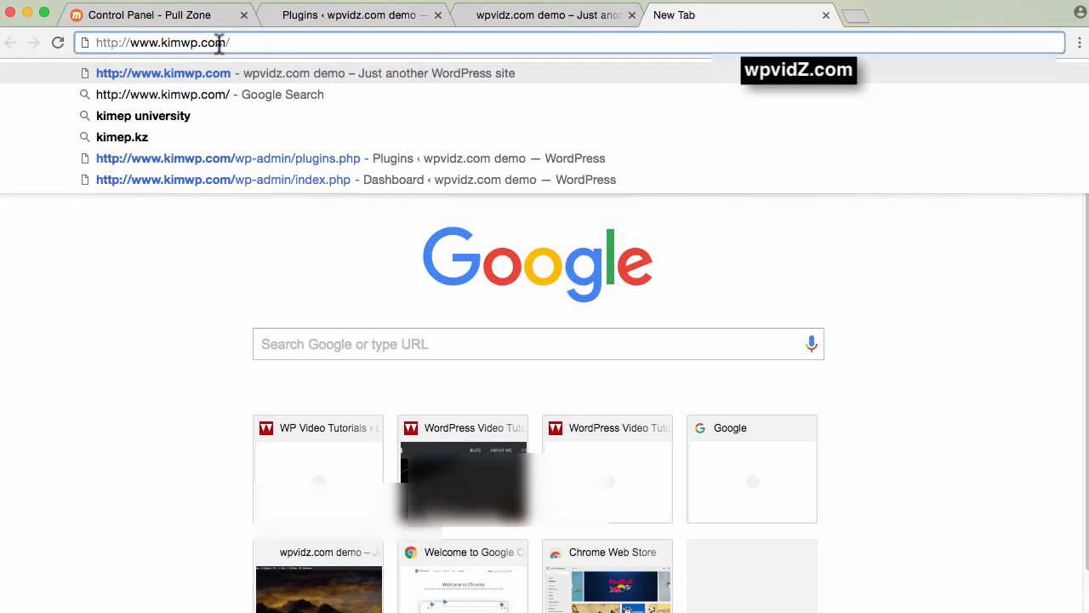
text(cpanel?goto_uri=/)
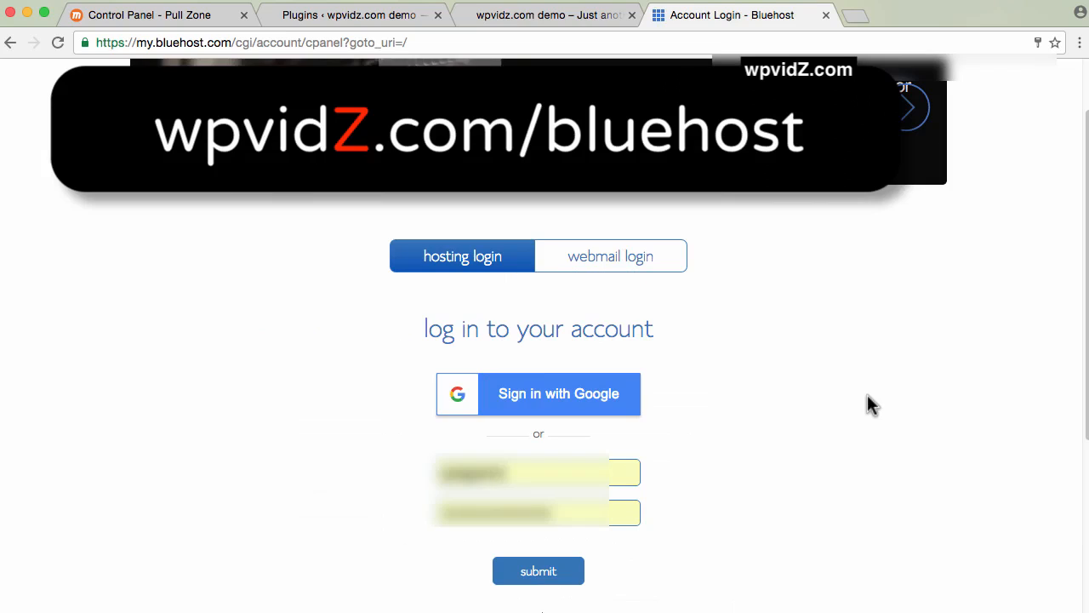
mouse_move(885, 393)
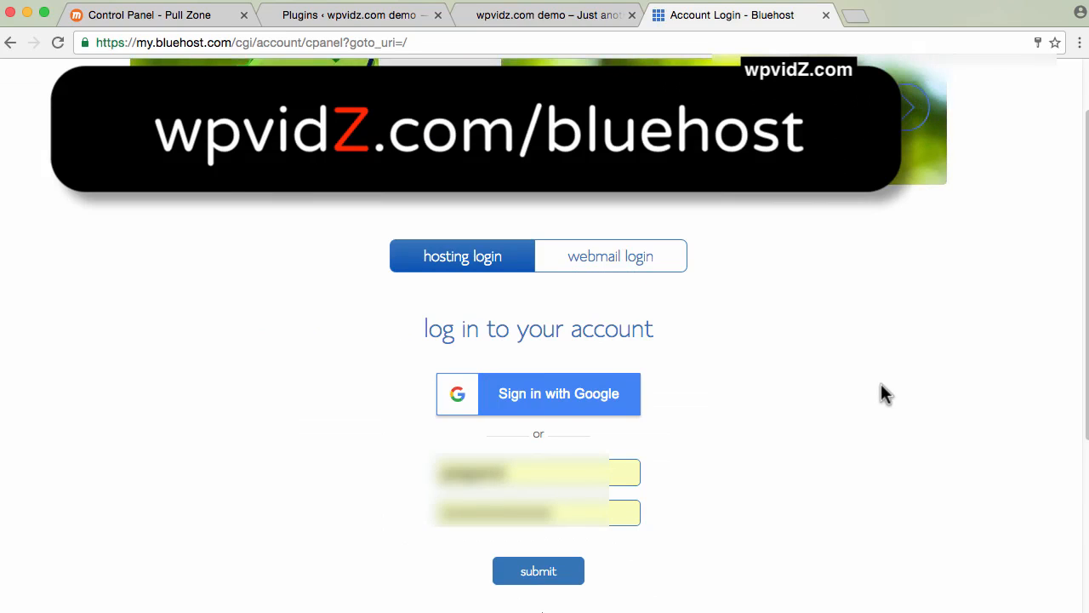
mouse_move(543, 537)
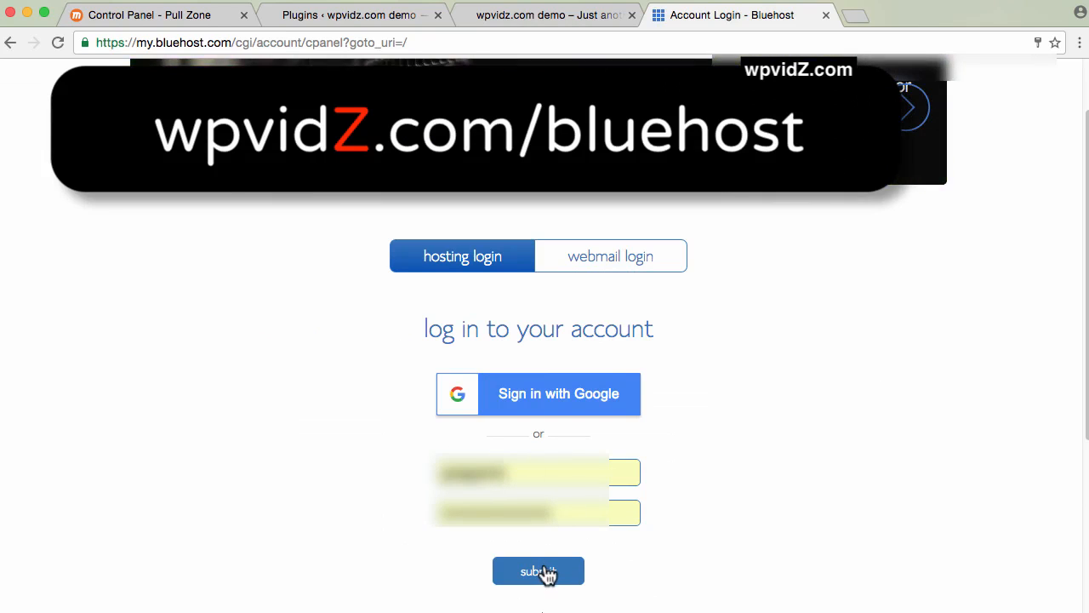
click(538, 570)
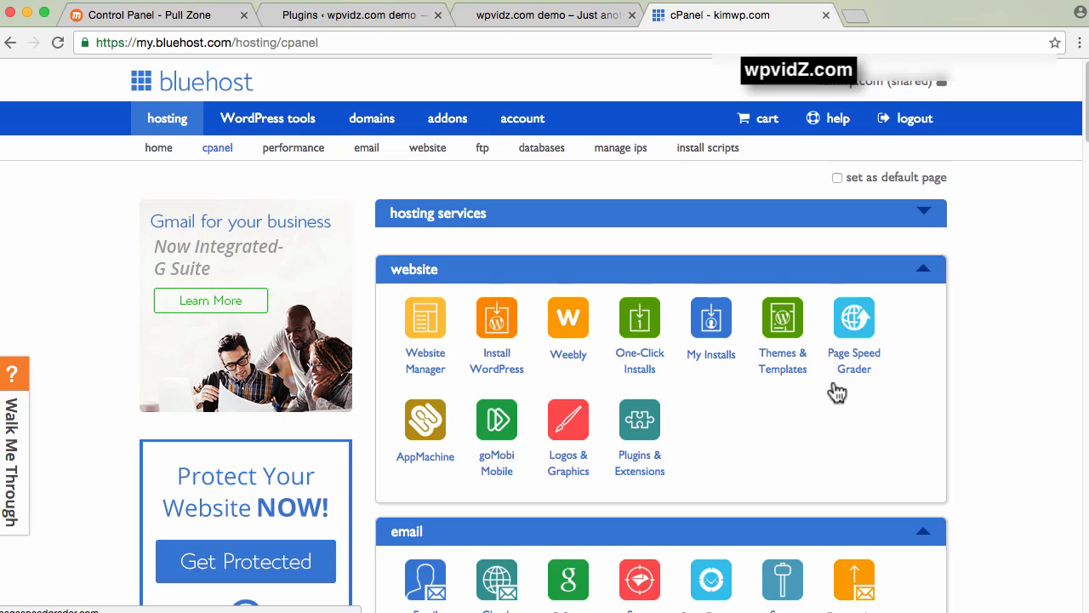
Step: Search cPanel for 'dns' and launch the DNS Zone Editor for kimwp.com
scroll(down, 3)
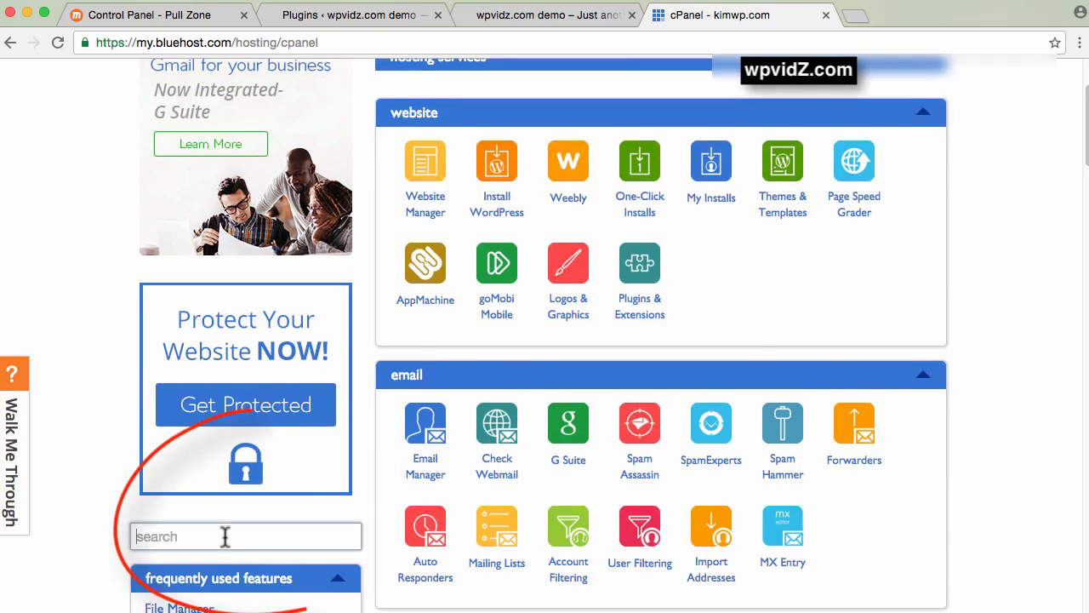
text(dns)
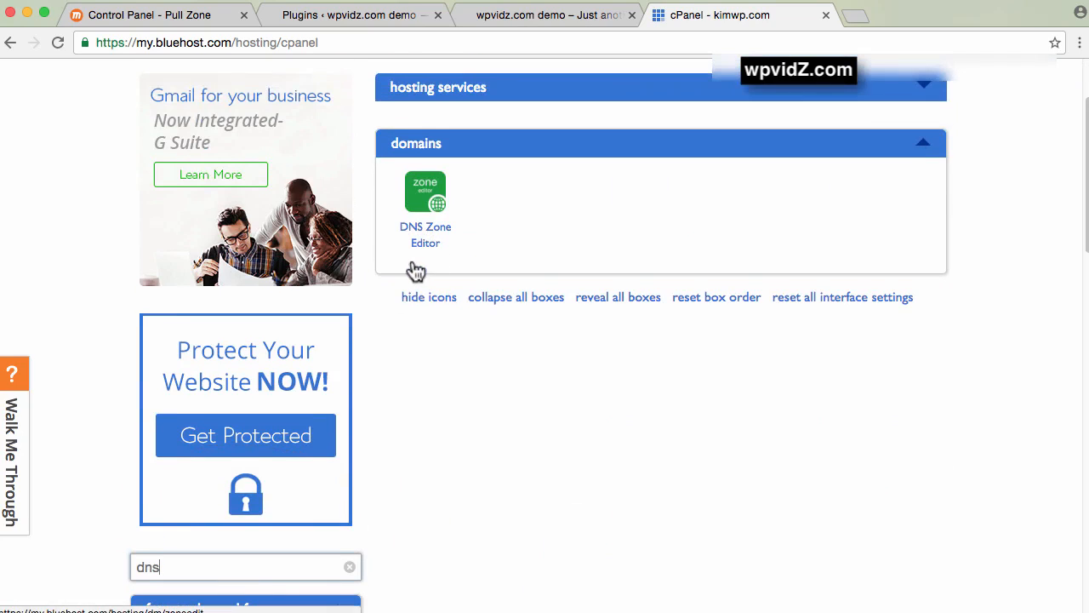
mouse_move(433, 245)
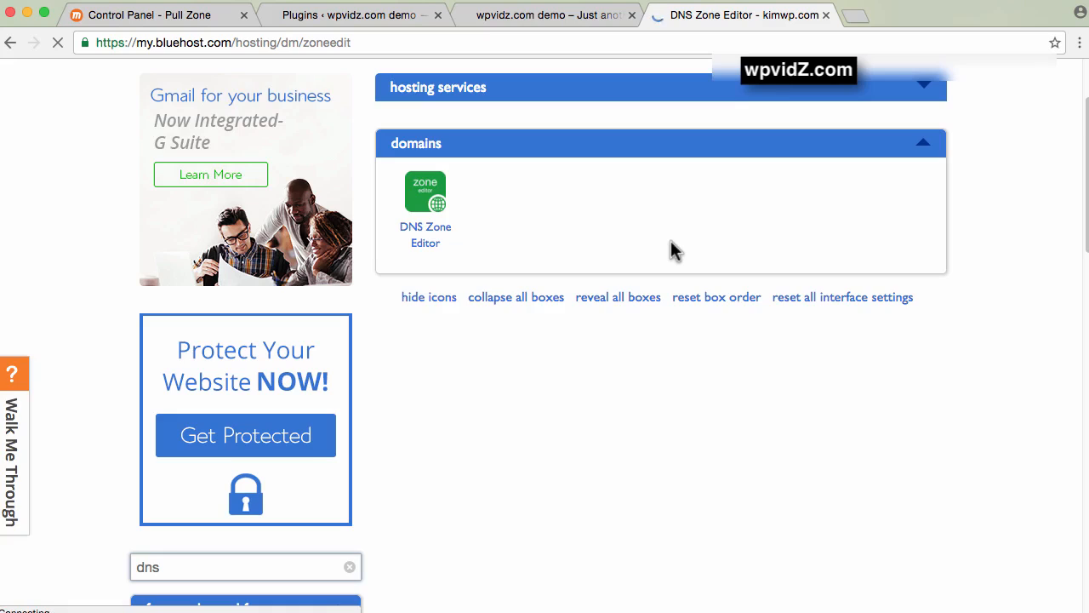
click(425, 191)
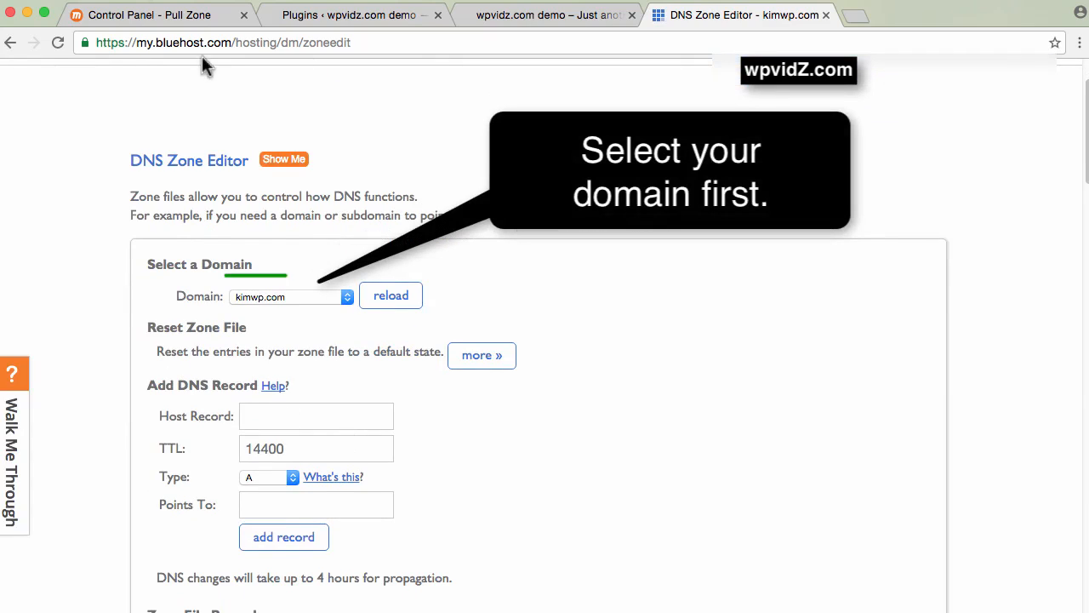
Step: Enter host record cdn.kimwp.com of type CNAME for the kimwp.com domain
click(291, 296)
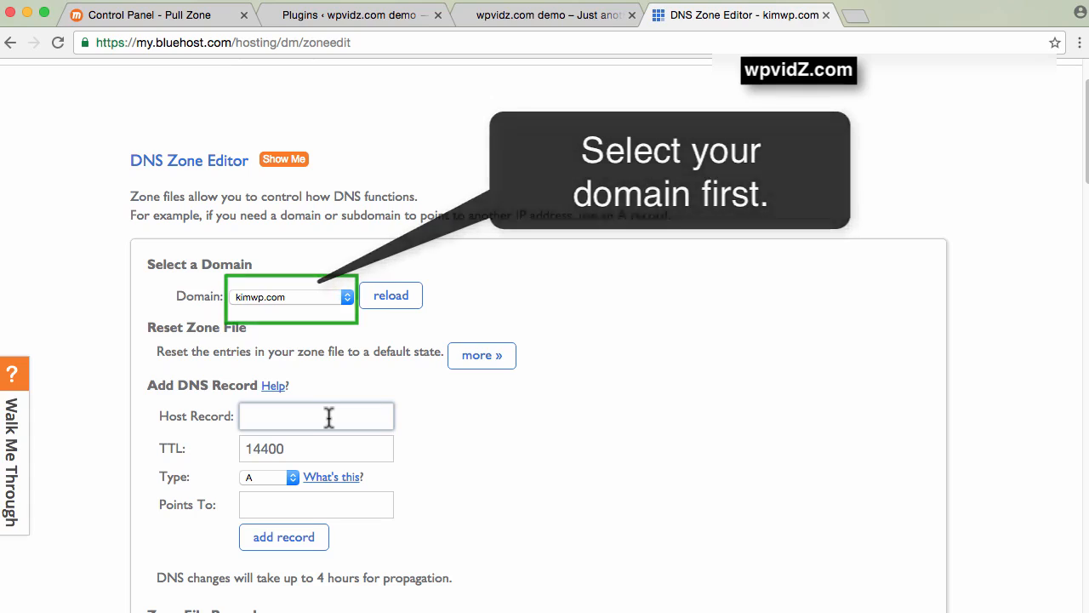
text(cdn)
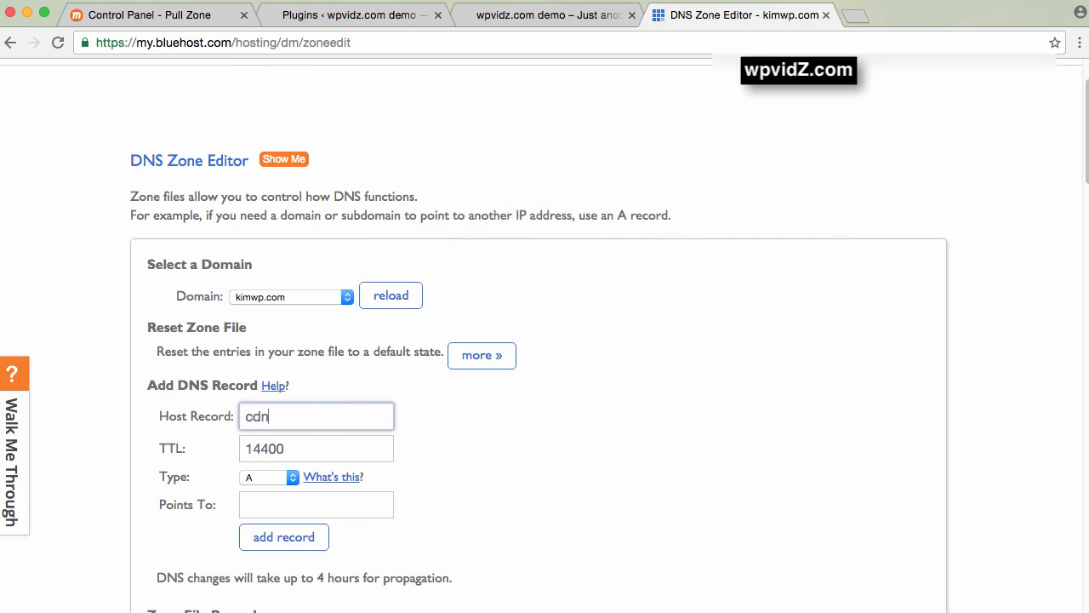
text(.kimwp)
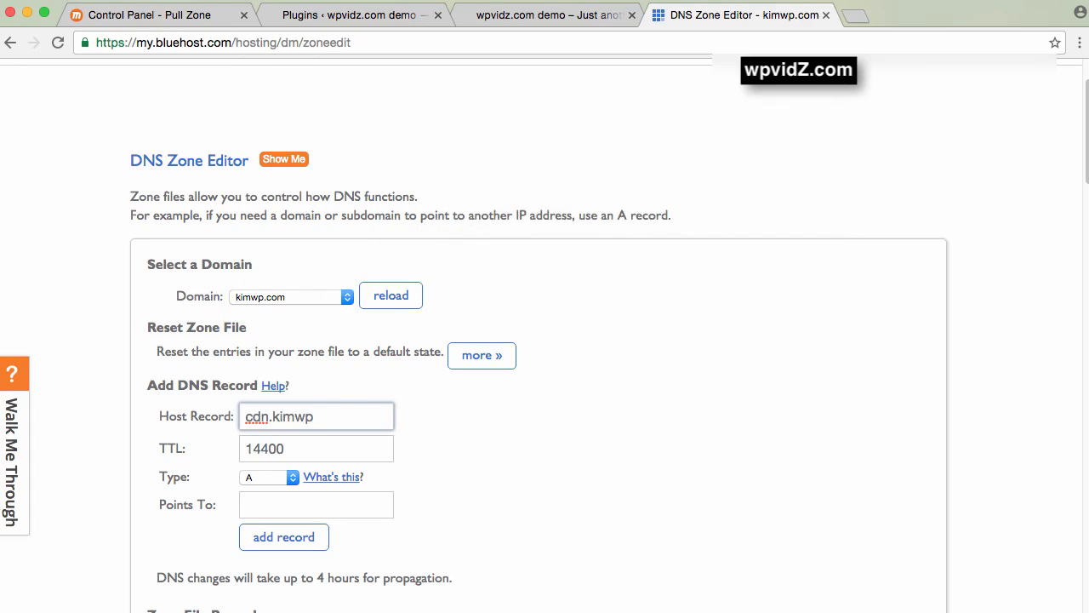
click(269, 477)
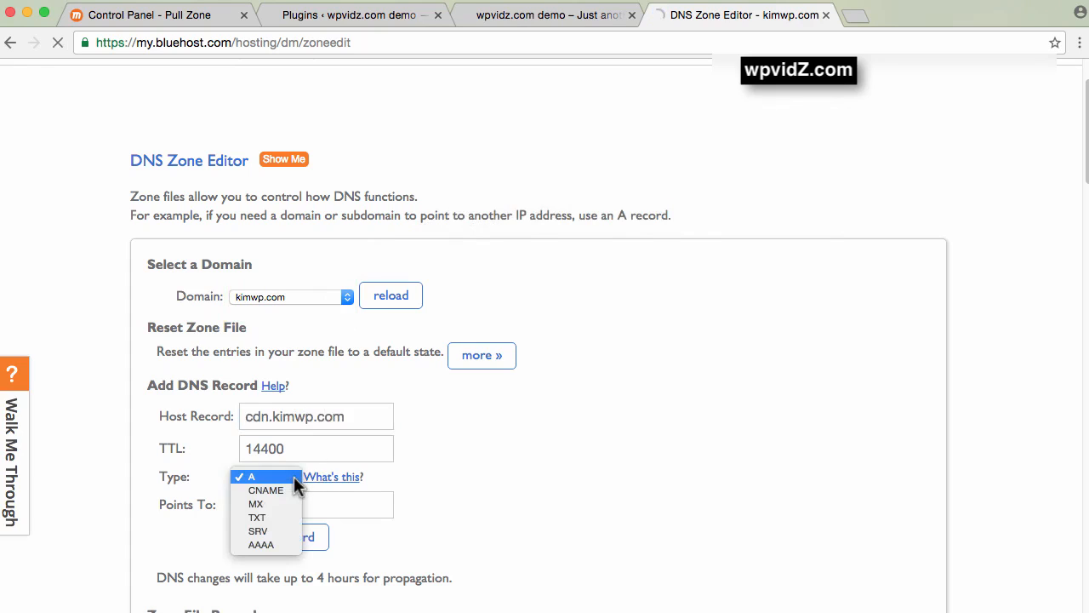
click(266, 491)
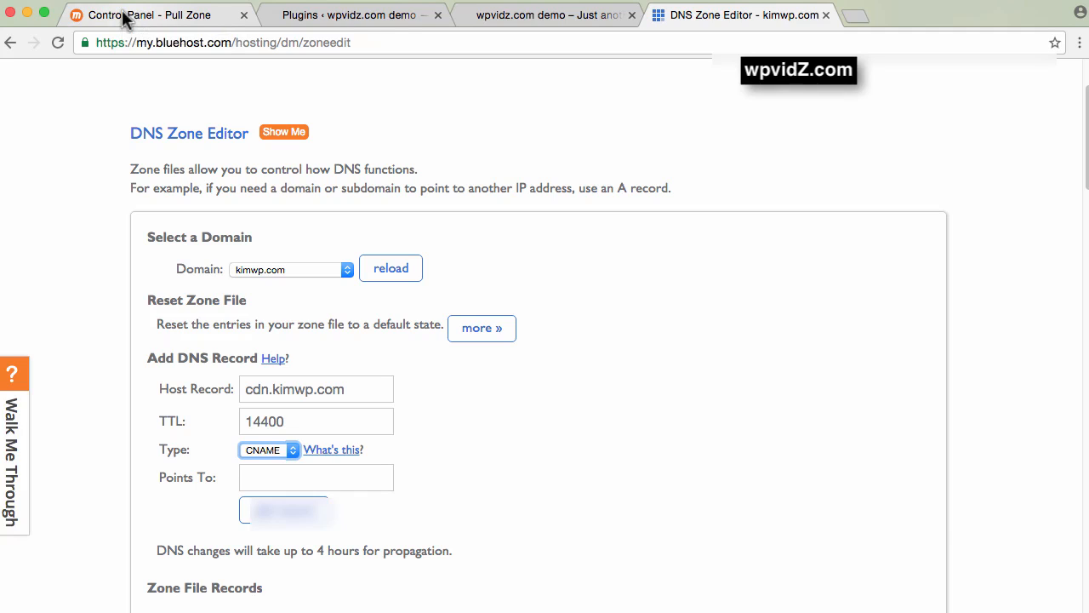
Step: Copy the MaxCDN zone's 'CNAME to' address into Points To and add the record
click(154, 13)
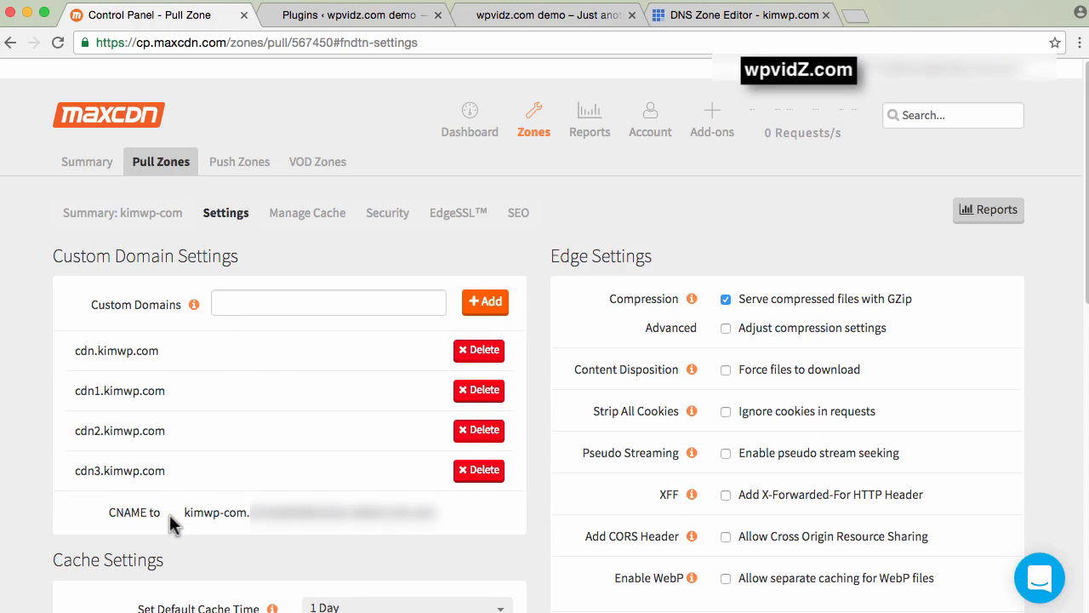
double_click(215, 513)
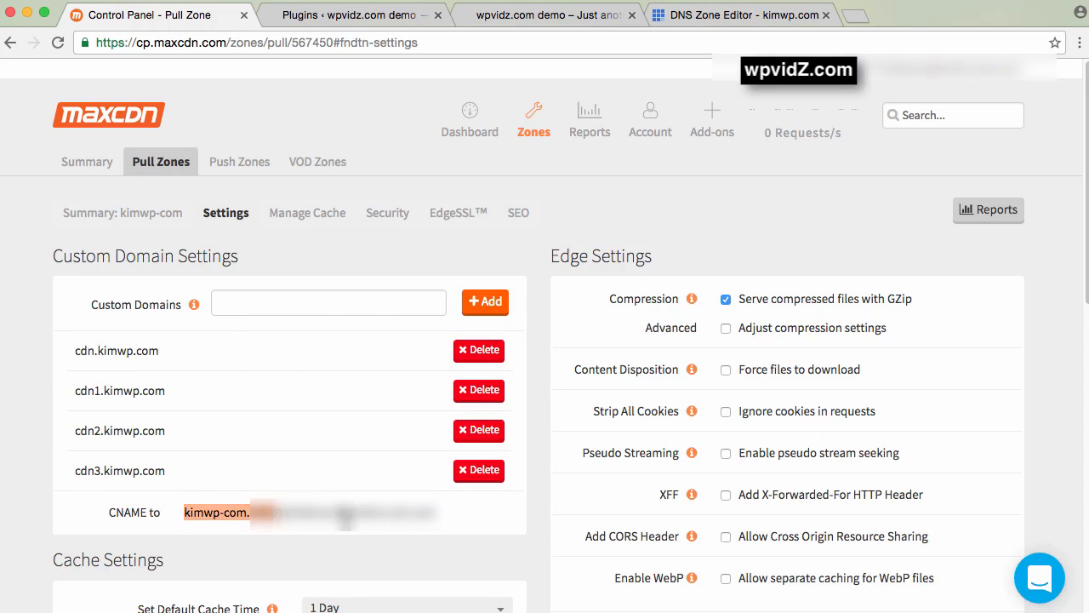
mouse_move(521, 476)
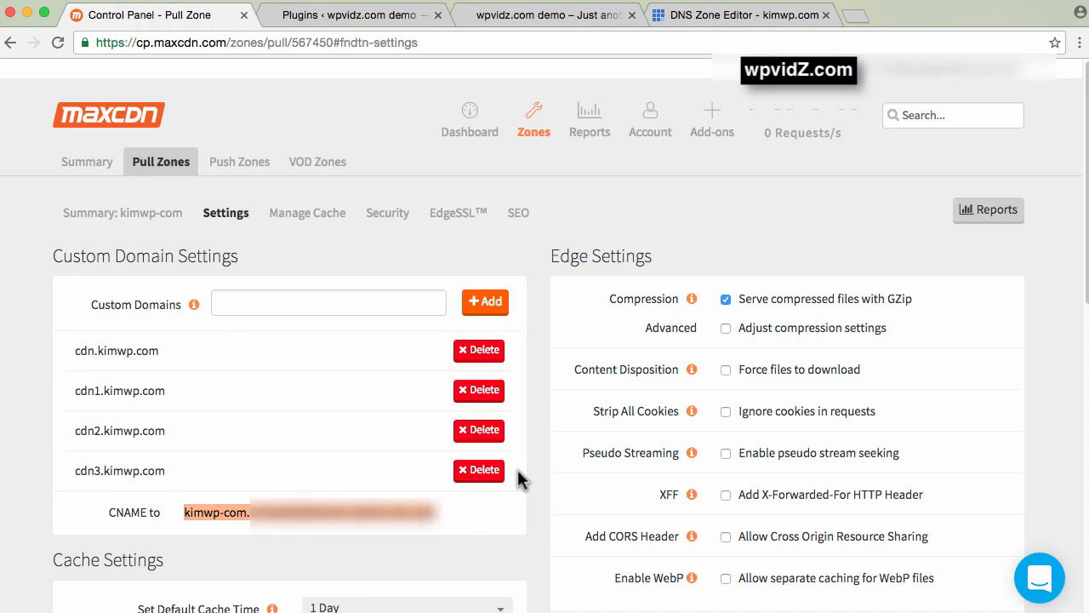
click(740, 20)
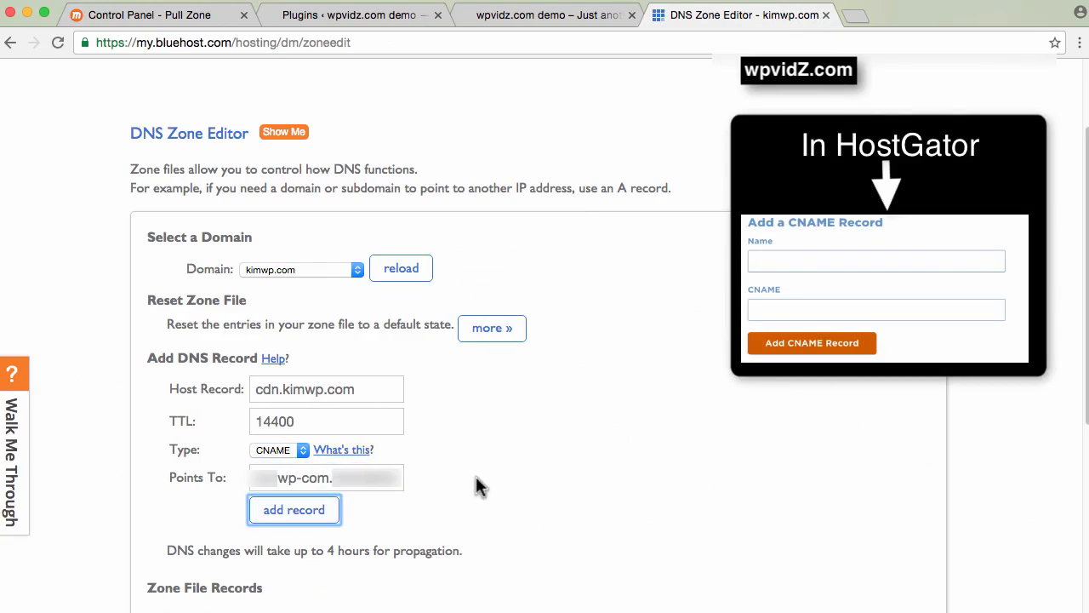
scroll(down, 3)
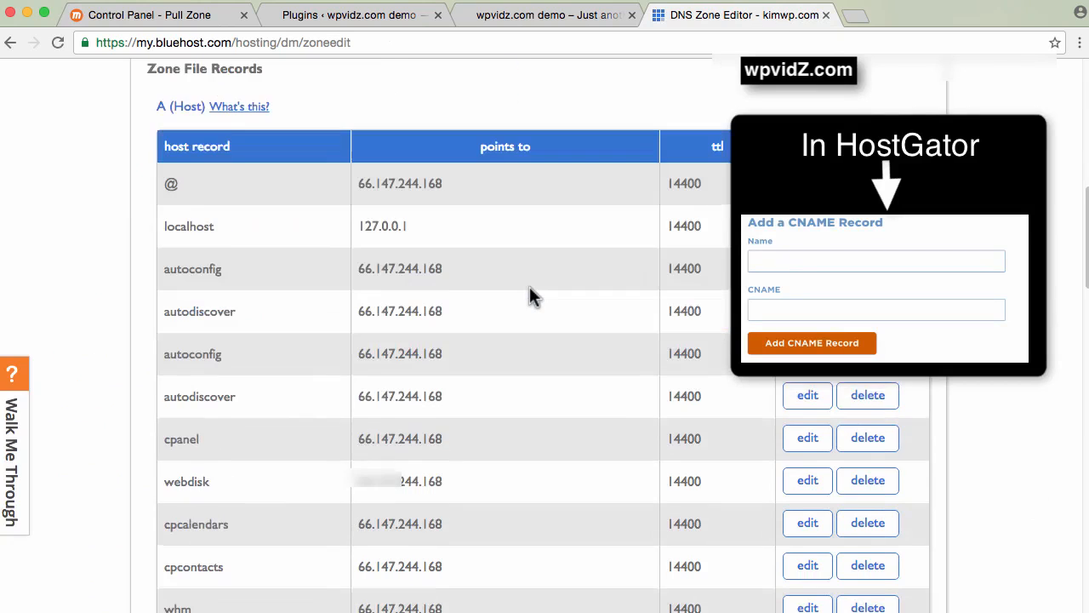
scroll(down, 3)
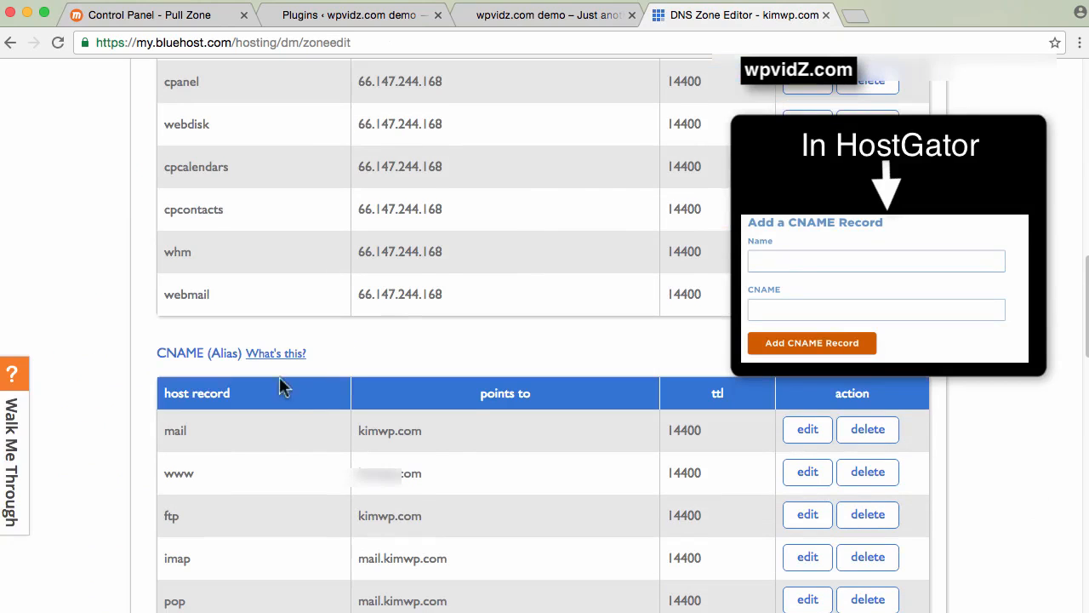
scroll(down, 3)
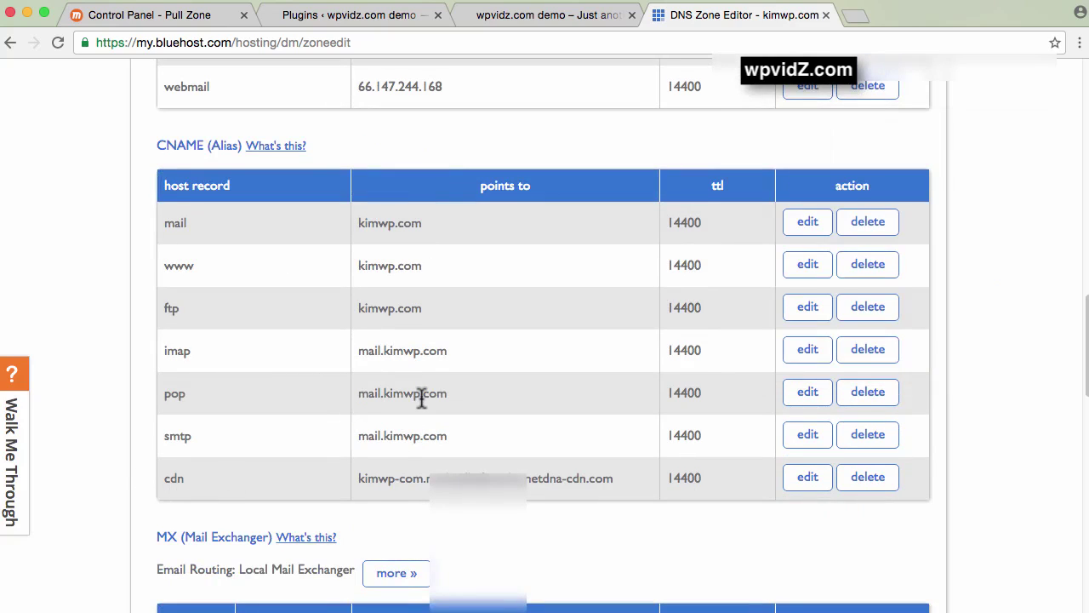
mouse_move(395, 383)
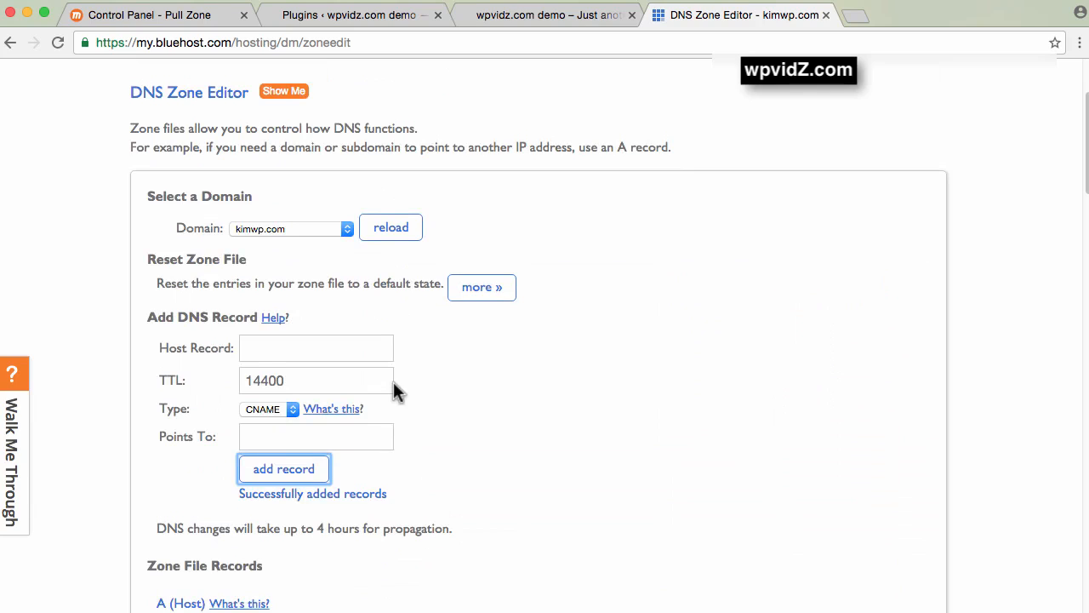
Step: Add a cdn1.kimwp.com CNAME to the MaxCDN address and check it in the records list
click(317, 347)
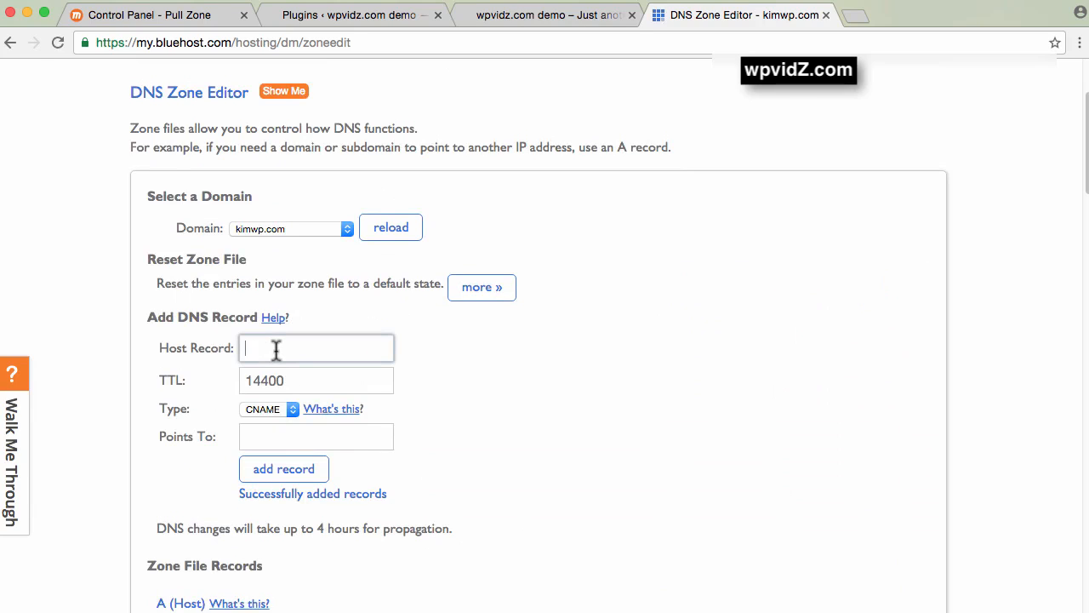
text(cdn1)
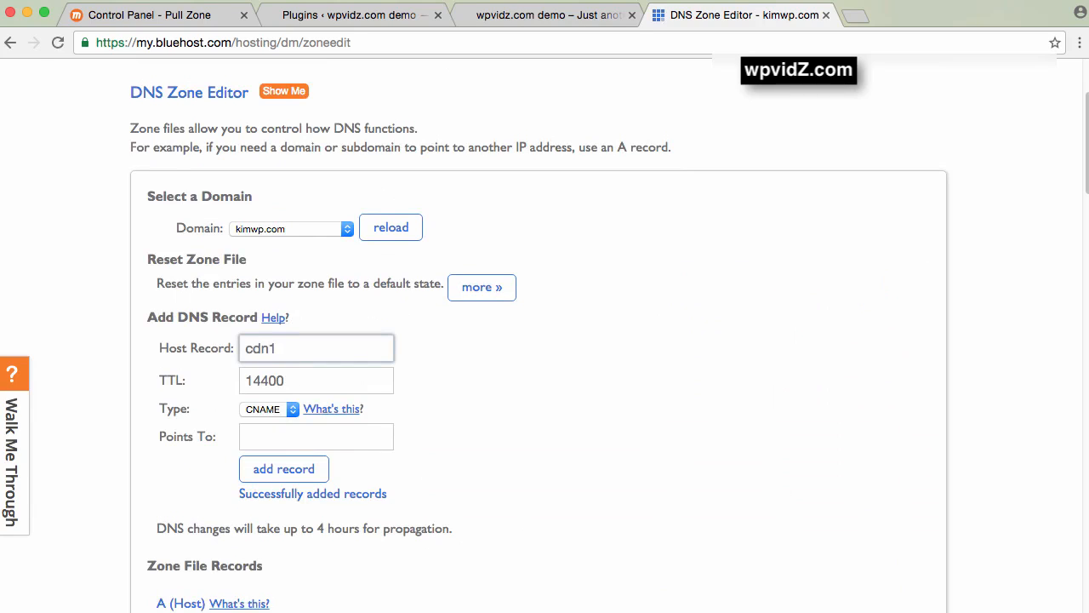
text(.kimwp.com)
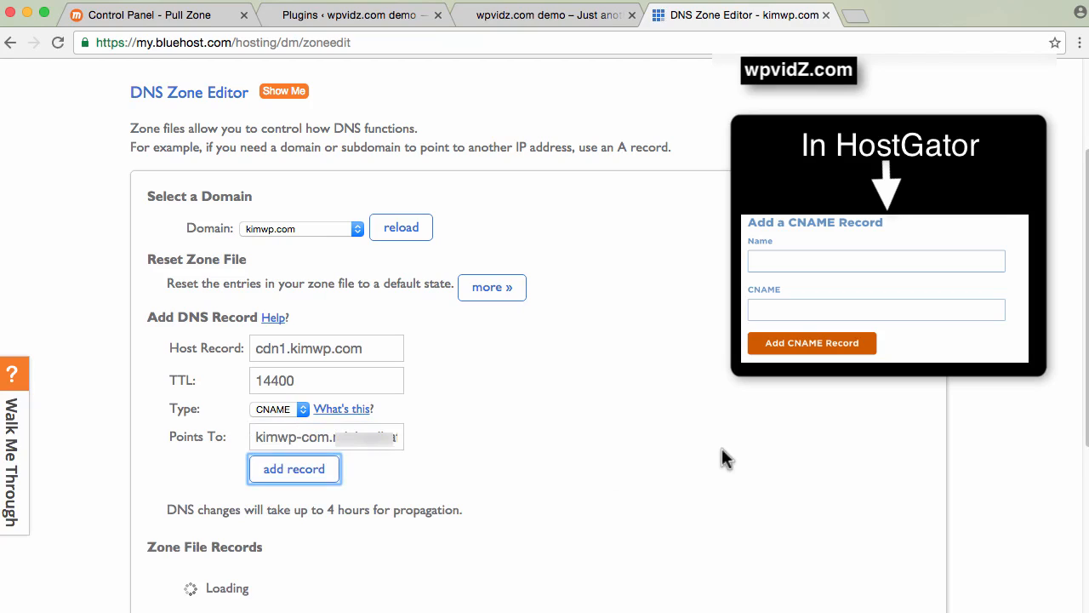
click(293, 470)
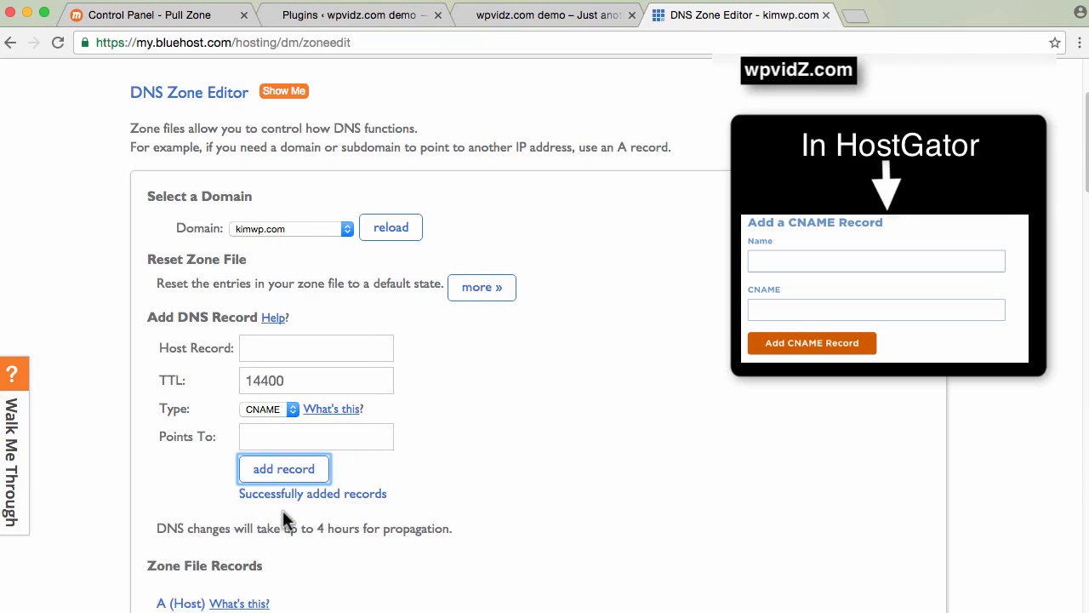
scroll(down, 3)
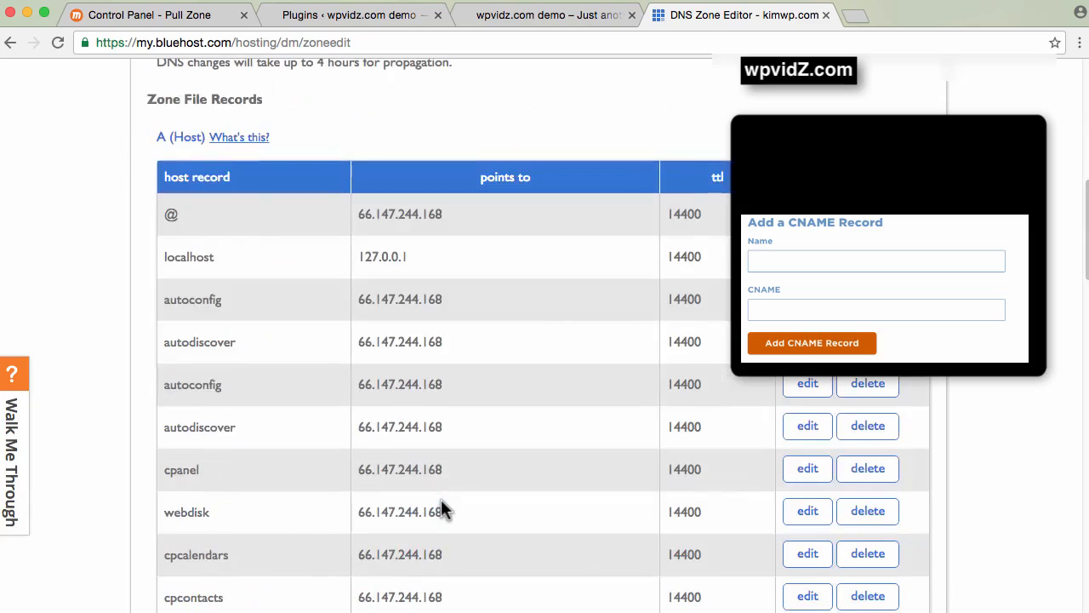
scroll(down, 3)
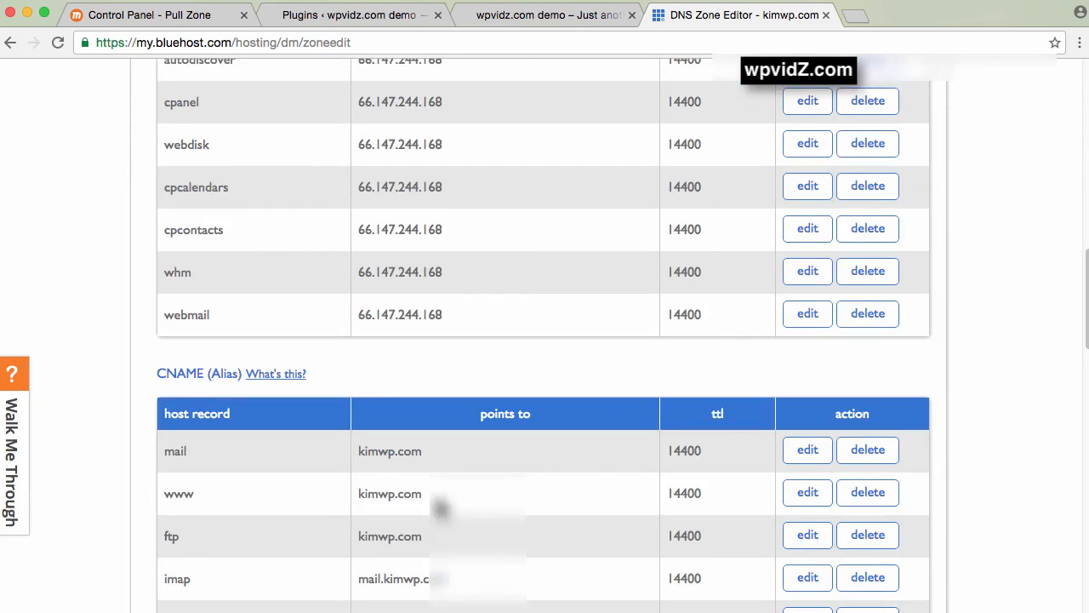
scroll(down, 3)
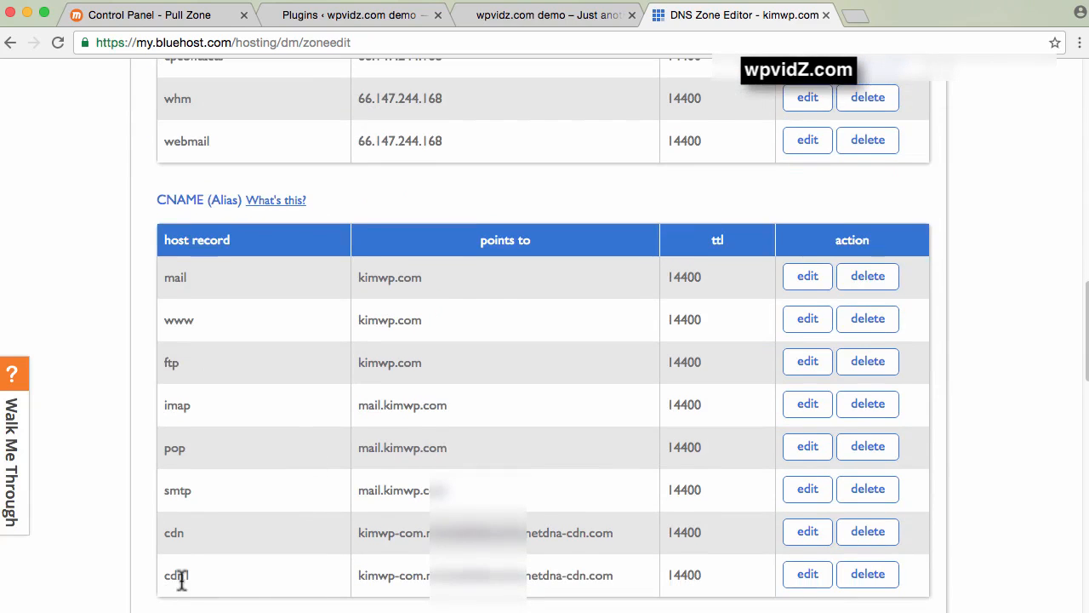
scroll(up, 3)
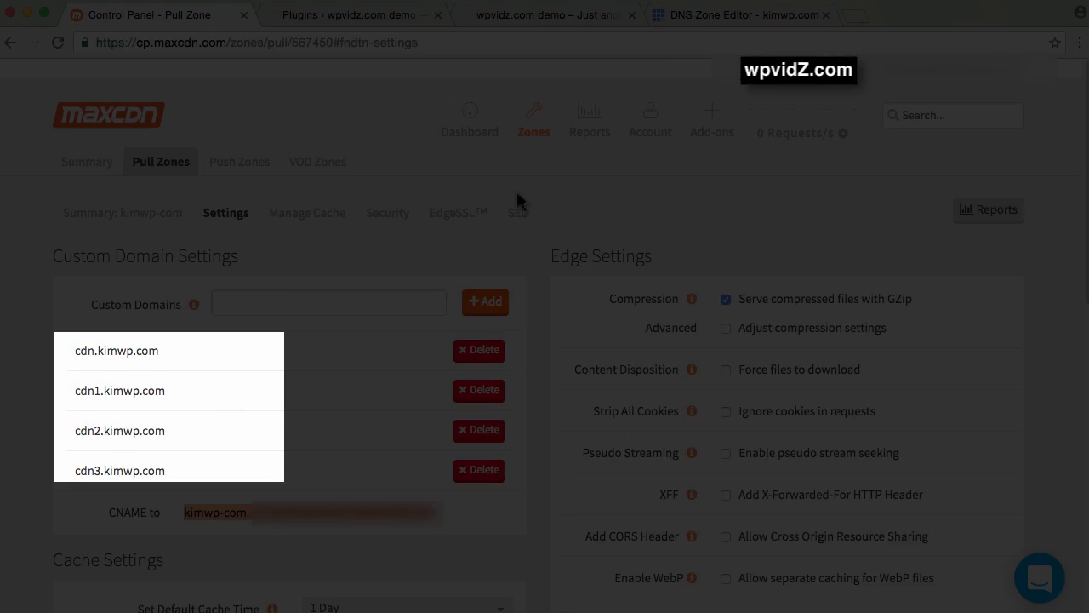
Step: Add cdn2 and cdn3.kimwp.com CNAMEs to the MaxCDN address and verify all four records
click(740, 13)
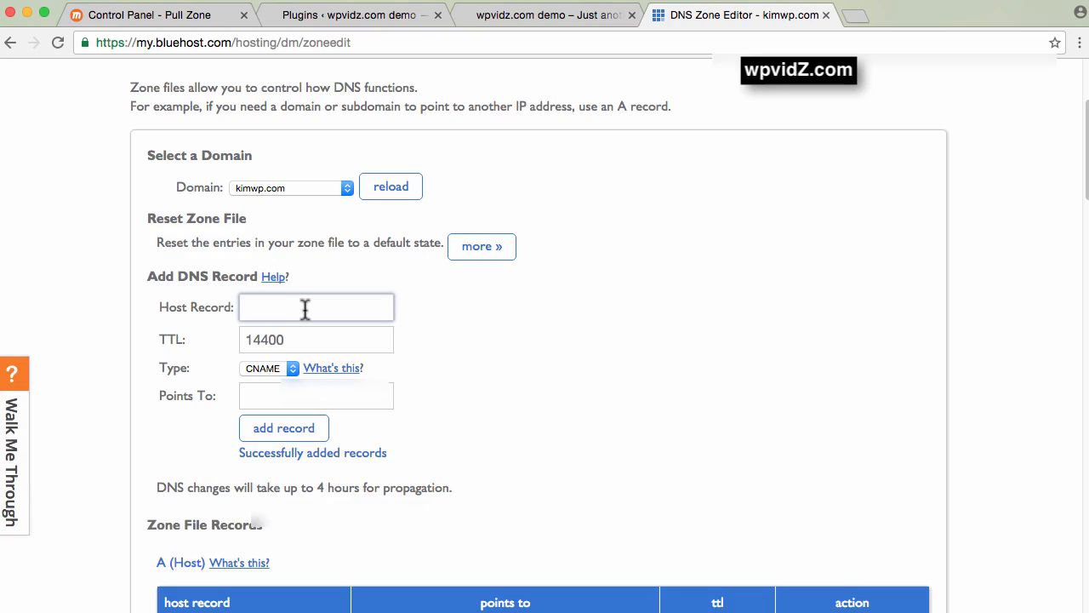
text(cdn)
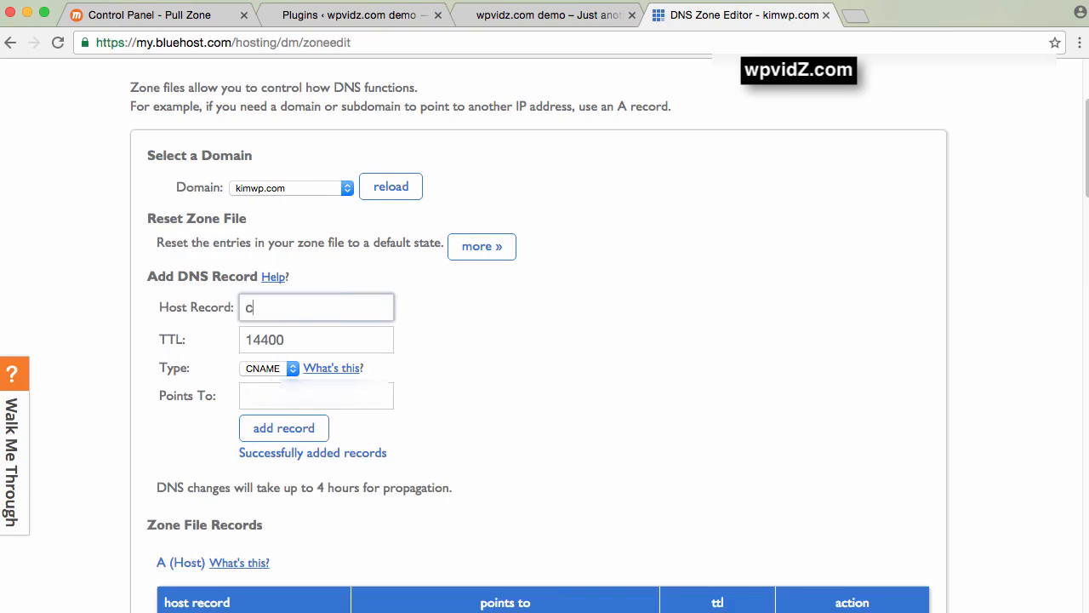
click(282, 429)
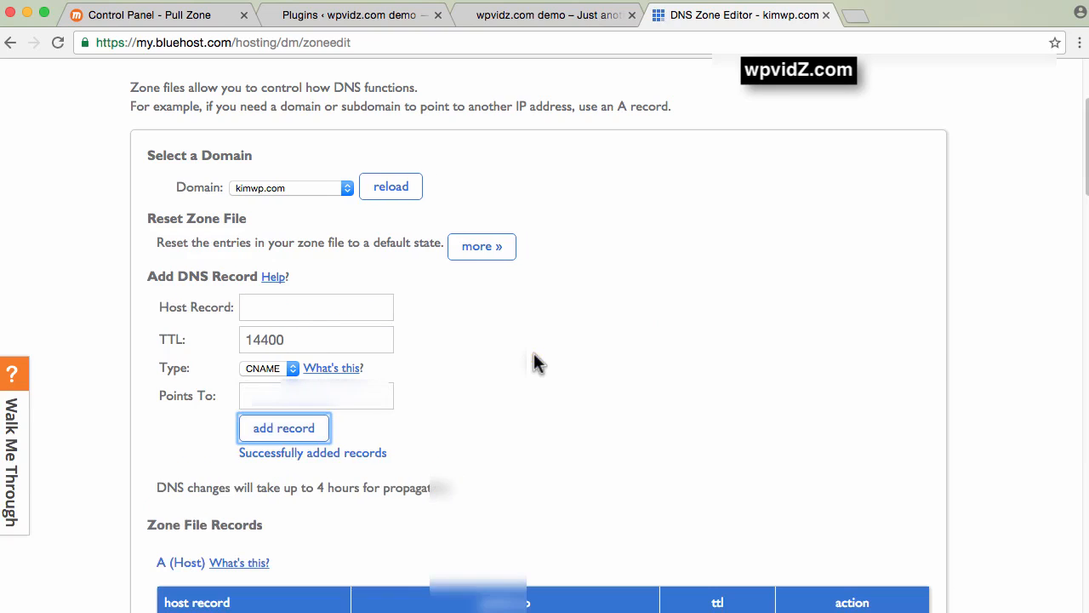
scroll(down, 3)
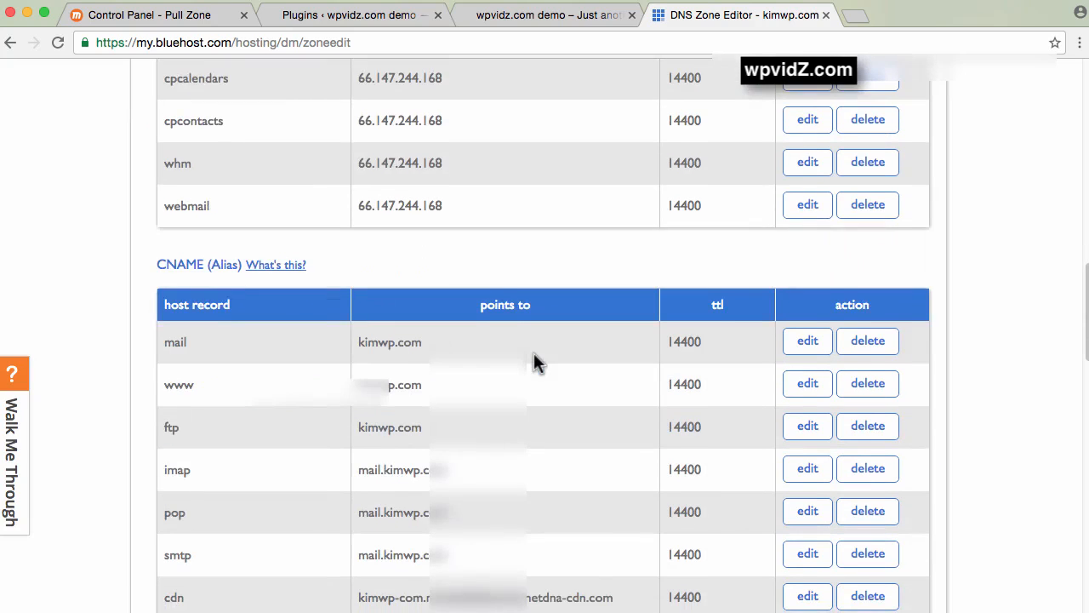
scroll(down, 3)
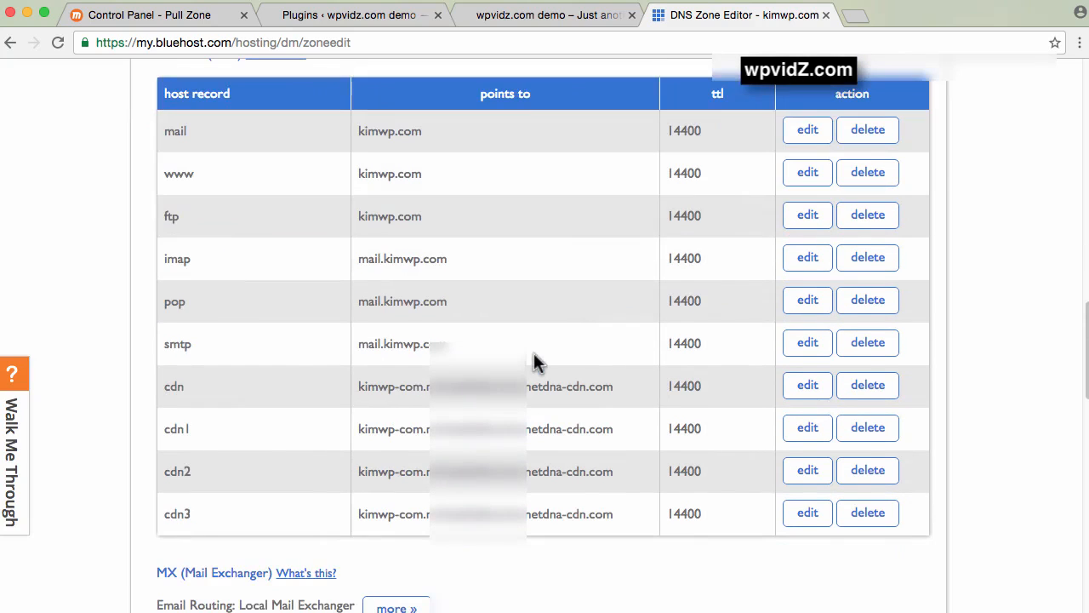
mouse_move(189, 450)
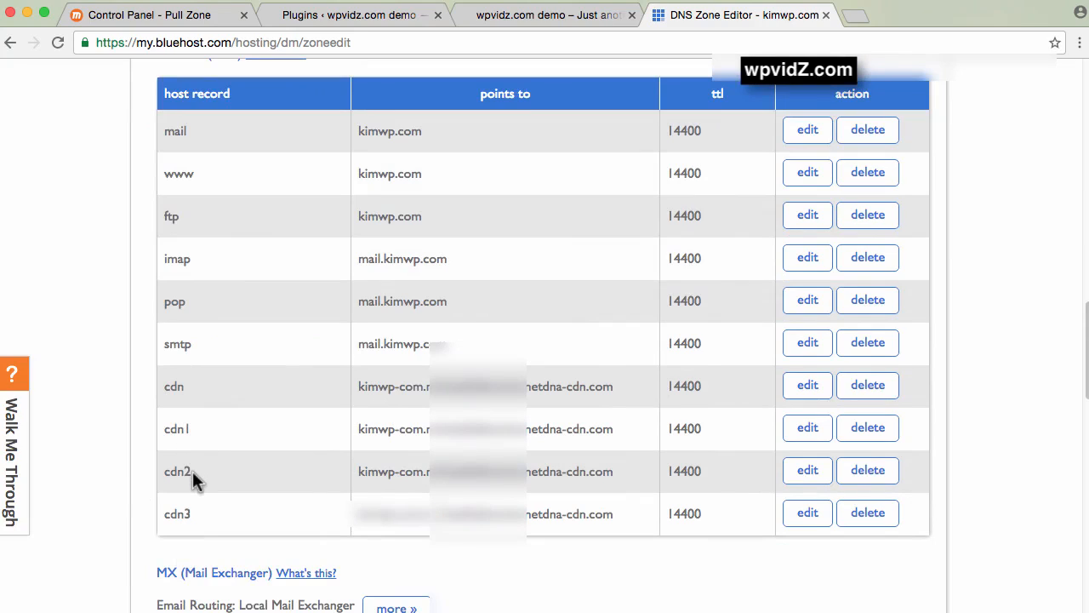
click(150, 17)
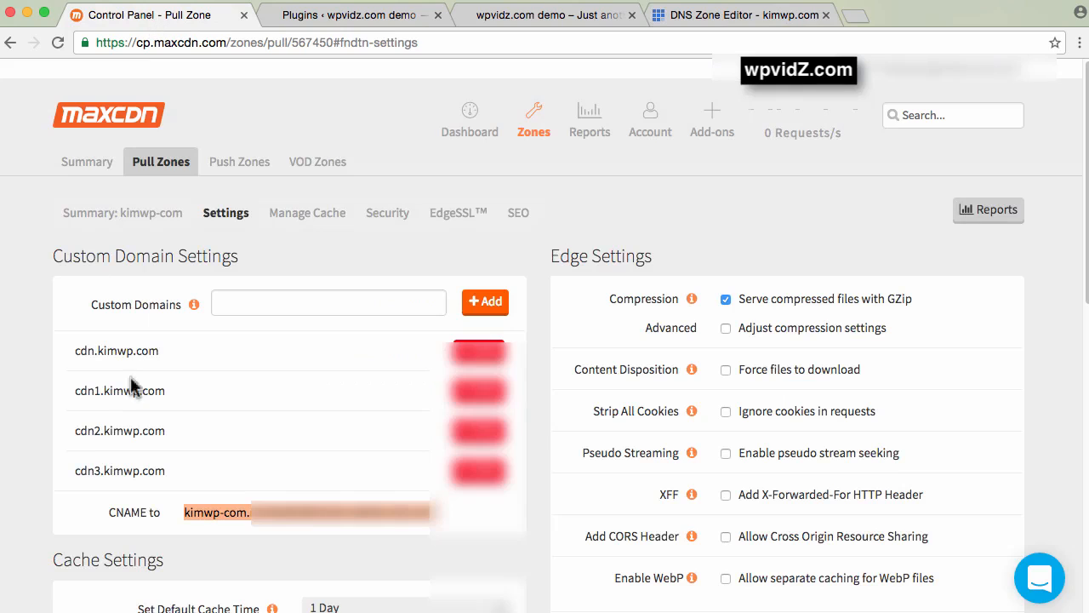
mouse_move(701, 111)
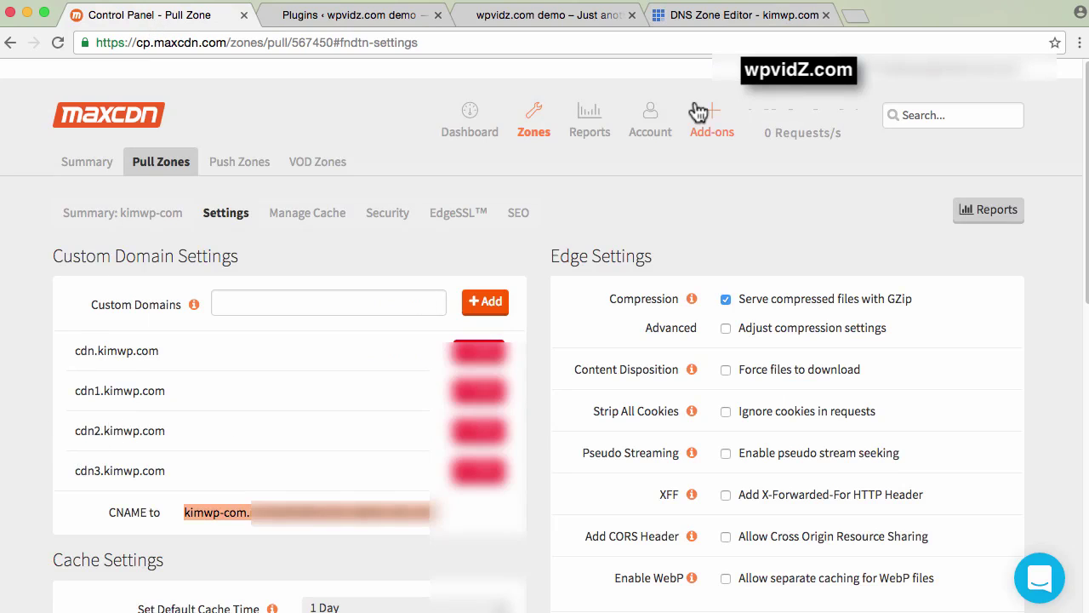
click(749, 14)
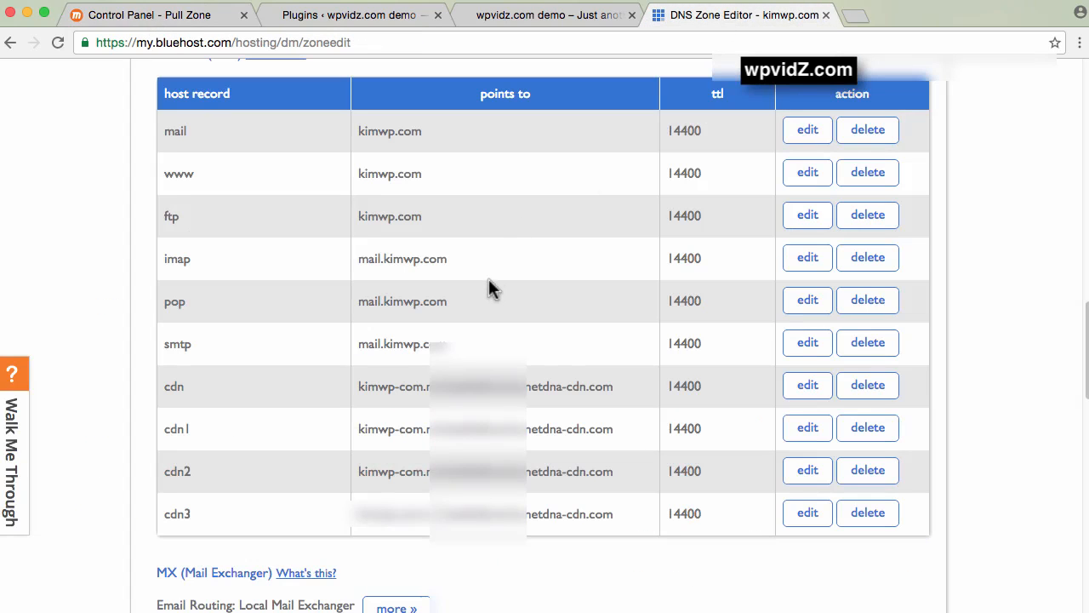
mouse_move(429, 293)
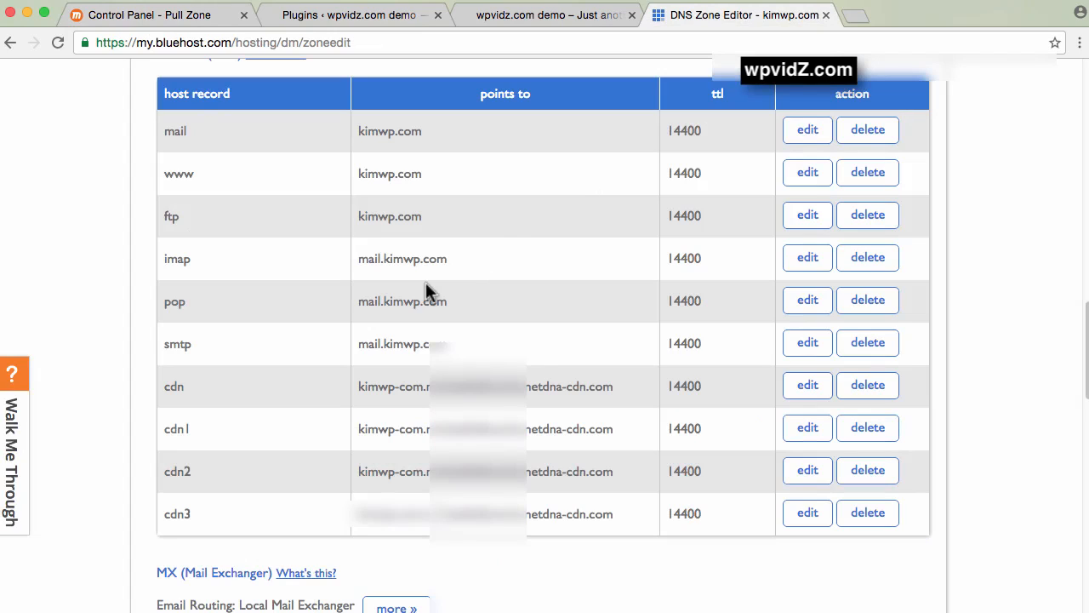
mouse_move(252, 77)
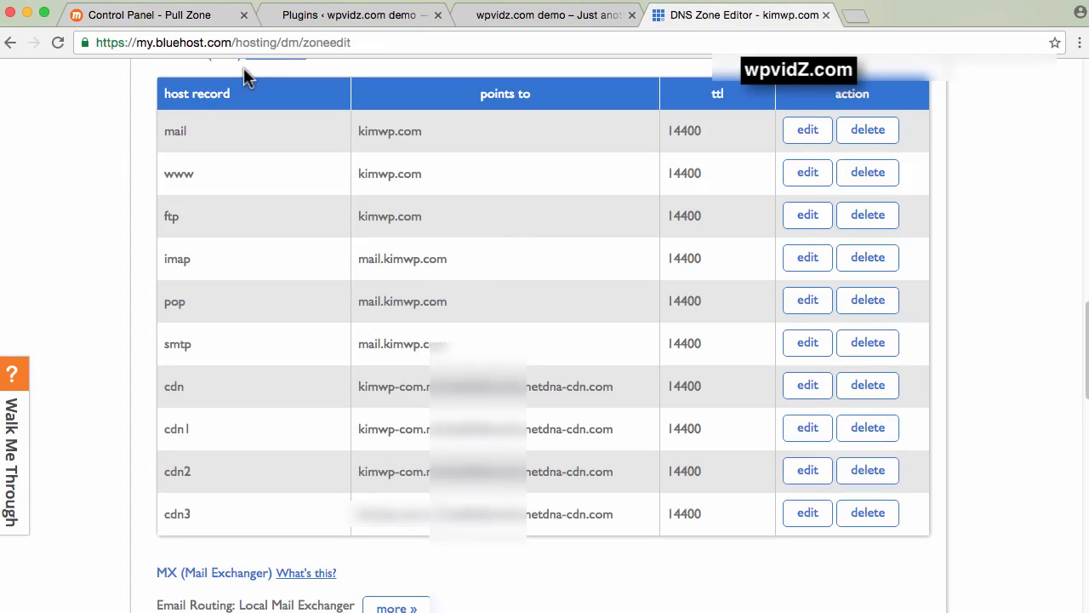
mouse_move(360, 26)
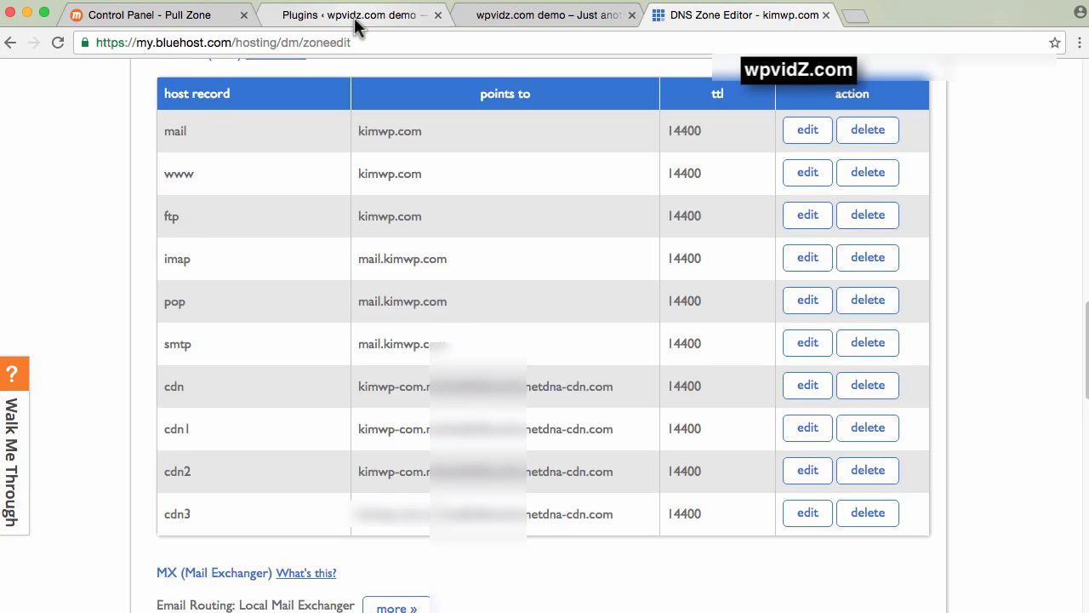
click(358, 17)
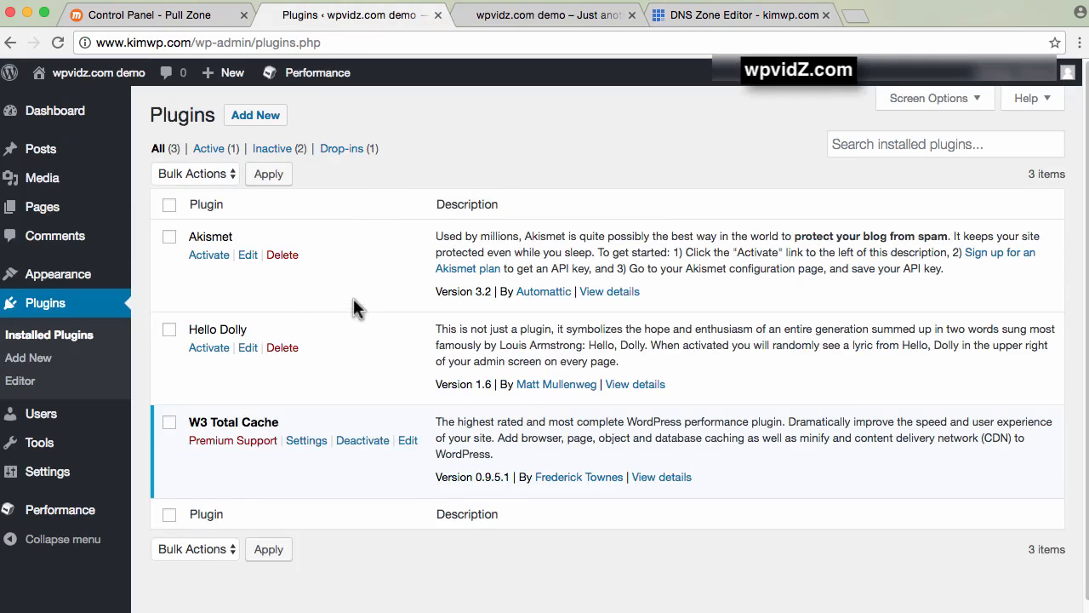
mouse_move(204, 419)
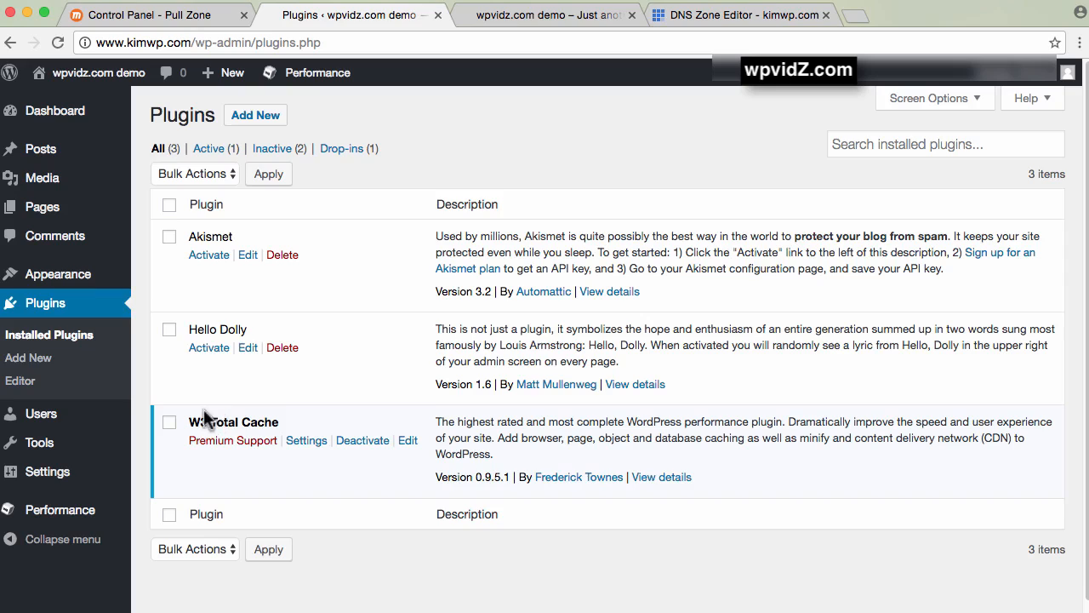
mouse_move(364, 383)
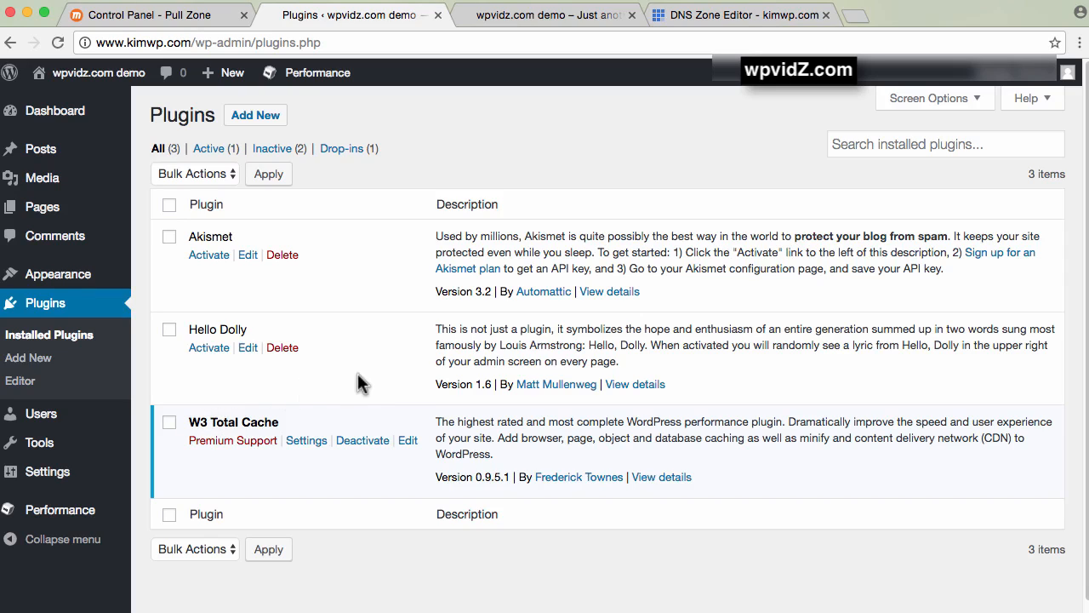
mouse_move(341, 459)
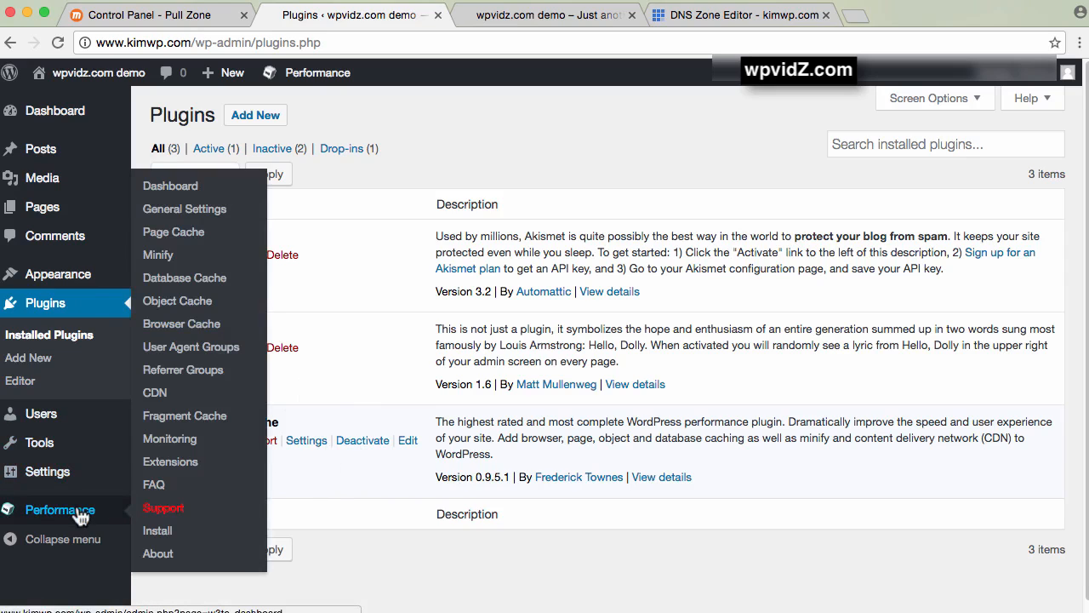
mouse_move(177, 293)
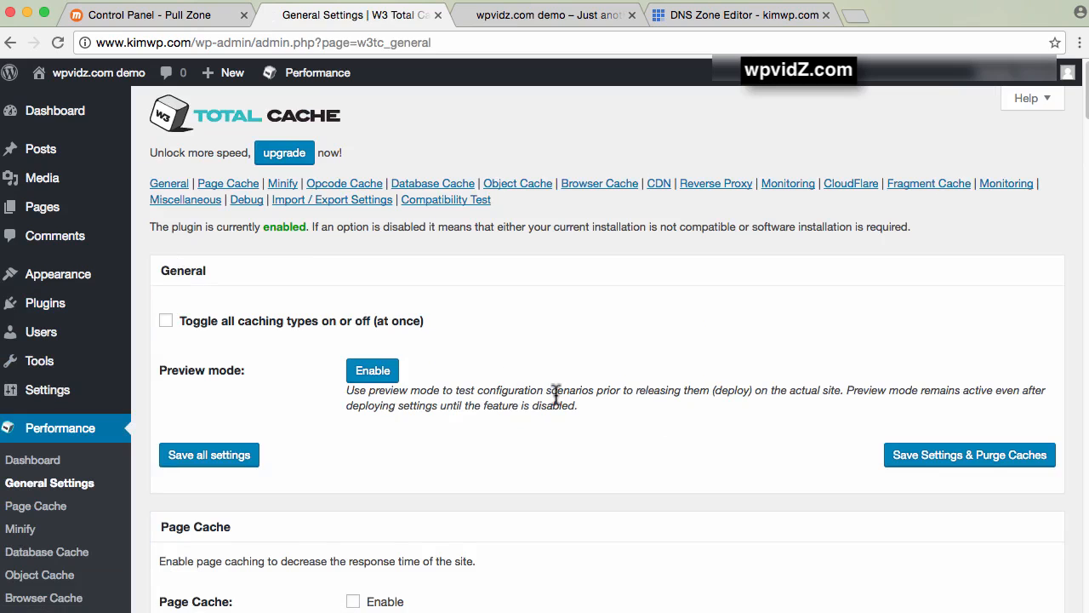
Step: Scroll the General Settings page down until the CDN section with MaxCDN selected is in view
scroll(down, 3)
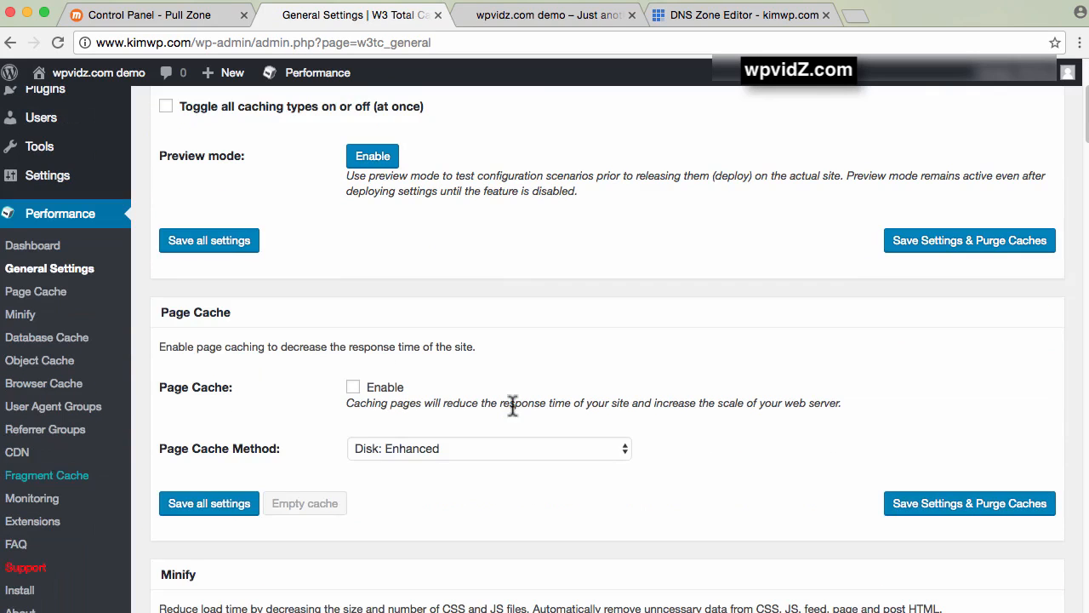
scroll(down, 3)
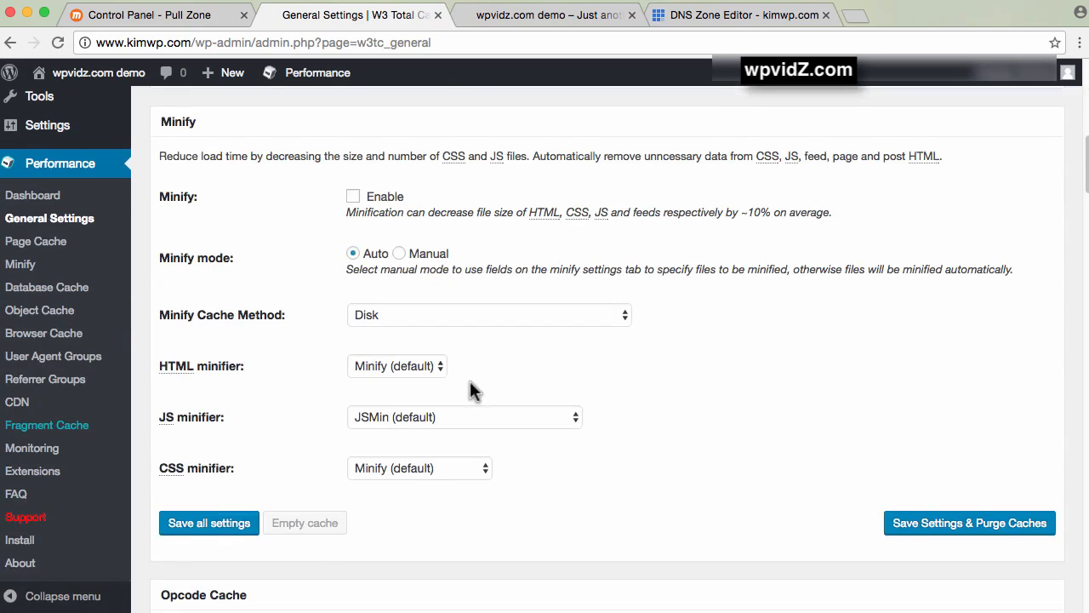
scroll(down, 3)
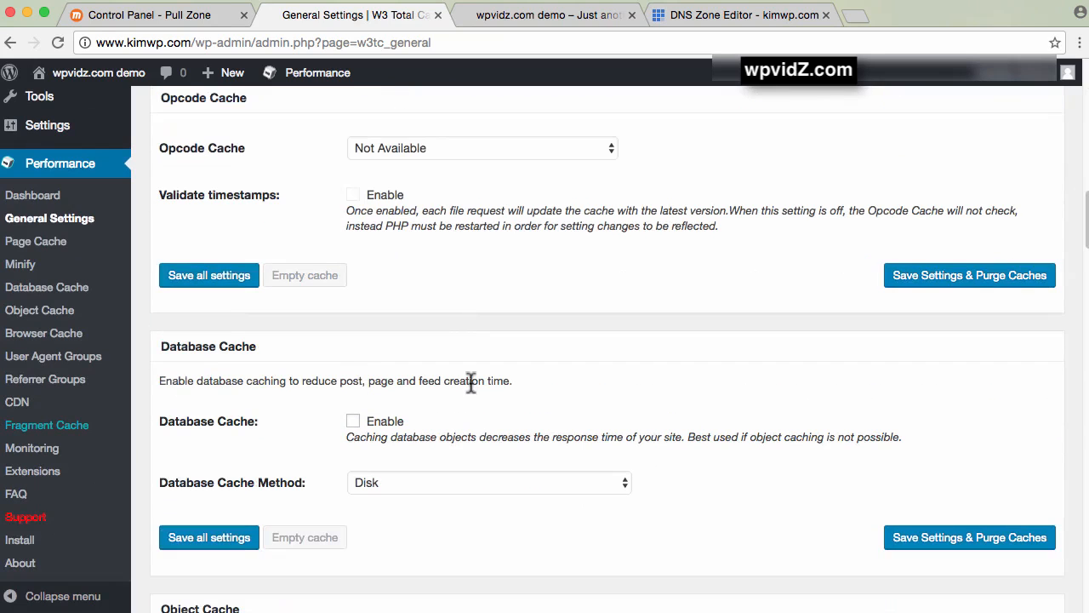
scroll(down, 3)
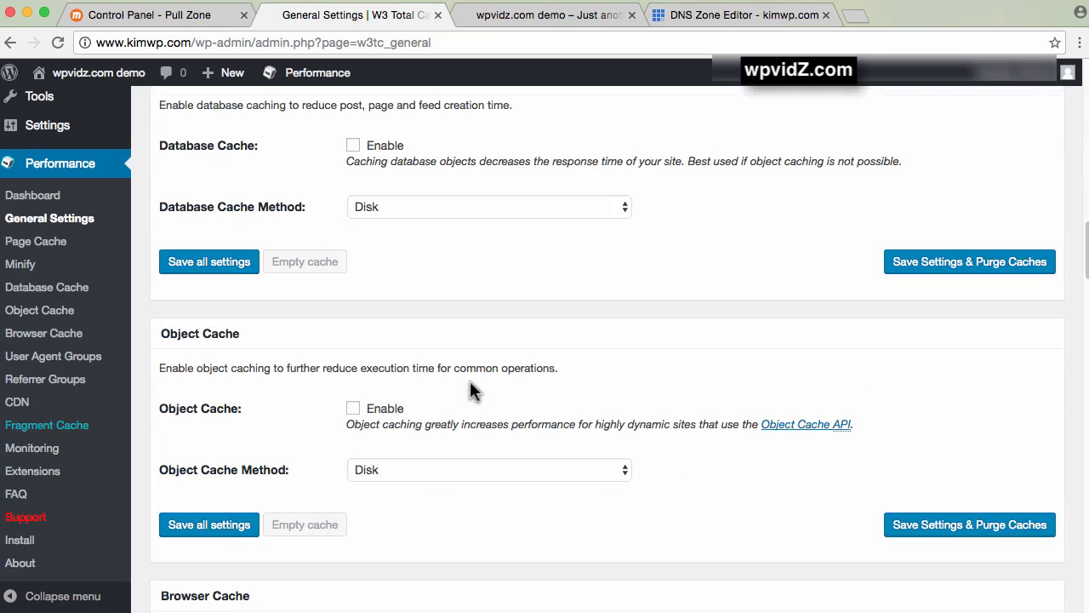
scroll(down, 3)
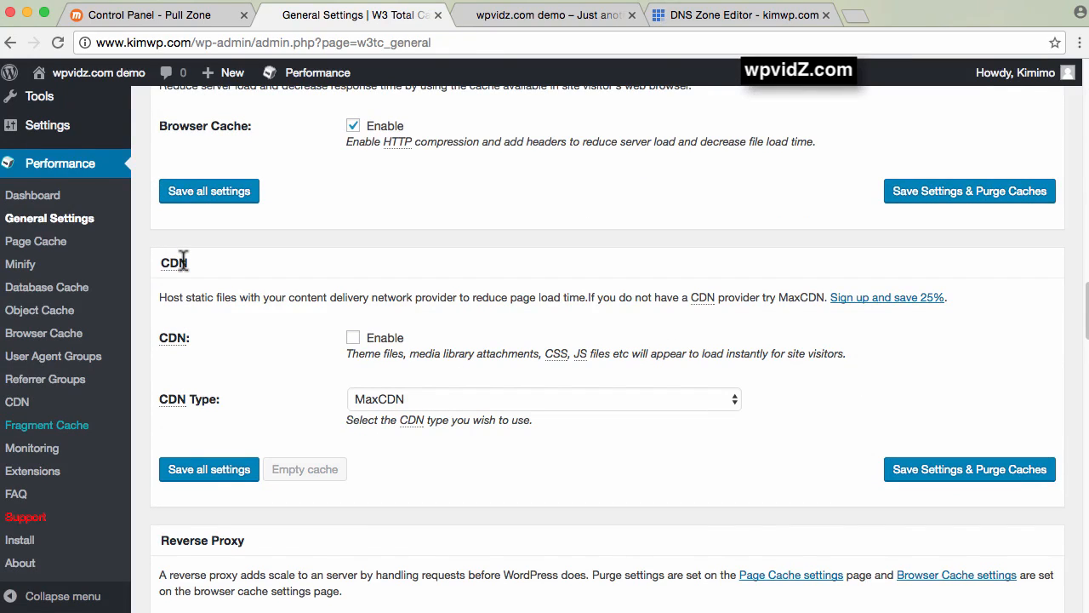
Step: Enable CDN with MaxCDN kept as the CDN type and save all settings
click(353, 337)
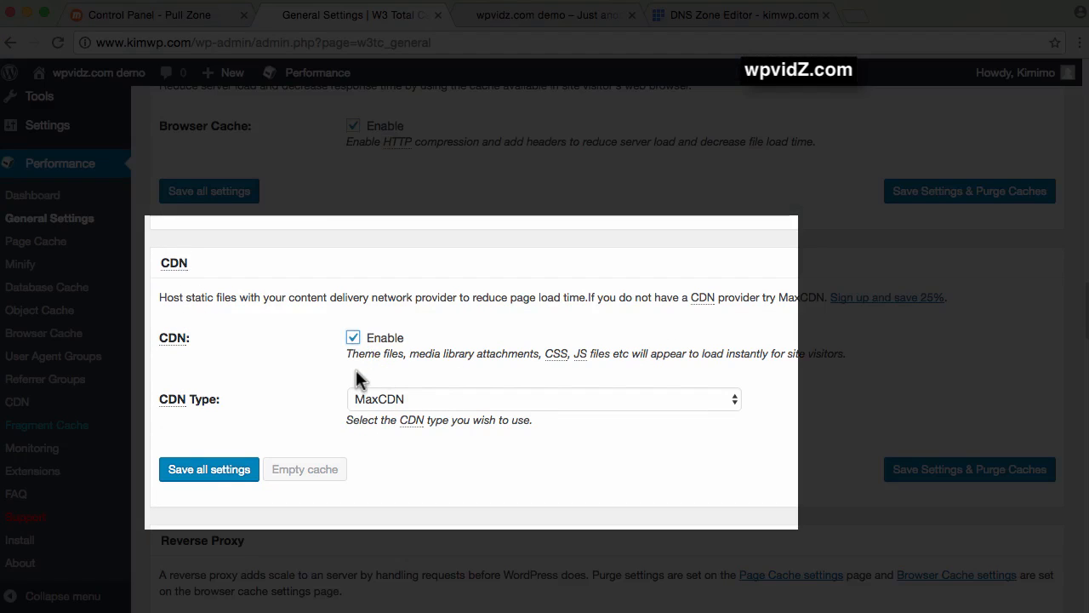
click(543, 399)
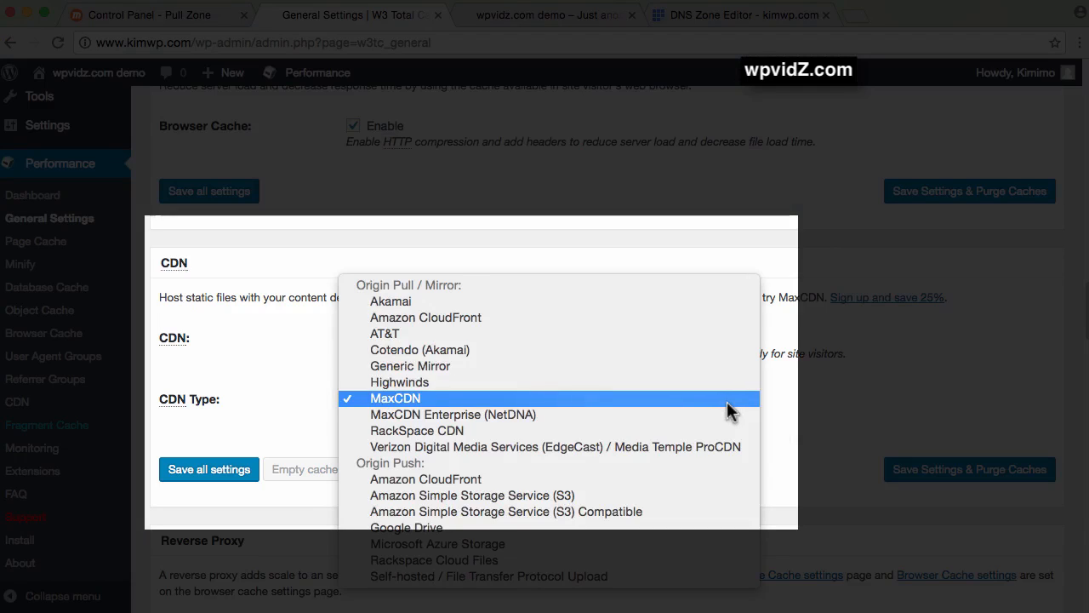
mouse_move(683, 408)
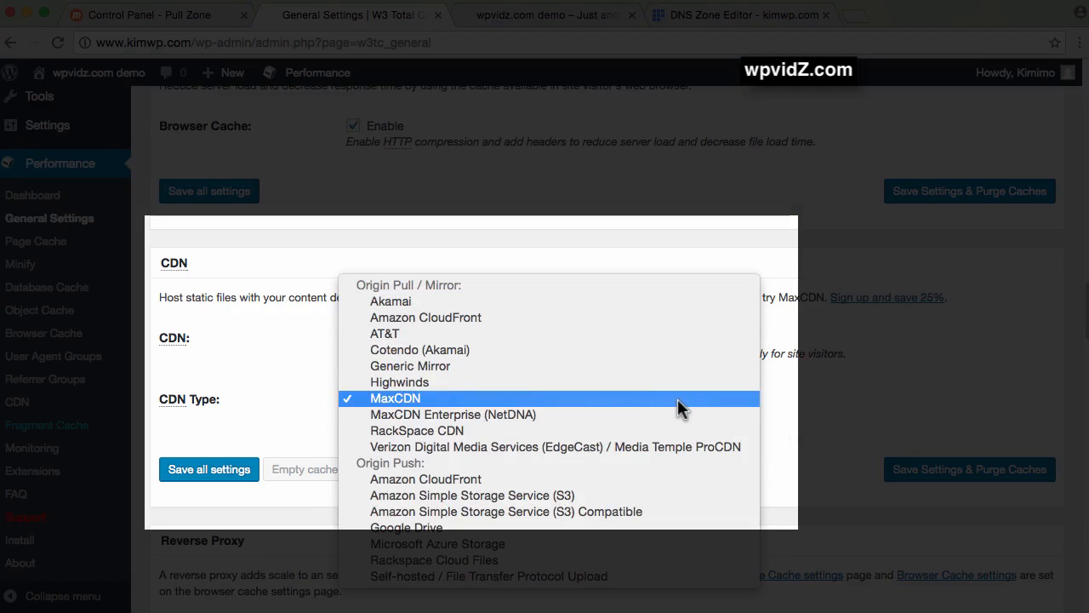
click(395, 398)
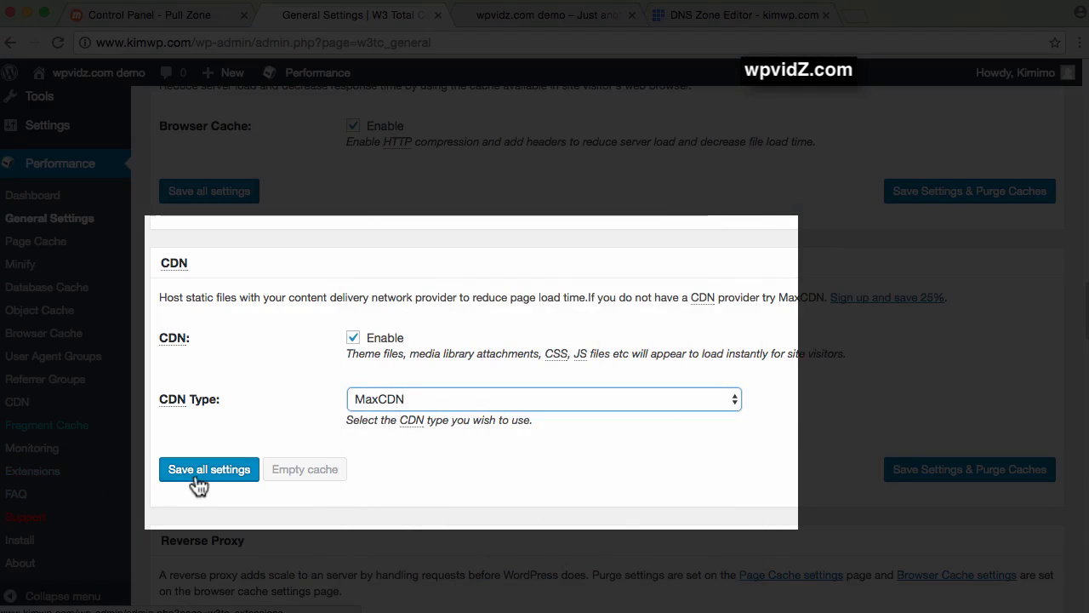
click(207, 470)
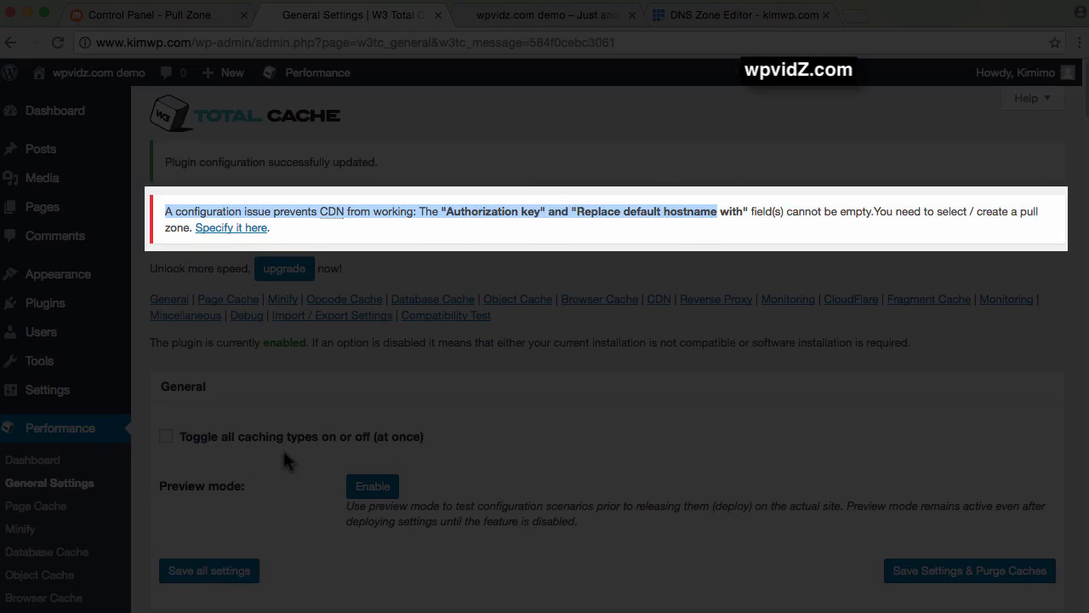
Step: Go to the Performance > CDN page and scroll to the MaxCDN configuration with its empty authorization key
scroll(down, 3)
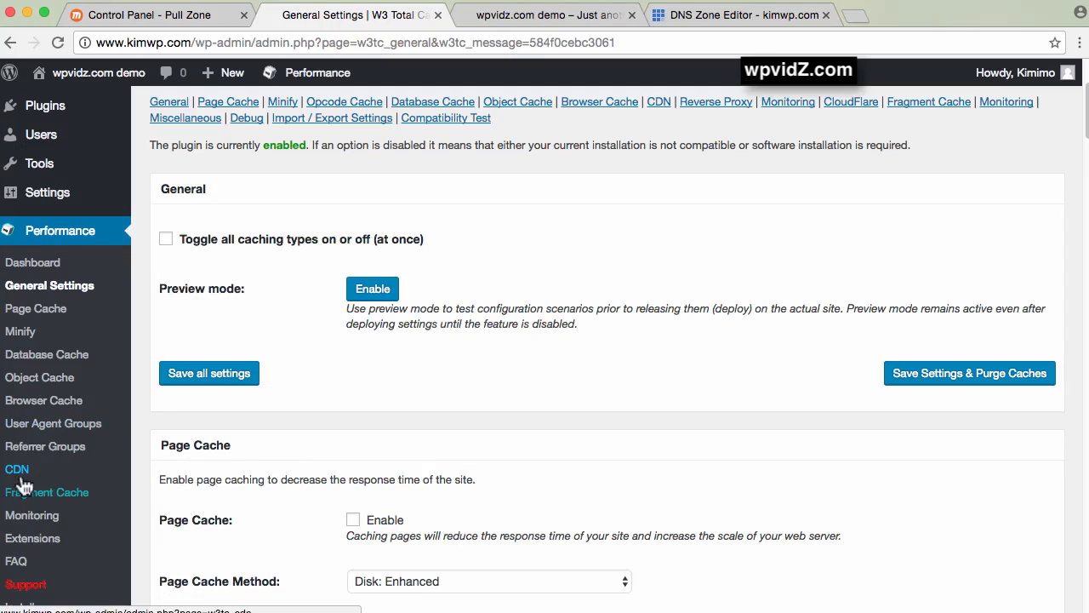
mouse_move(17, 485)
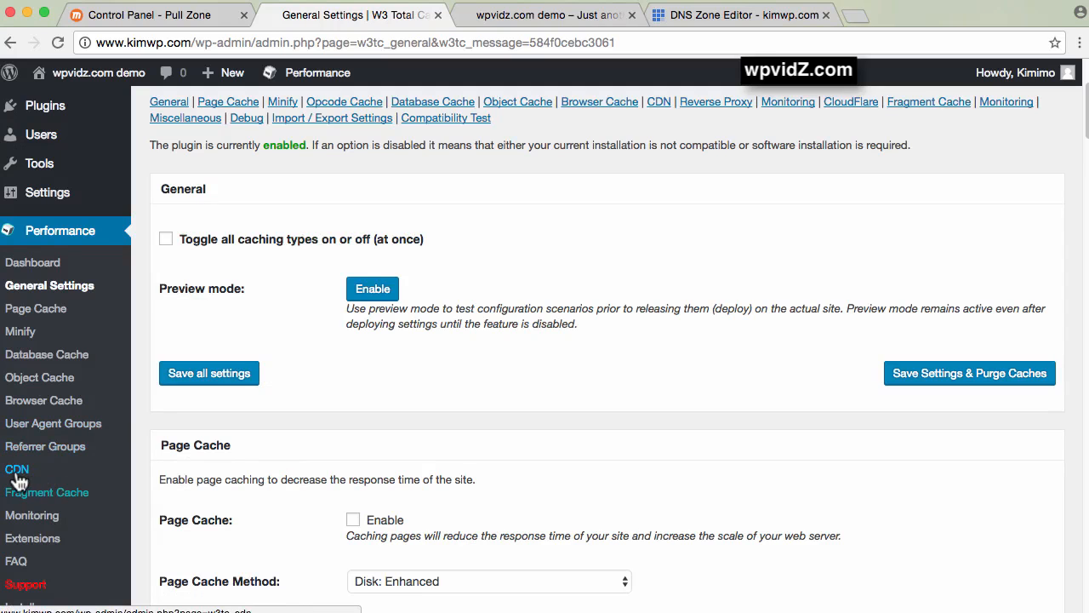
mouse_move(18, 483)
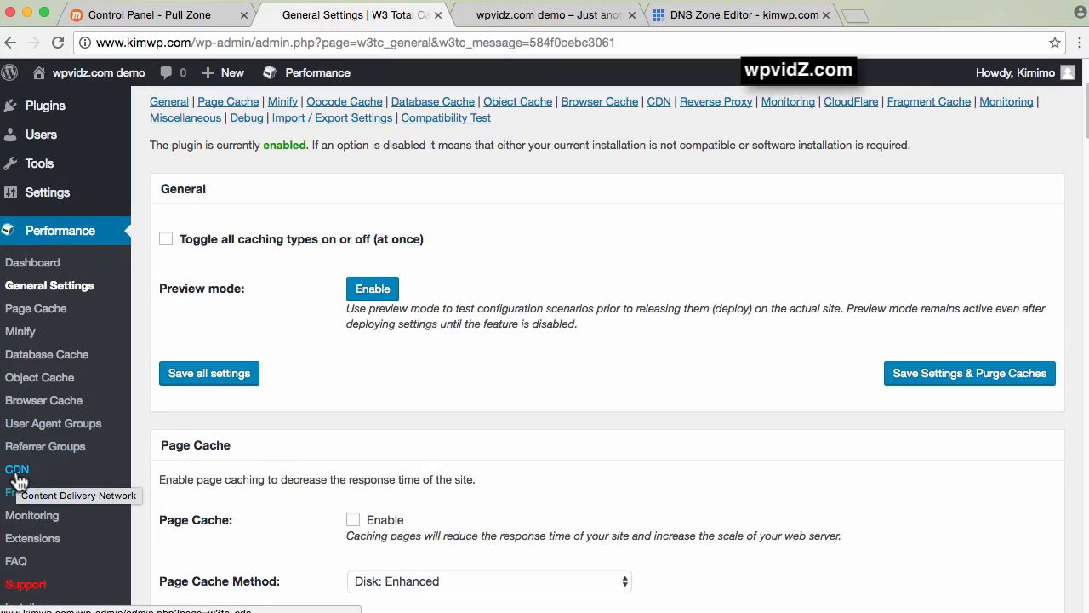
click(17, 470)
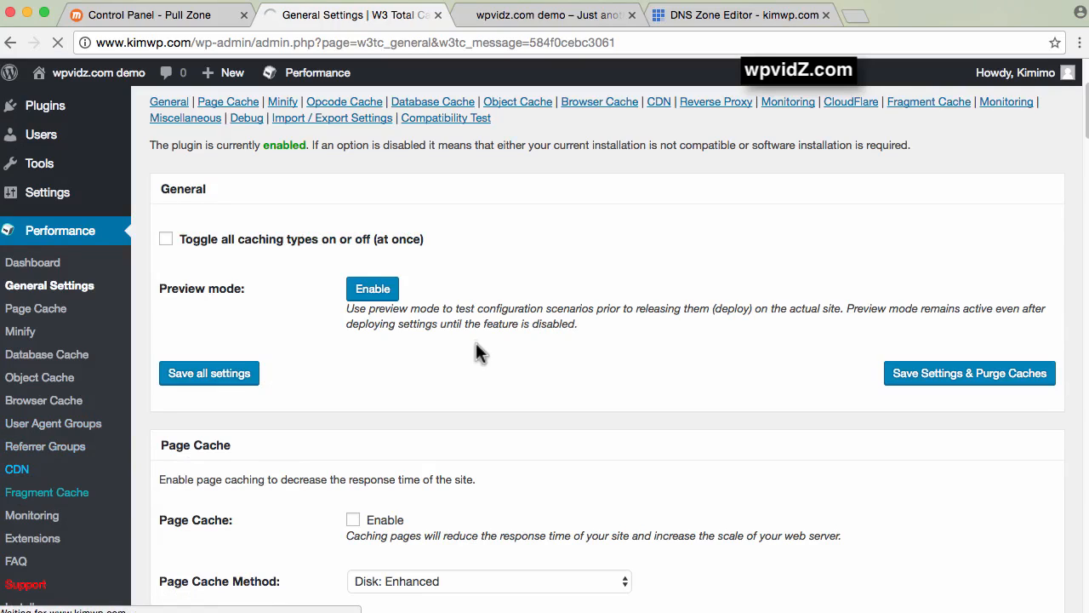
click(658, 102)
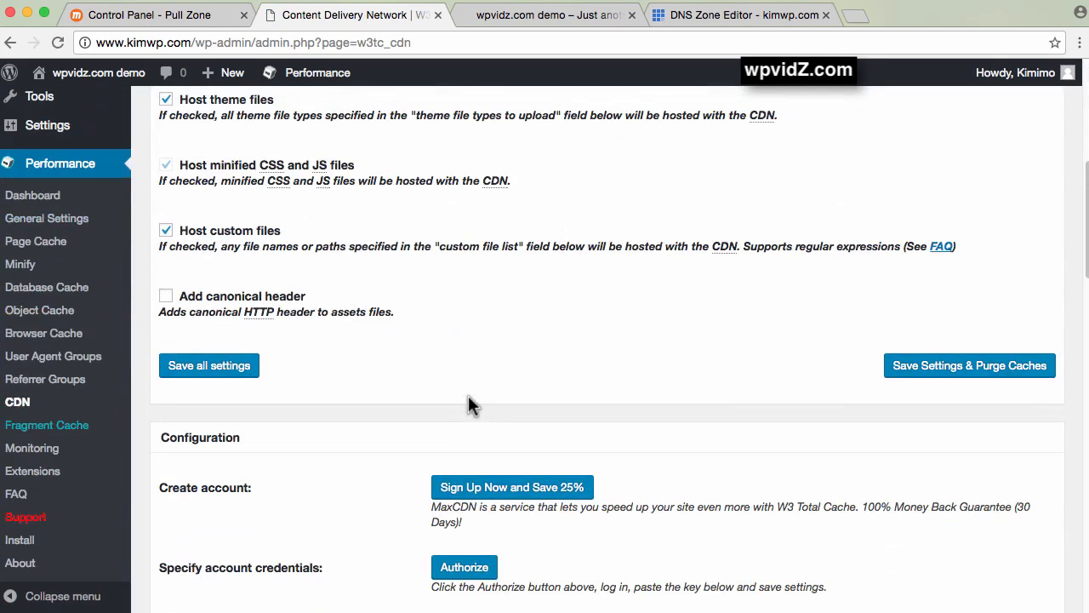
scroll(down, 3)
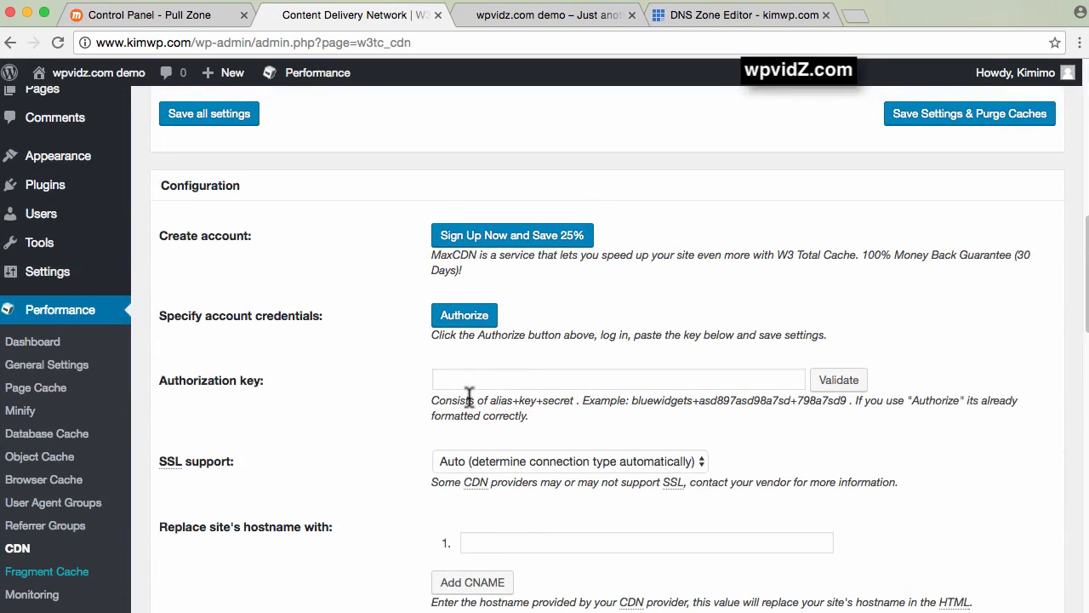
mouse_move(618, 245)
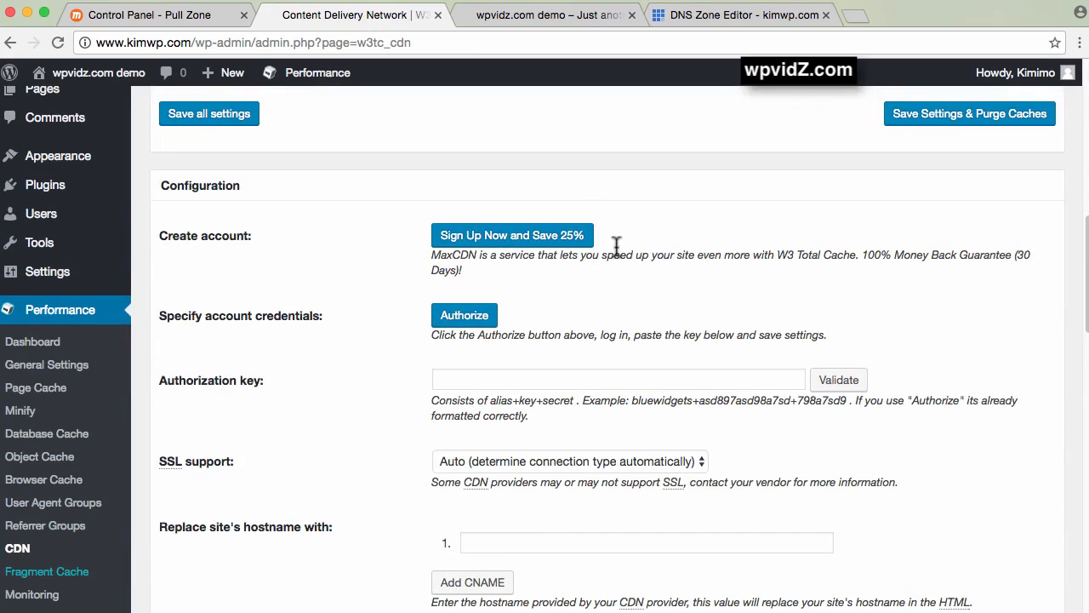
scroll(down, 3)
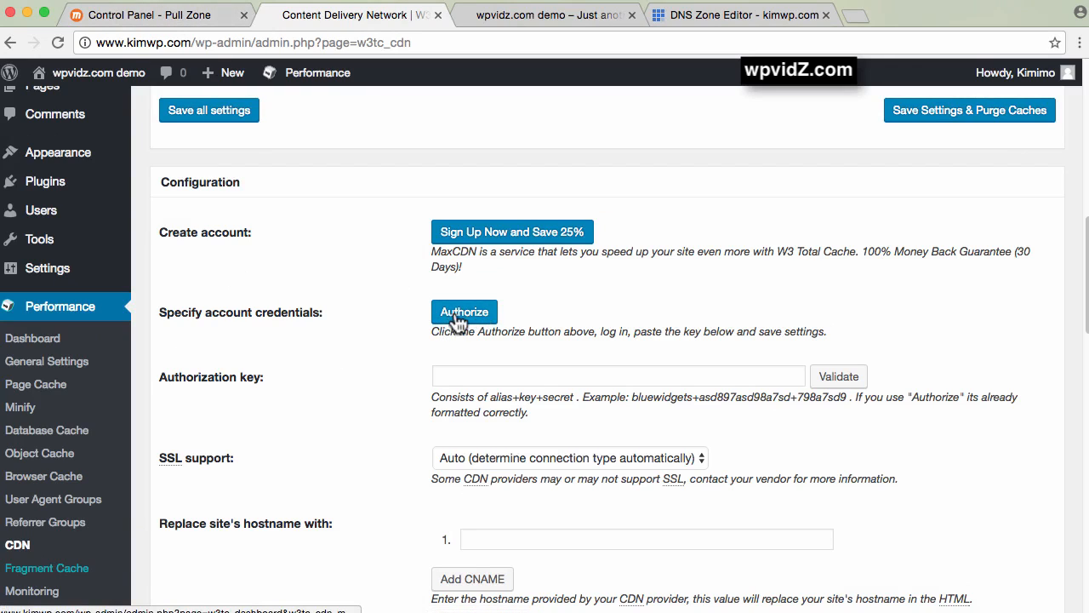
Step: Authorize with MaxCDN and copy the generated key for the plugin's authorization key field
click(463, 312)
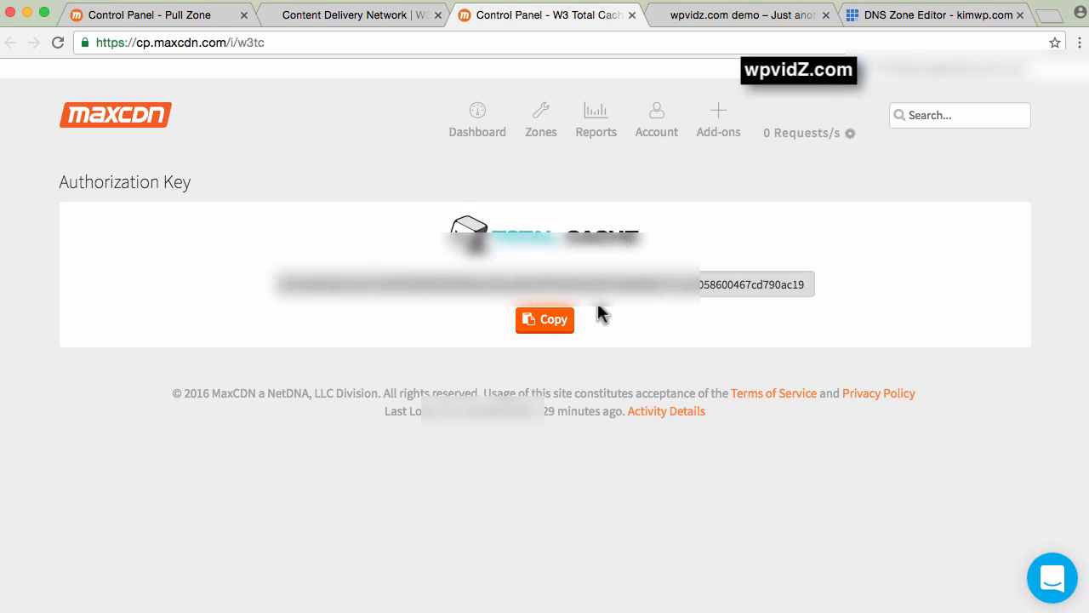
click(383, 14)
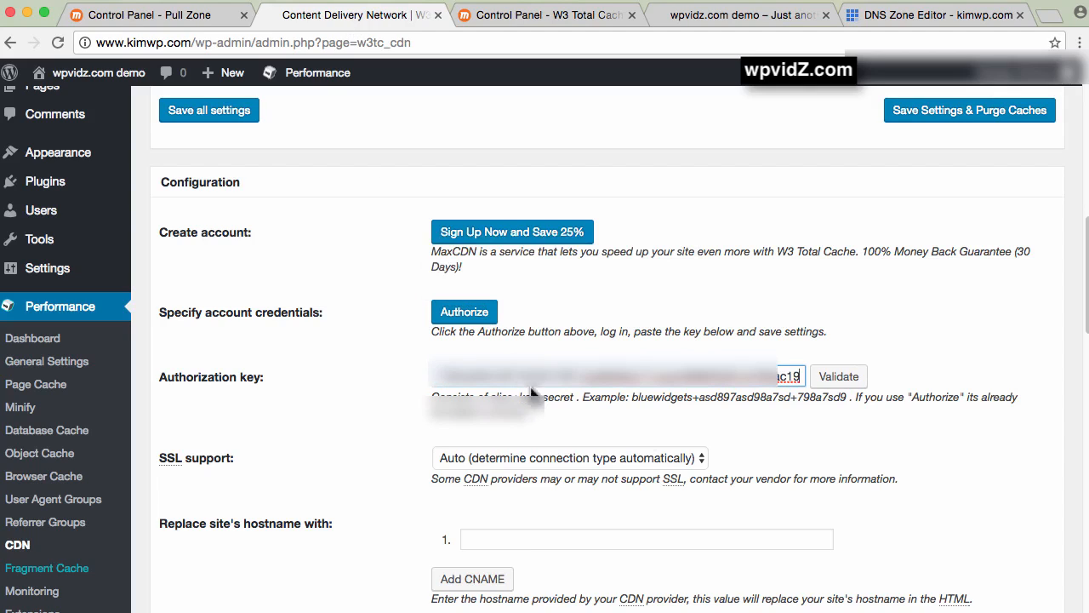
click(838, 376)
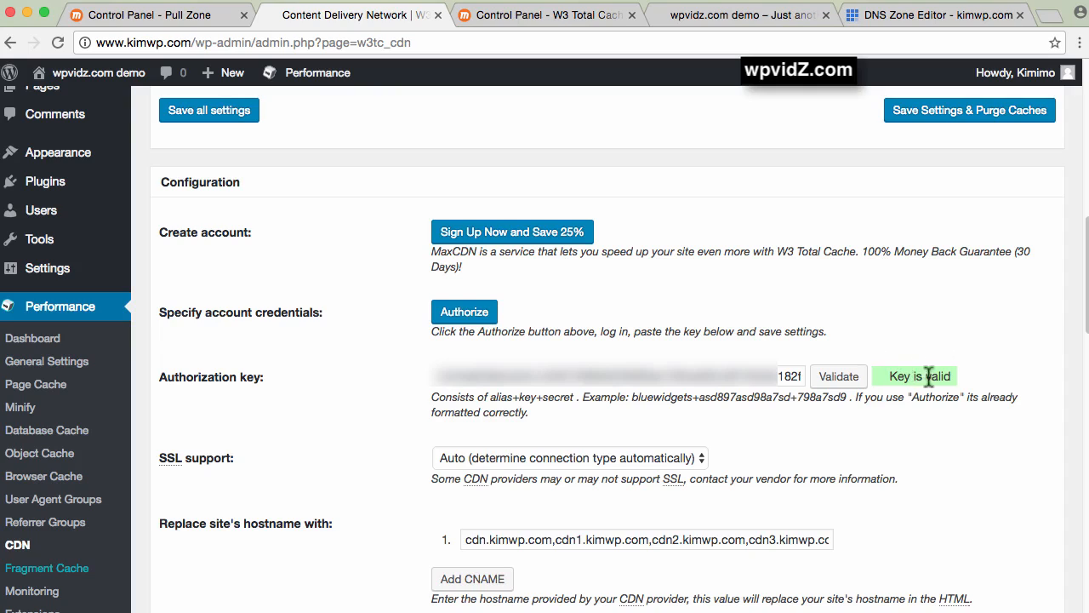
mouse_move(922, 376)
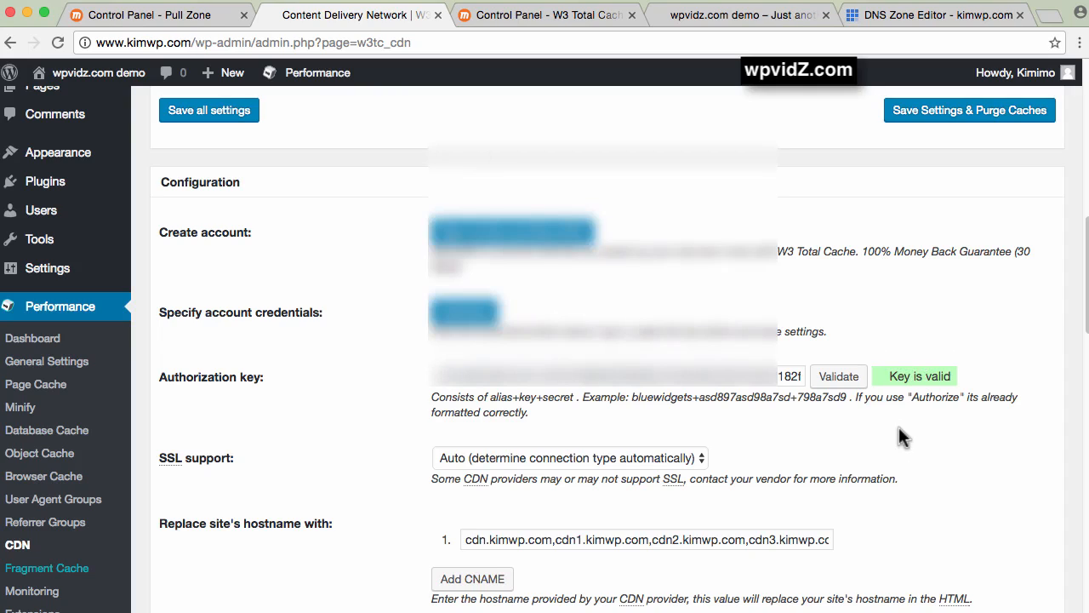
scroll(down, 3)
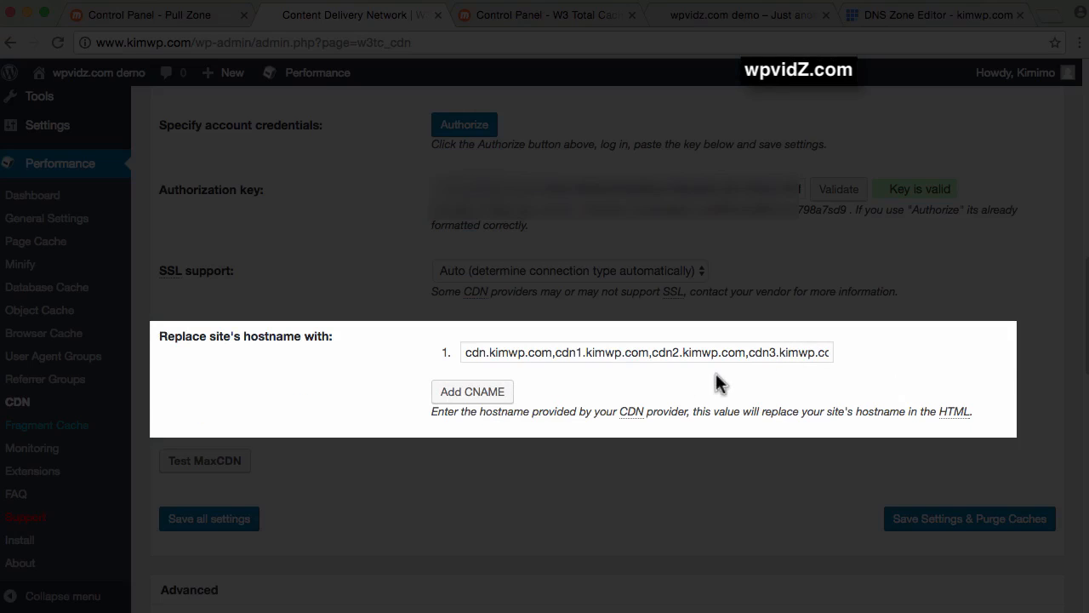
click(658, 353)
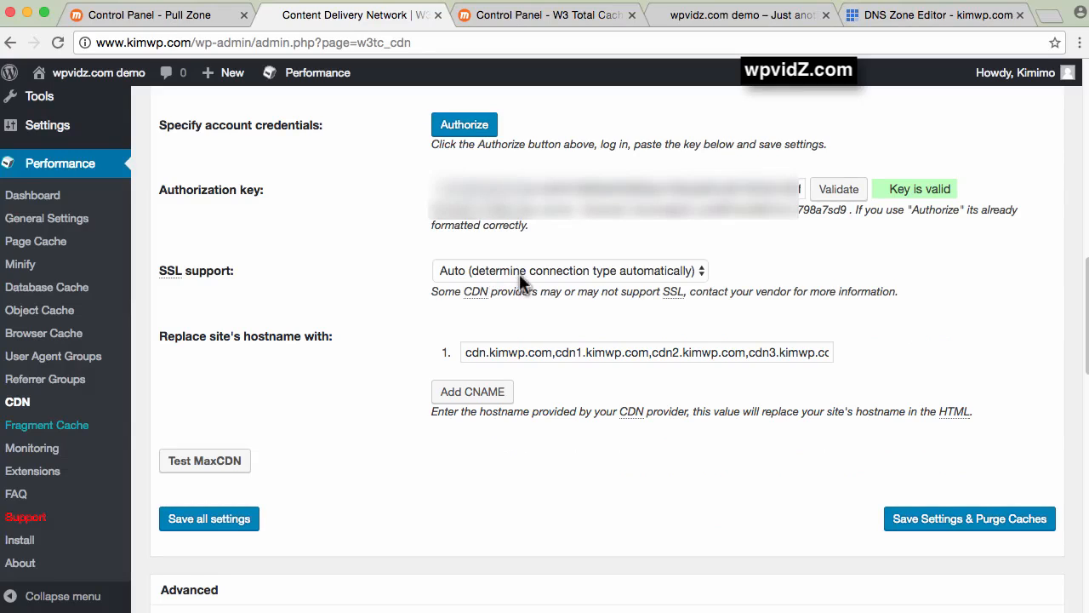
mouse_move(525, 281)
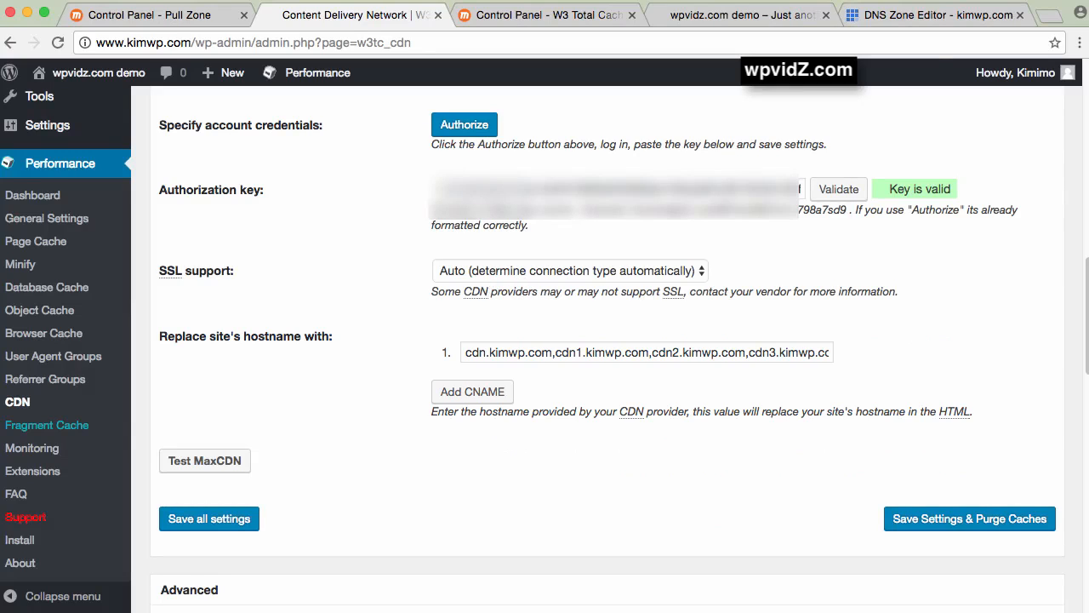
mouse_move(269, 503)
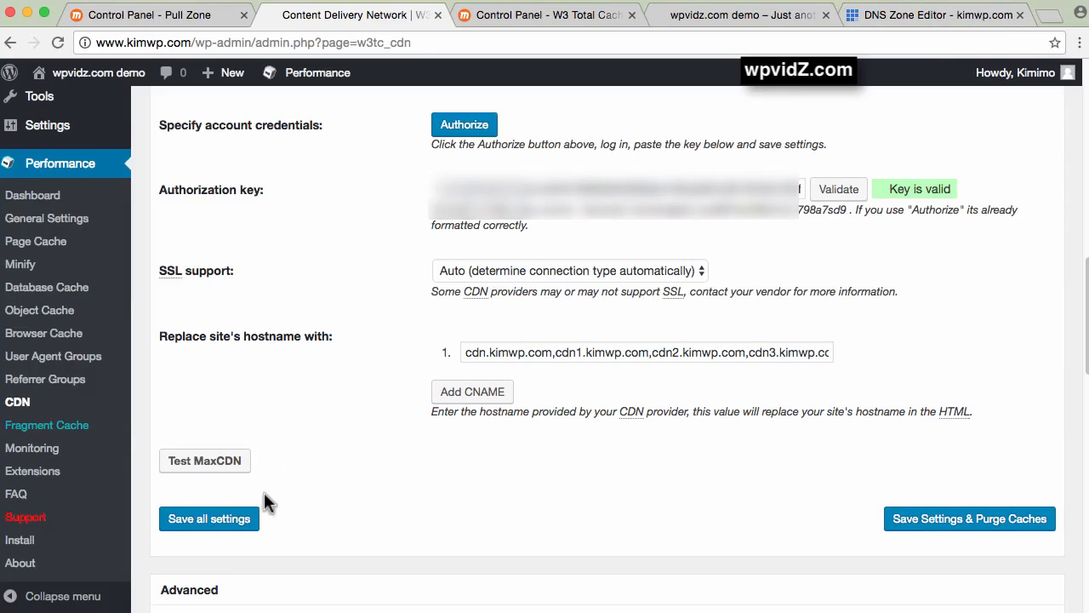
mouse_move(735, 17)
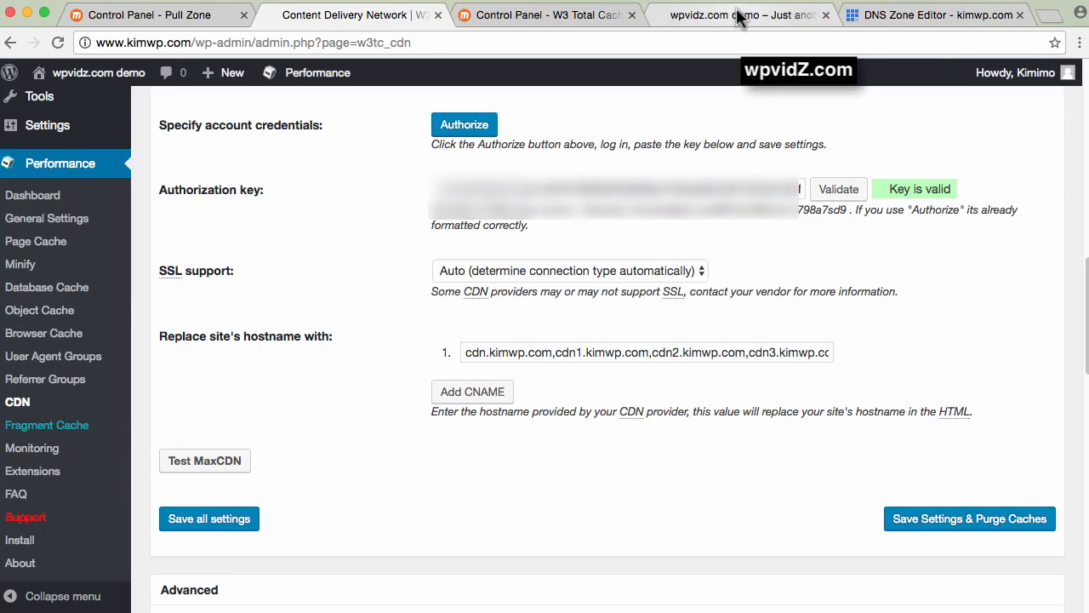
click(741, 16)
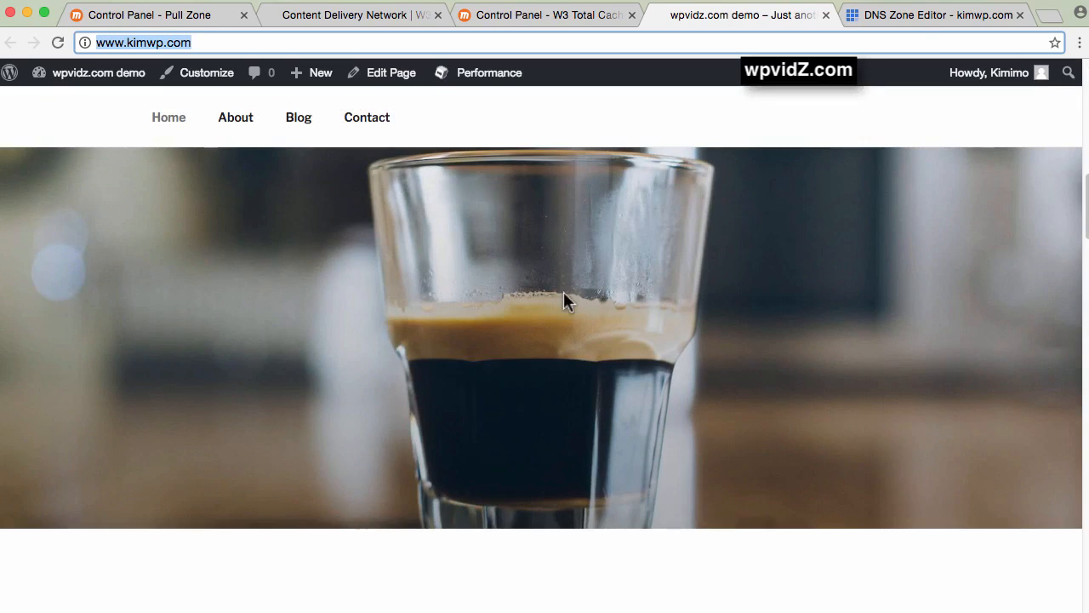
right_click(568, 299)
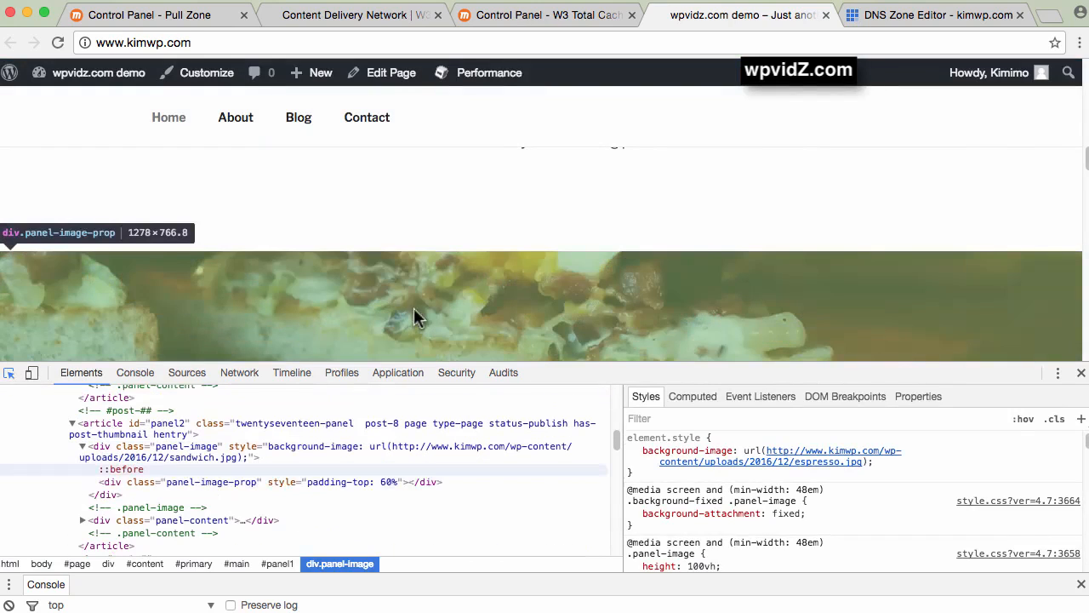
click(211, 482)
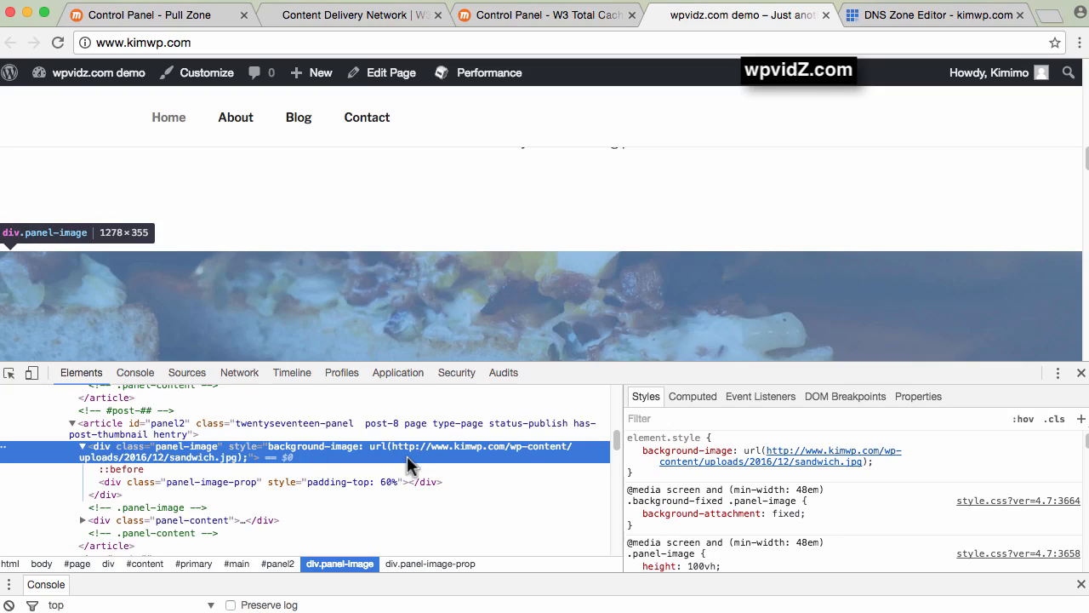
mouse_move(426, 457)
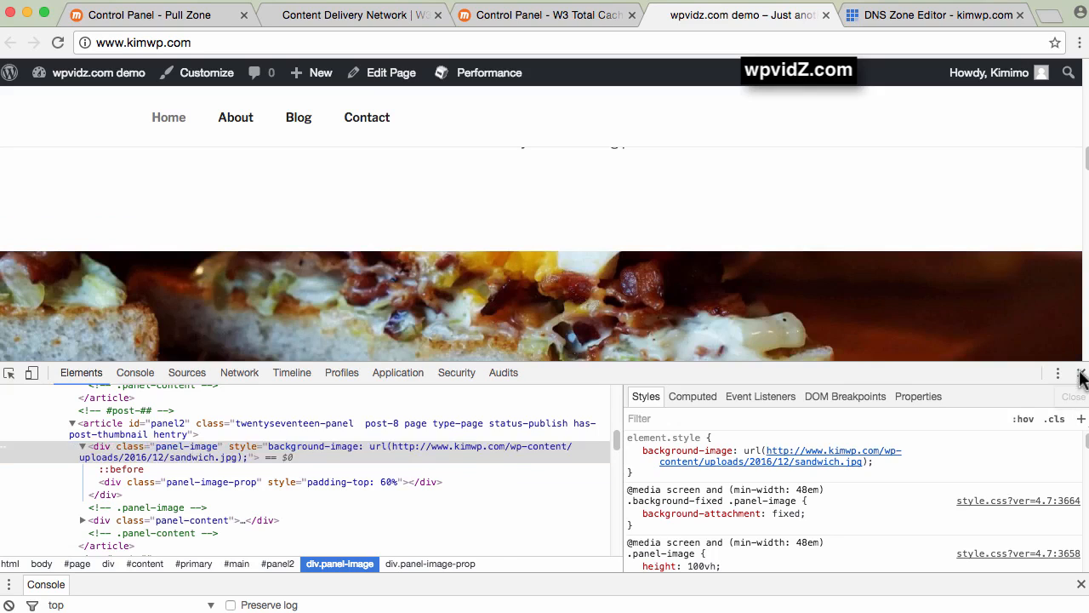
Step: Run the MaxCDN connection test until it passes, then save all CDN settings
click(374, 16)
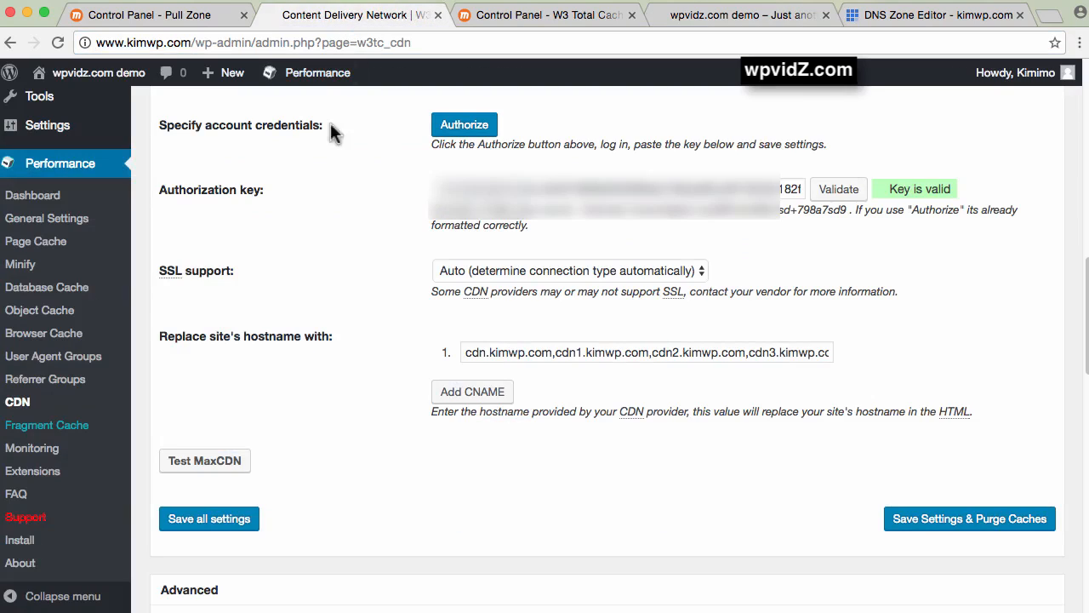
mouse_move(202, 550)
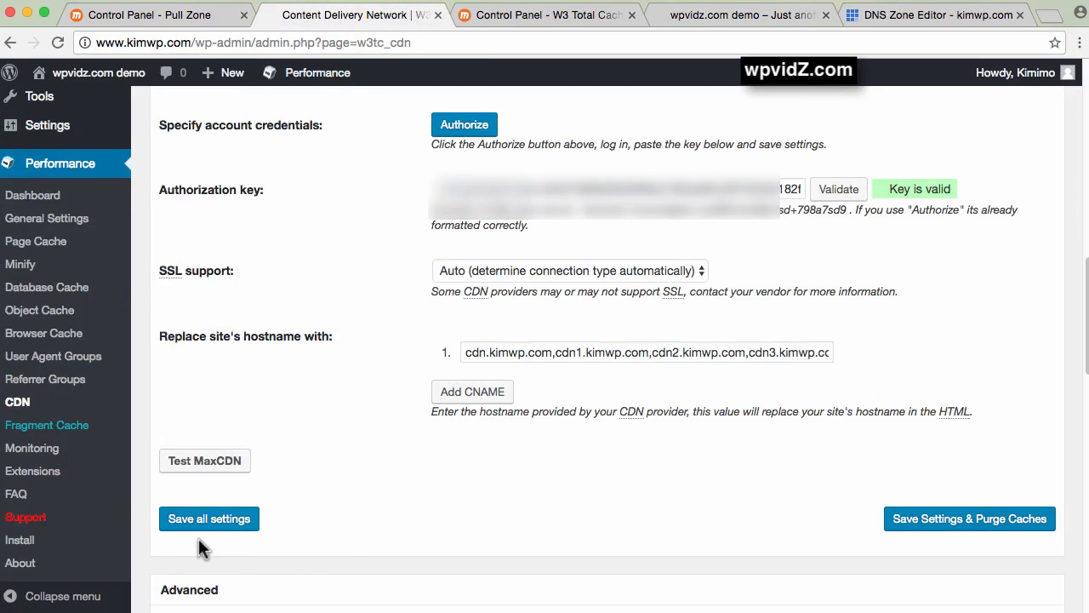
mouse_move(194, 500)
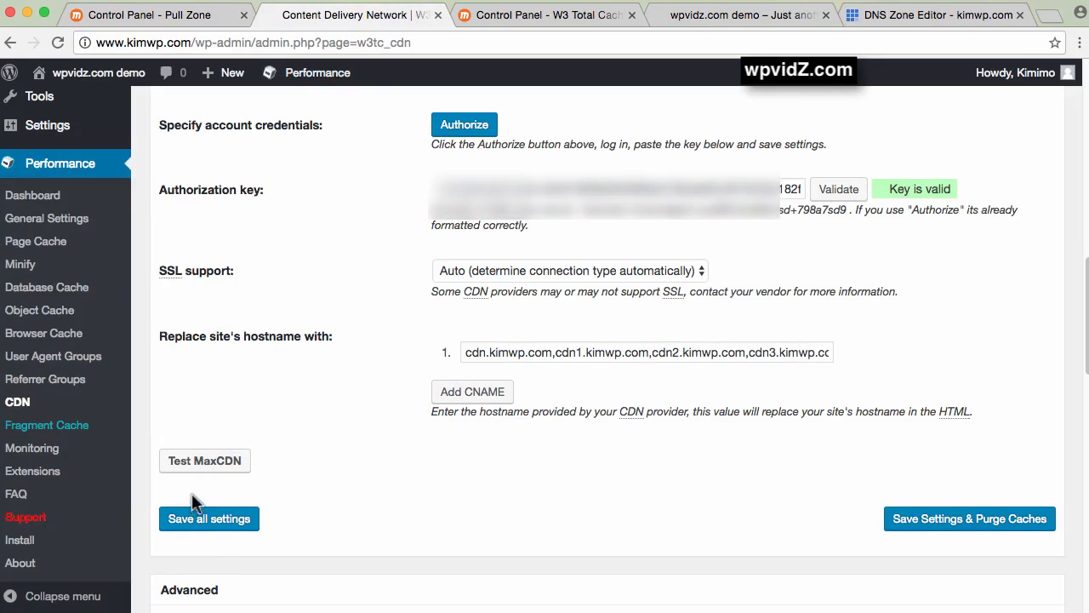
mouse_move(207, 466)
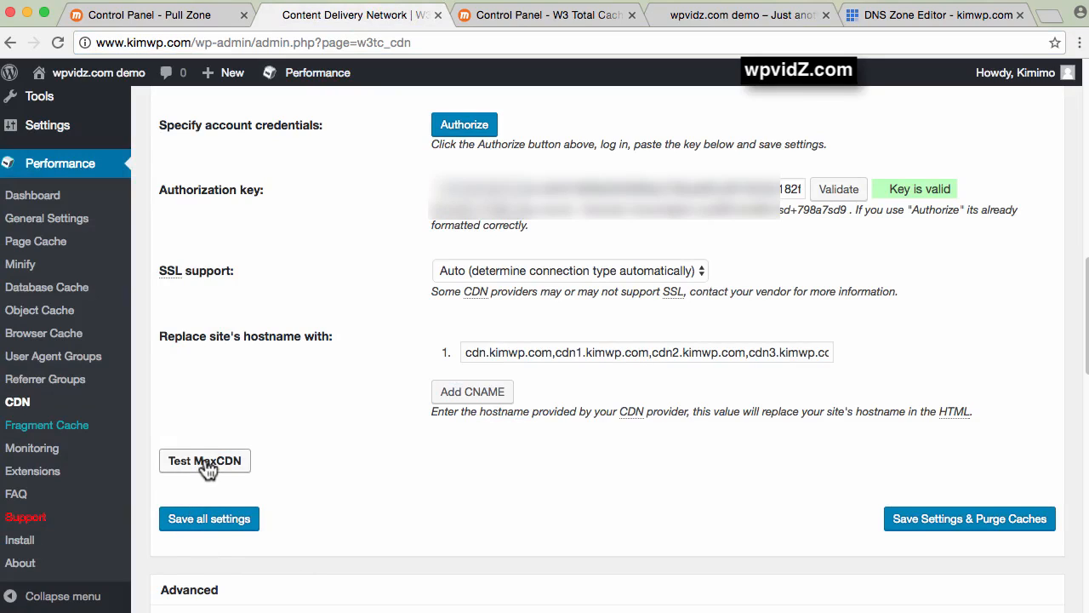
click(204, 460)
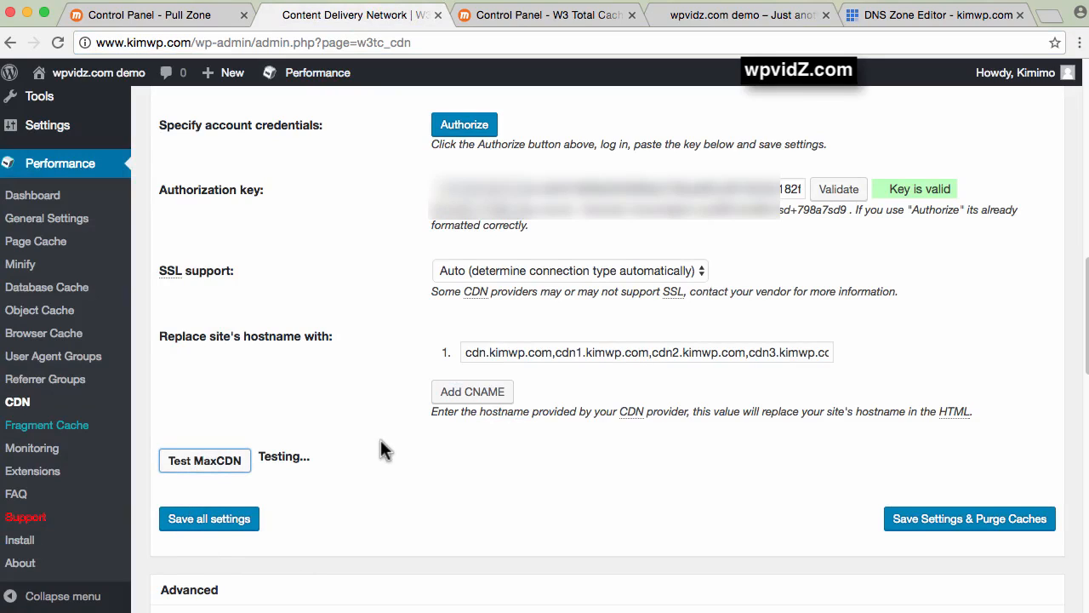
click(205, 460)
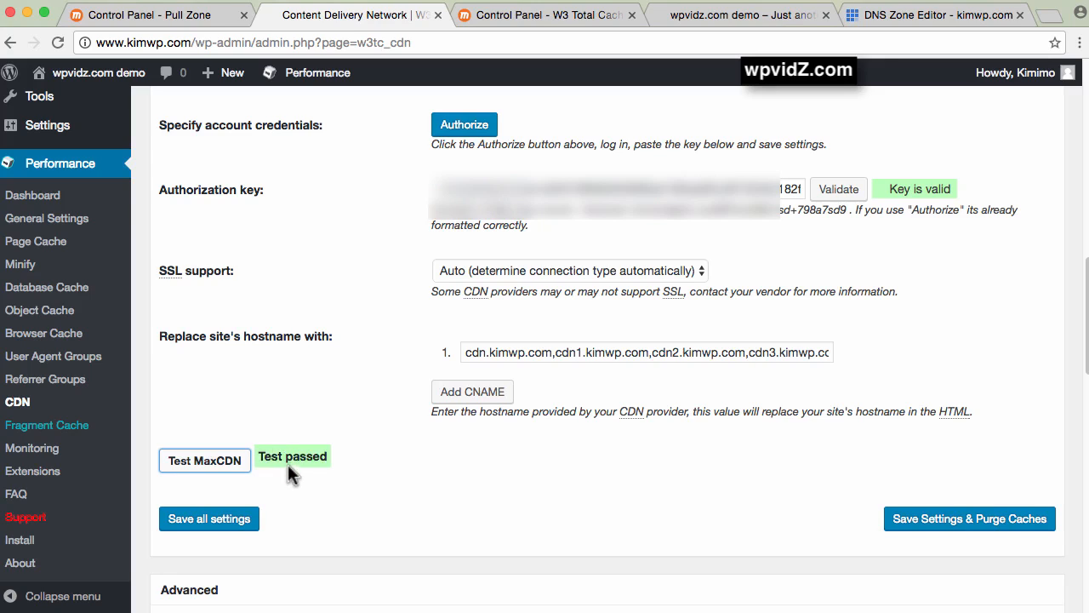
mouse_move(201, 555)
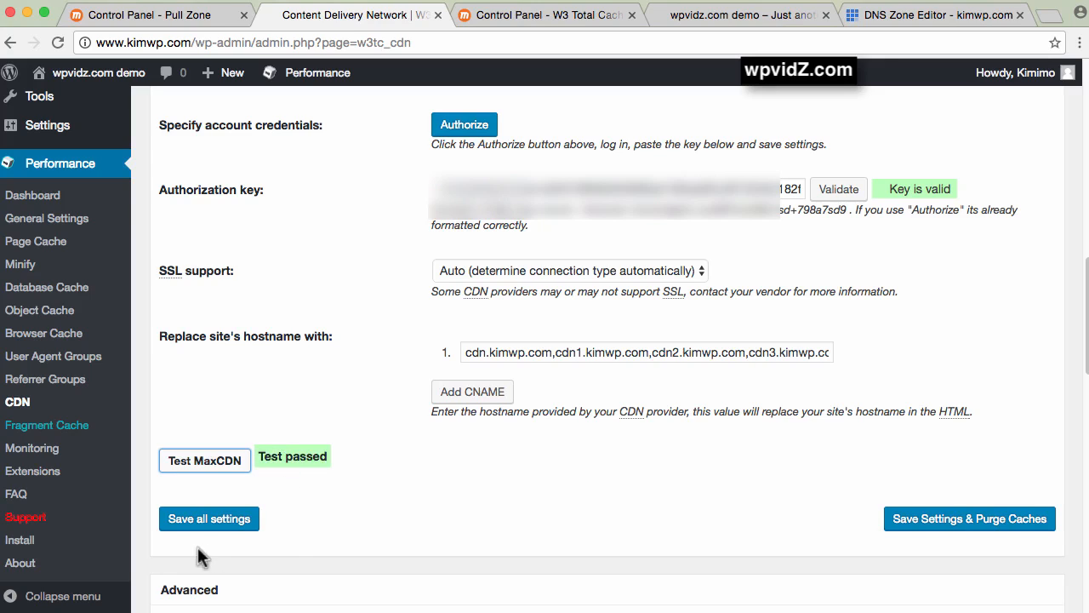
click(207, 517)
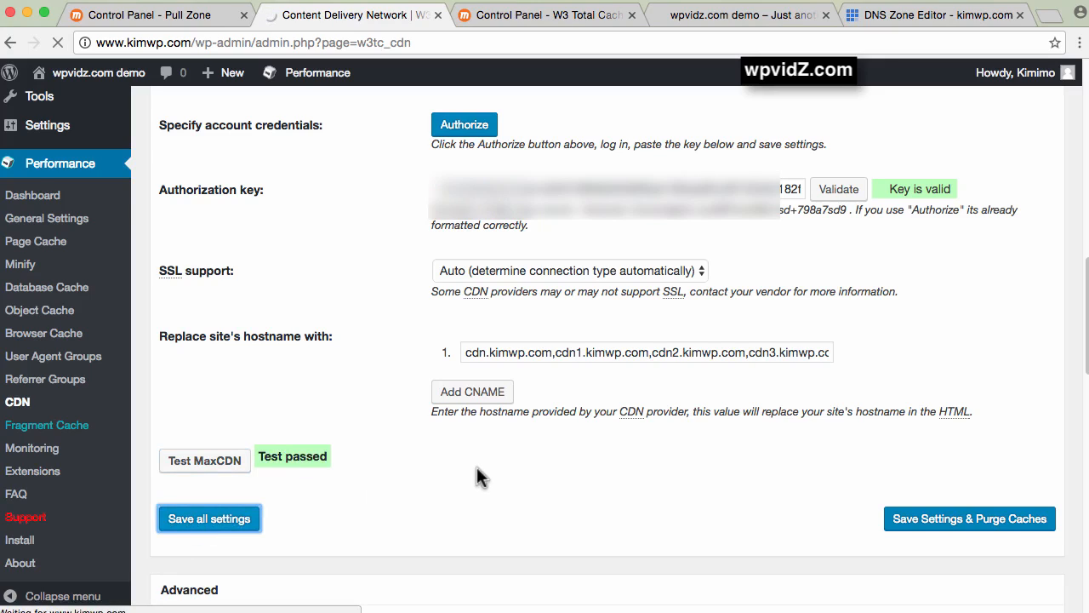
click(208, 517)
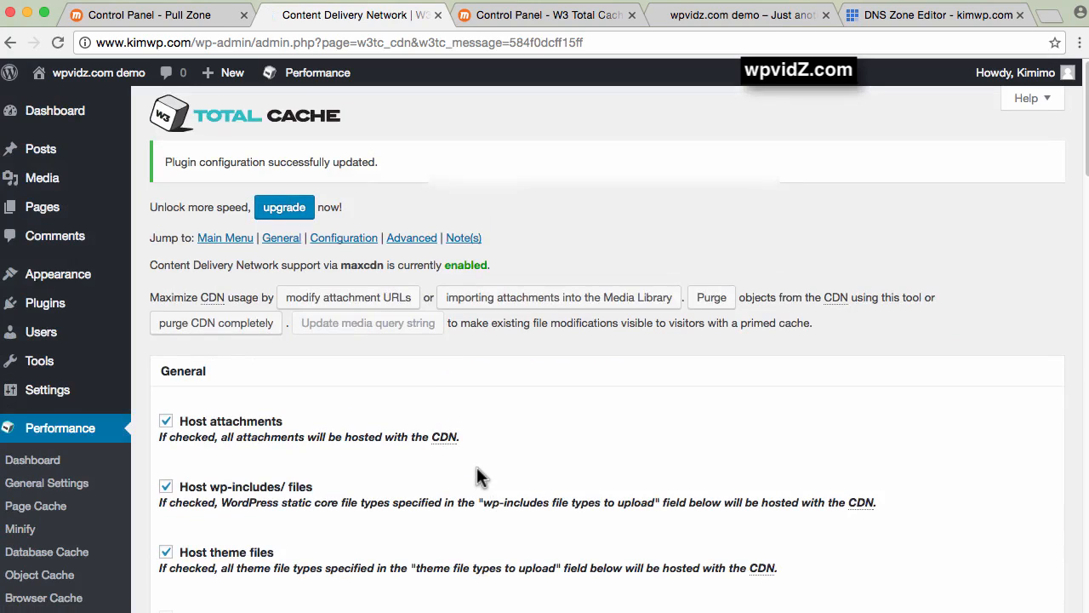
Step: Purge all caches from the Performance admin-bar menu and return to the demo site
click(317, 71)
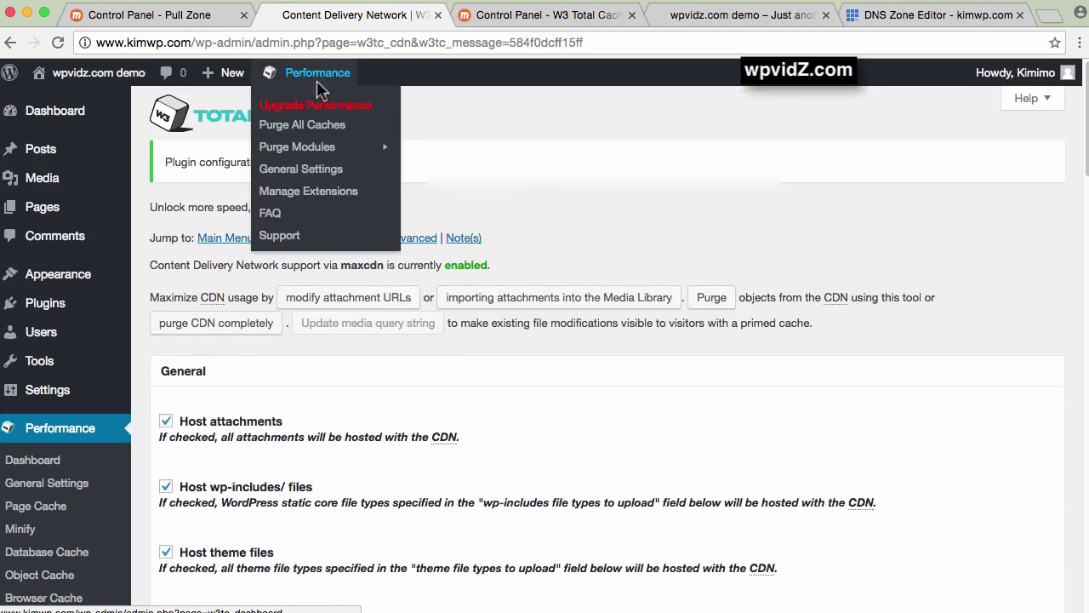
mouse_move(298, 133)
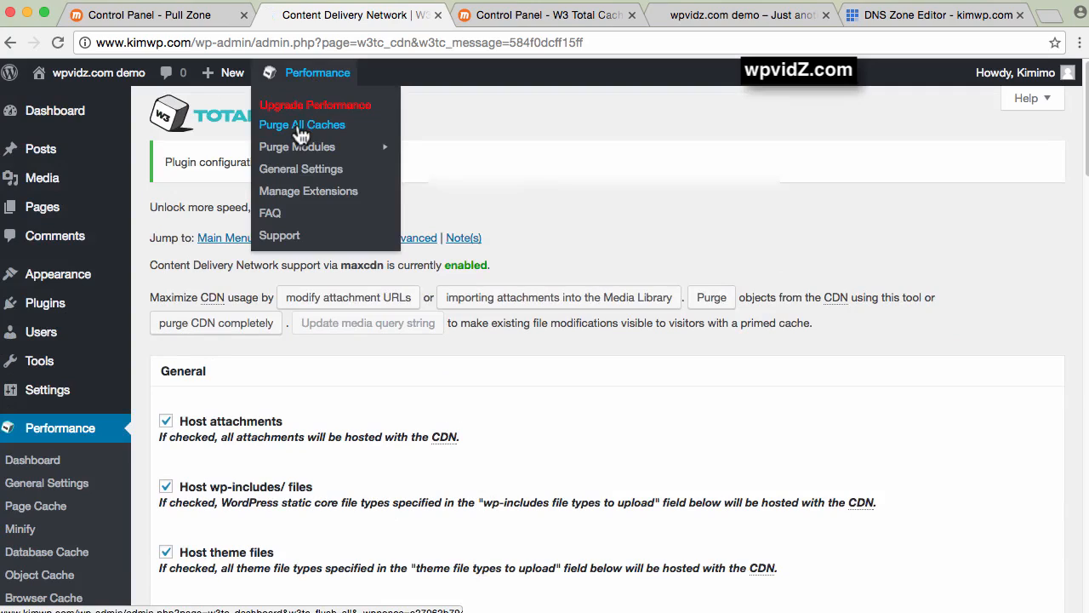
click(303, 124)
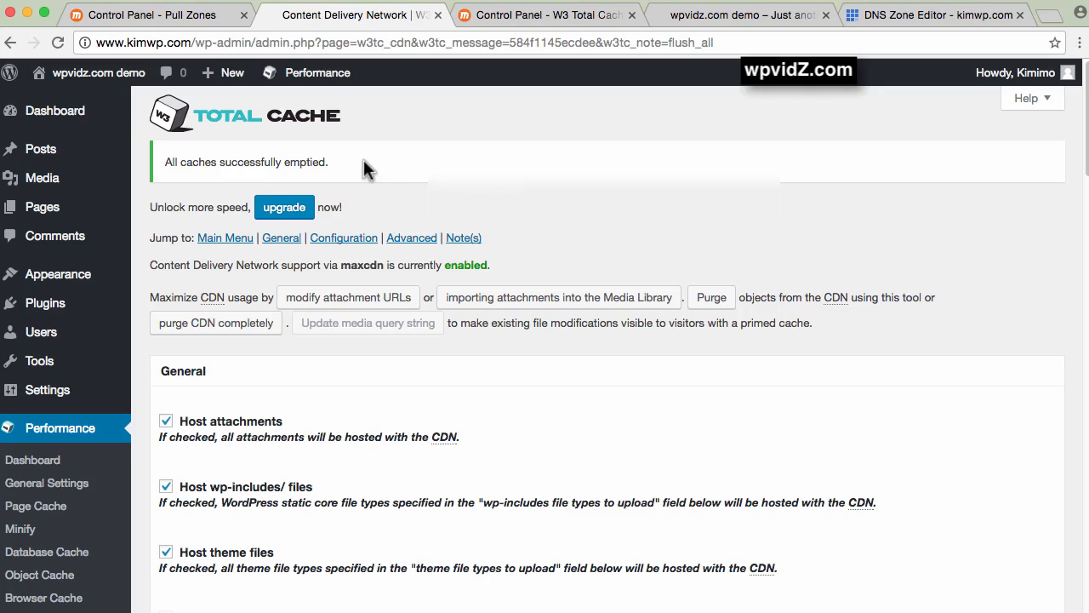
click(740, 15)
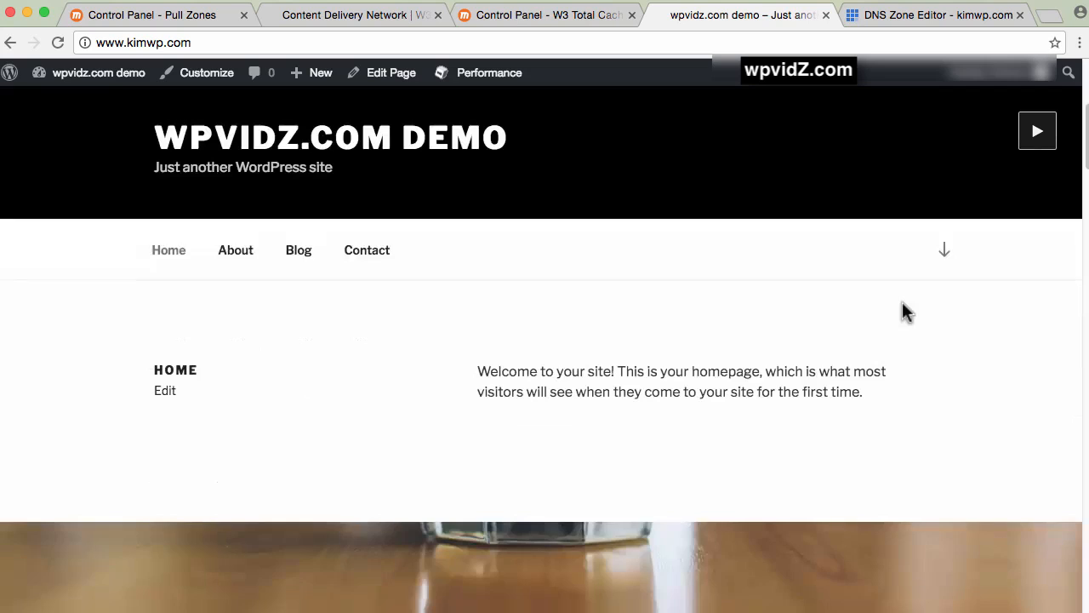
Step: Inspect the homepage espresso image and confirm its background URL now points to cdn.kimwp.com
scroll(down, 3)
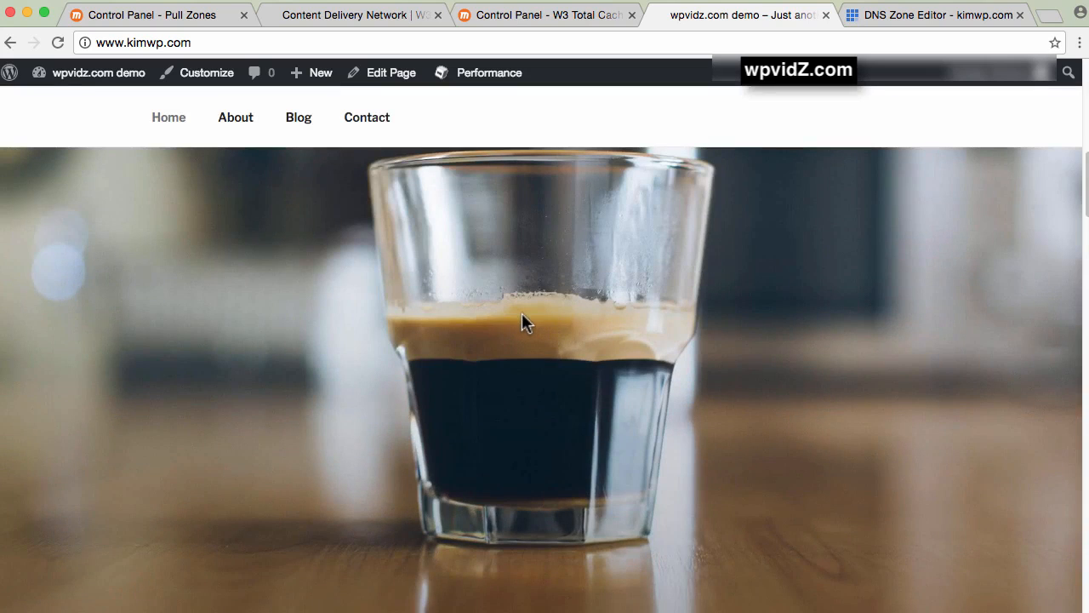
right_click(524, 323)
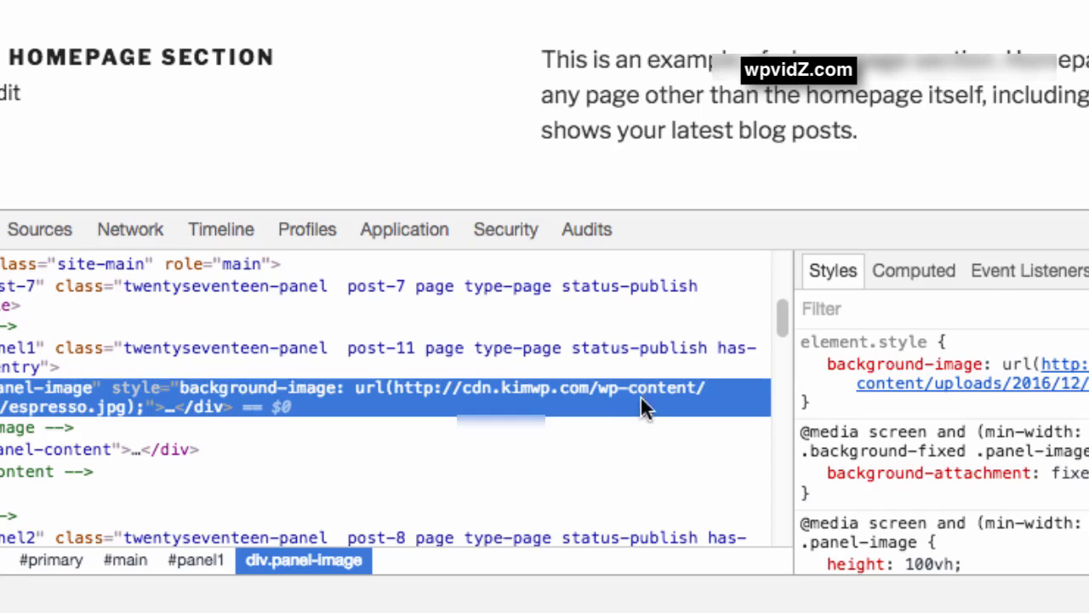
mouse_move(466, 407)
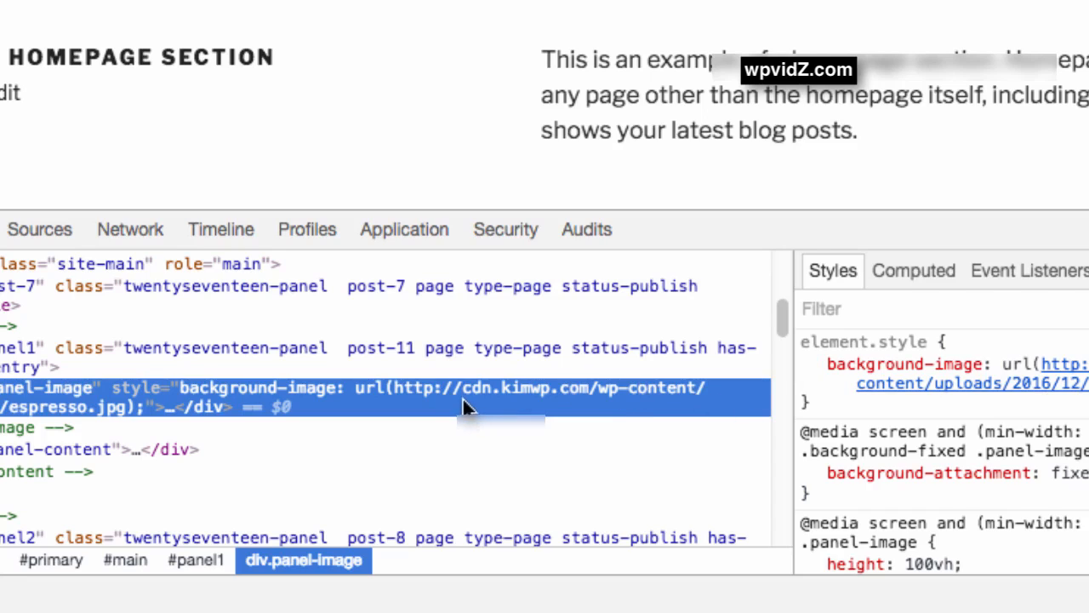
mouse_move(509, 409)
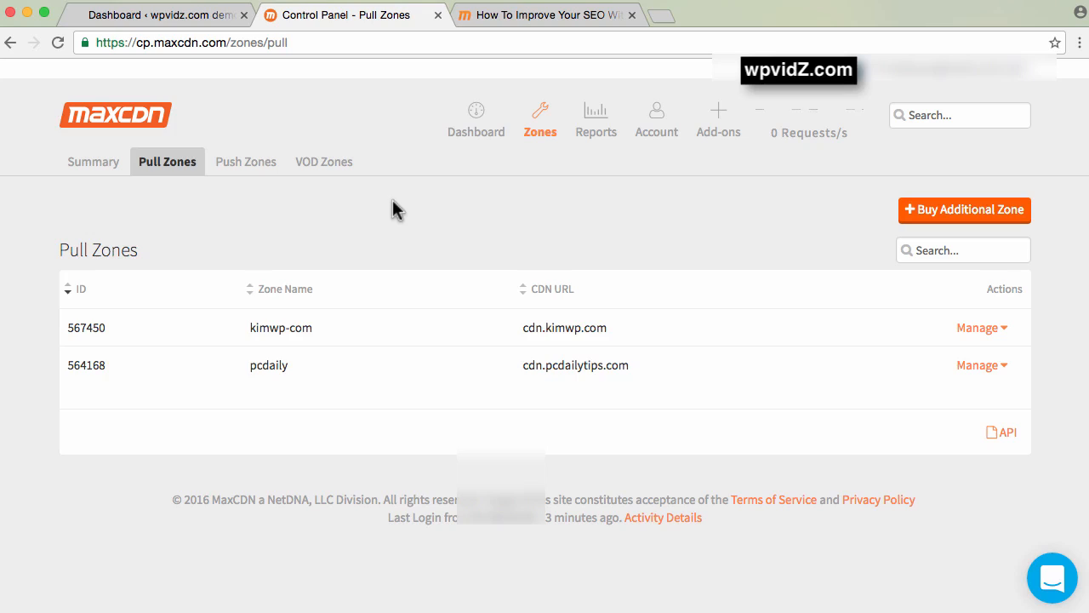
mouse_move(429, 214)
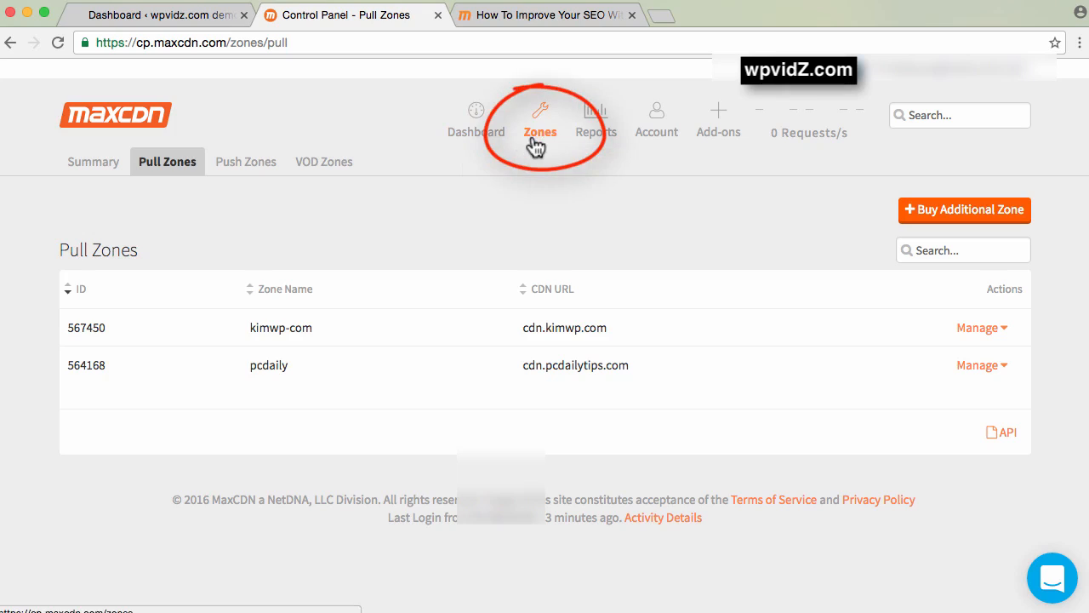
mouse_move(109, 235)
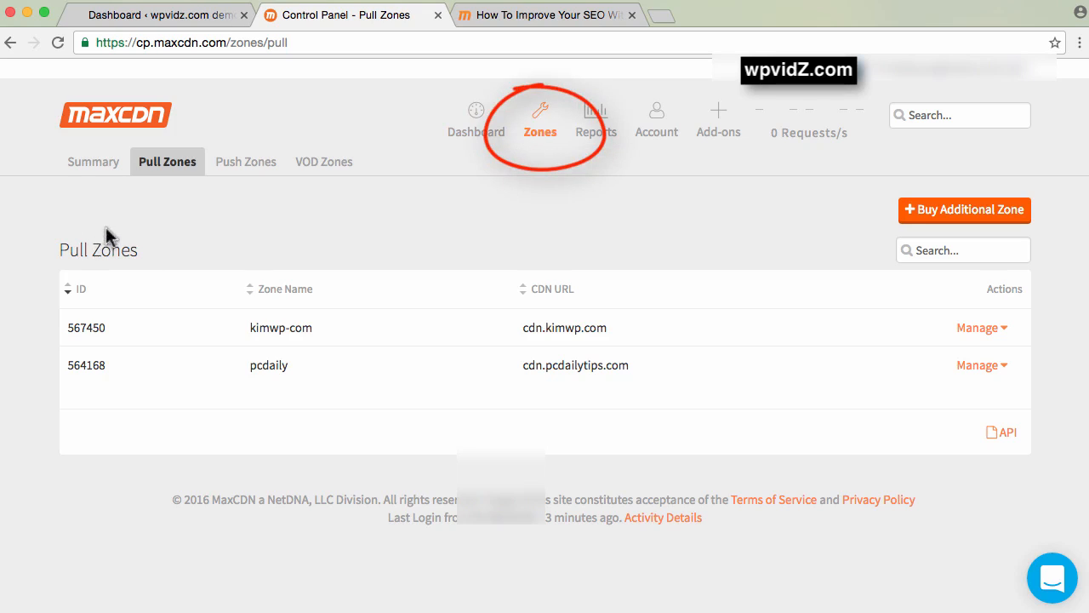
mouse_move(162, 171)
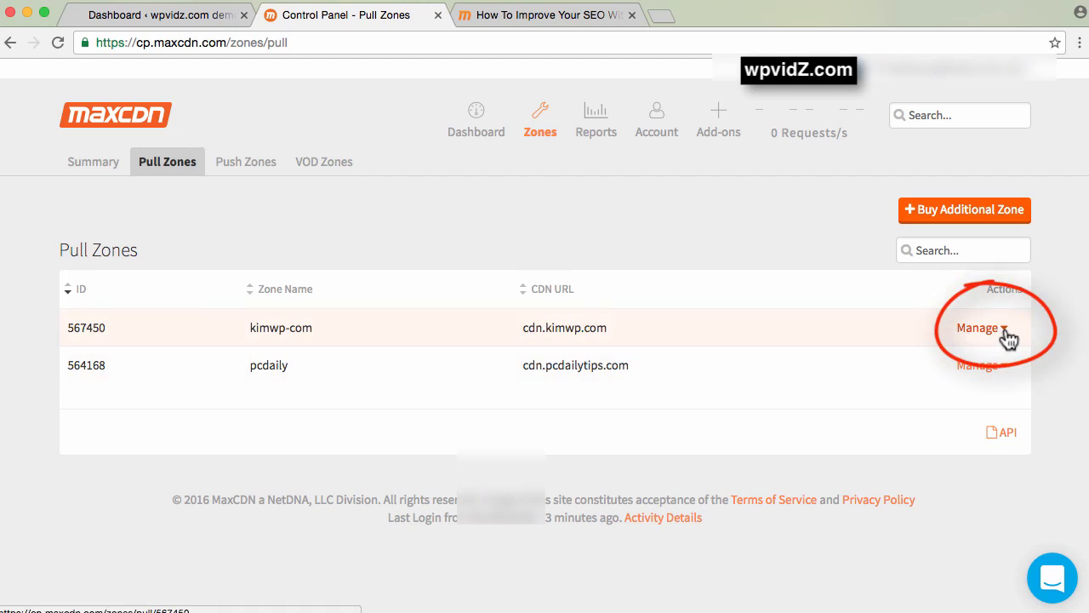
Step: Choose SEO from the kimwp-com pull zone's Manage menu to reach its SEO Settings
click(991, 327)
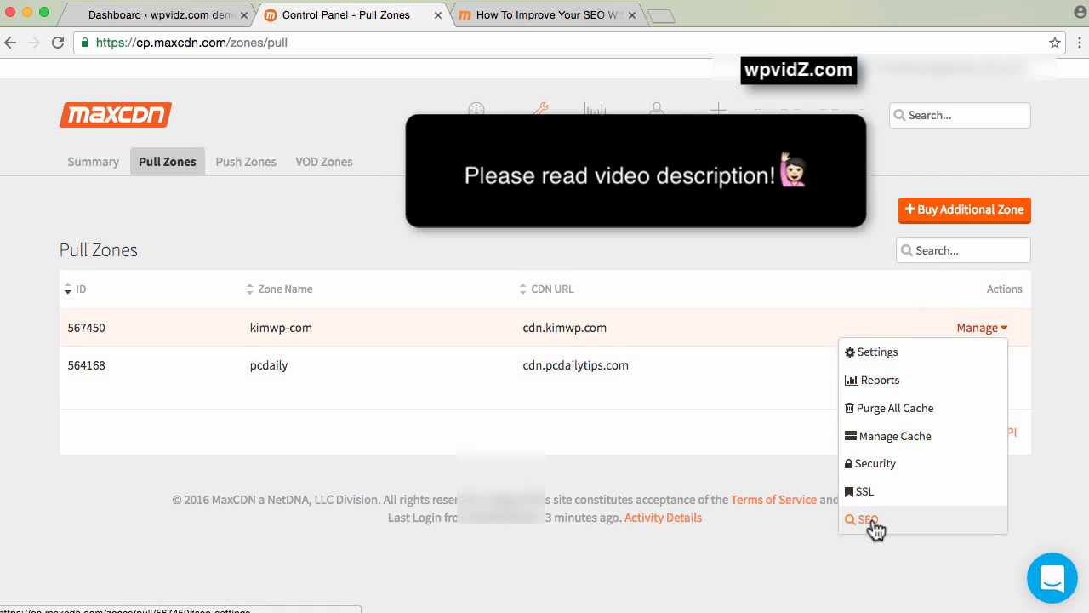
click(868, 519)
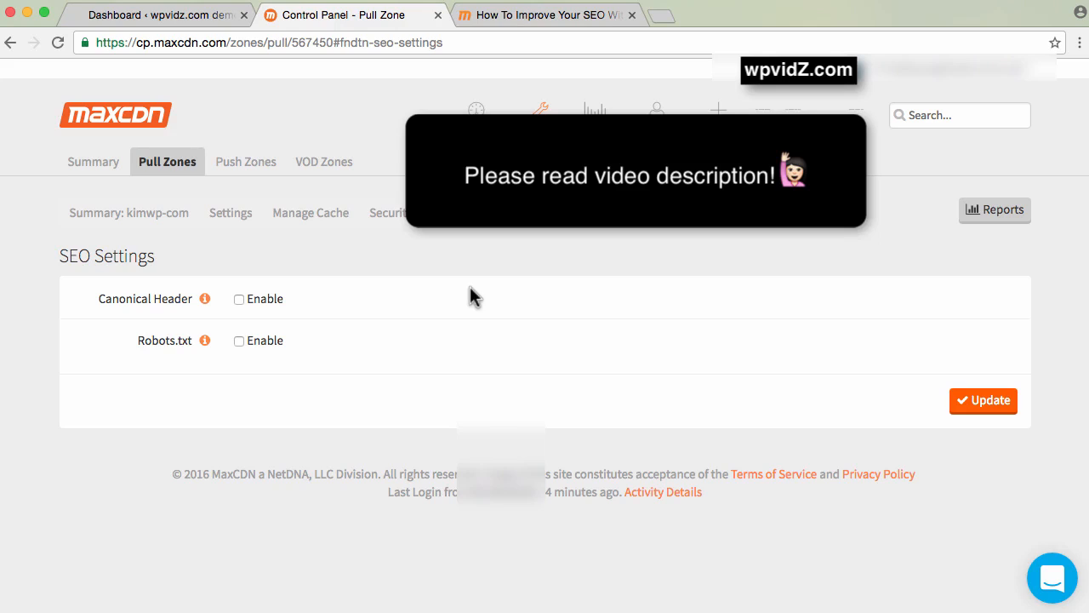
mouse_move(338, 269)
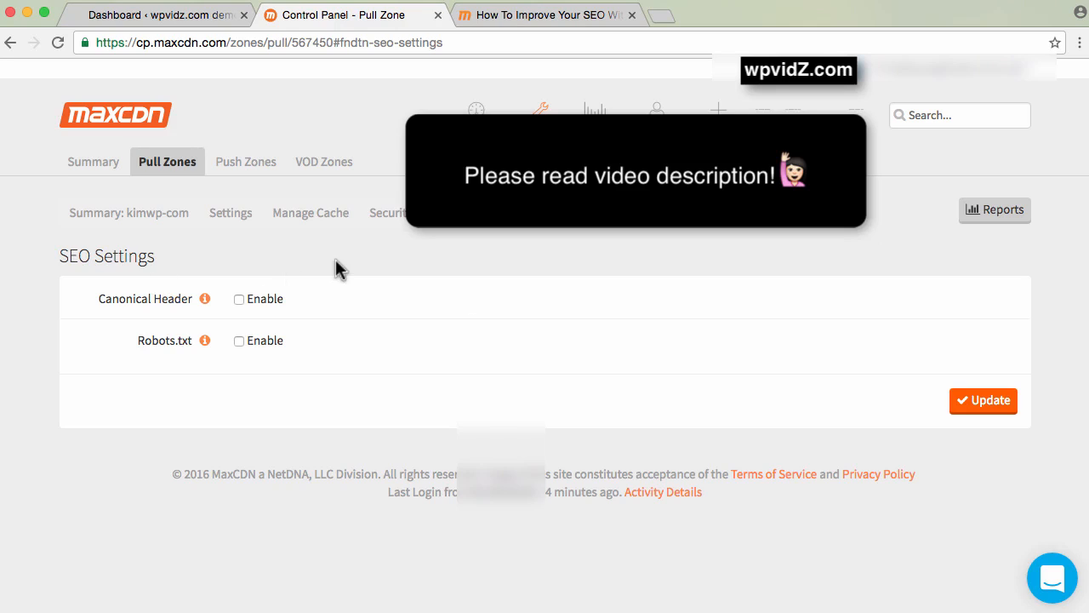
click(570, 15)
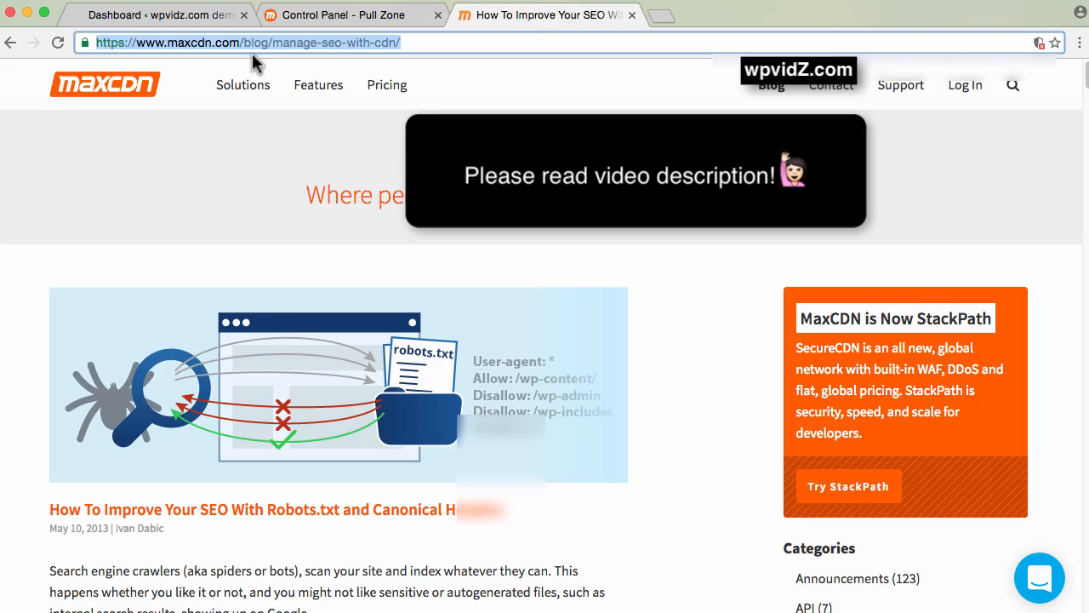
mouse_move(196, 169)
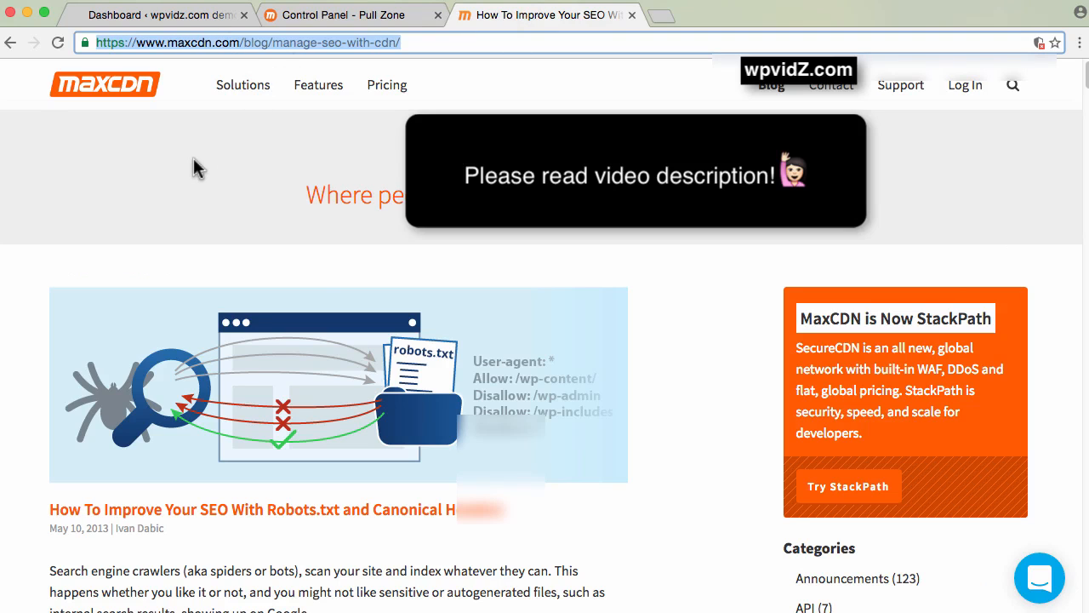
scroll(down, 3)
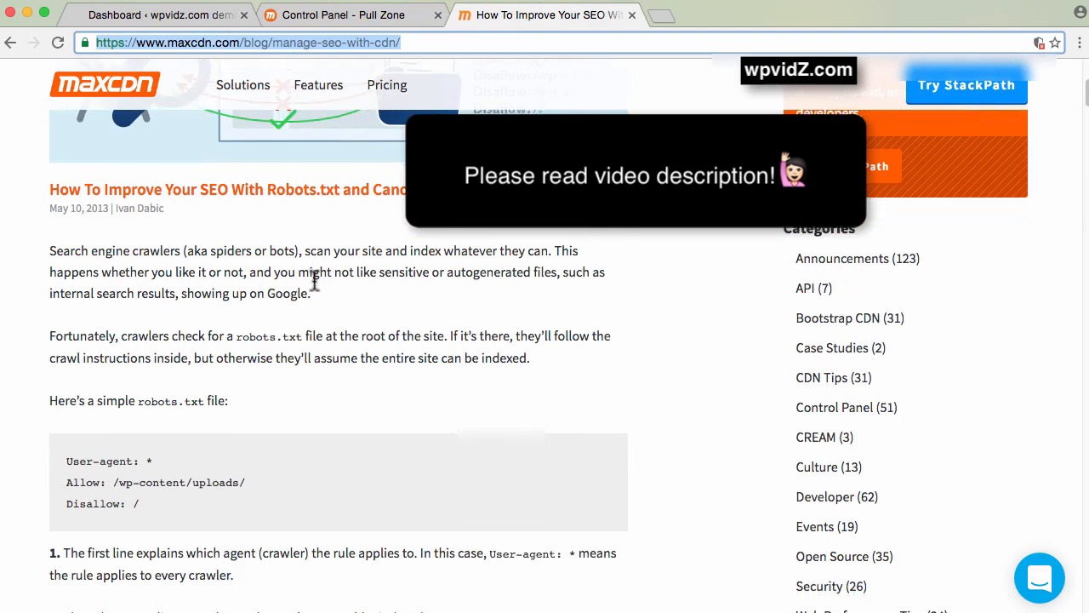
scroll(down, 3)
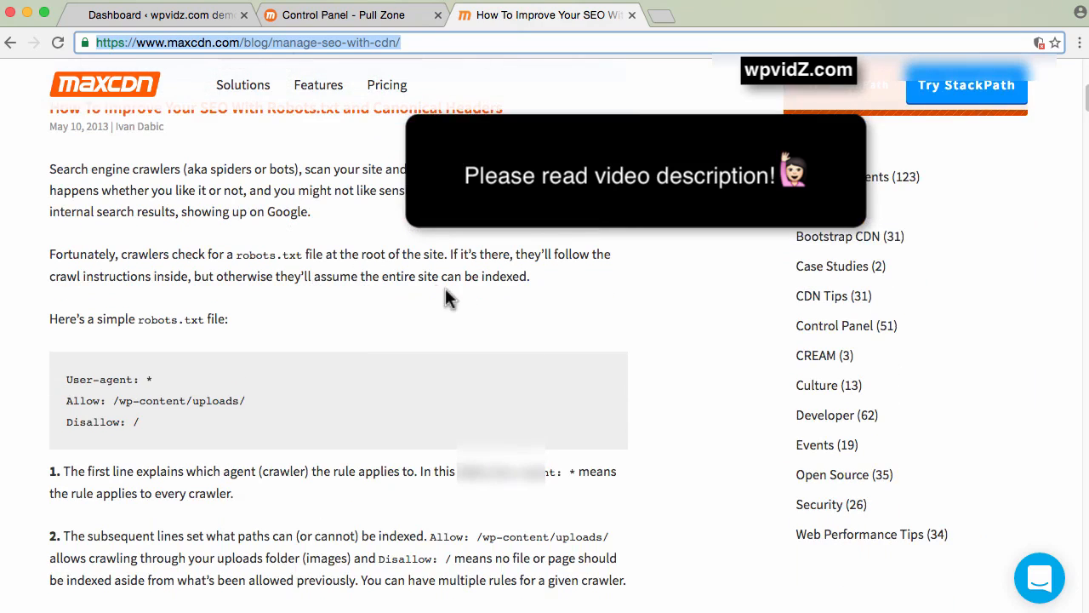
scroll(down, 3)
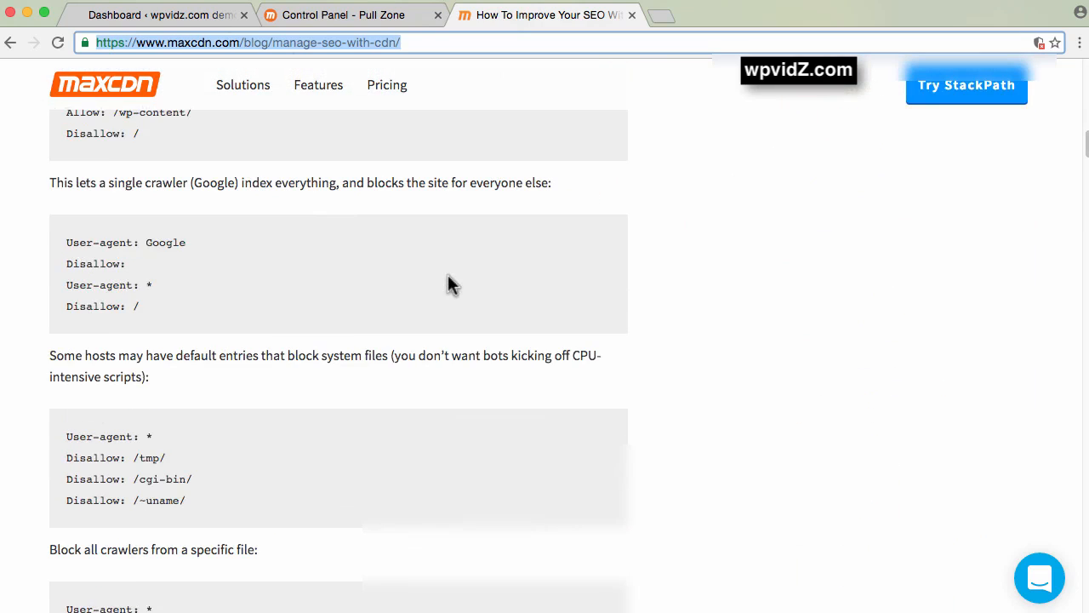
scroll(down, 3)
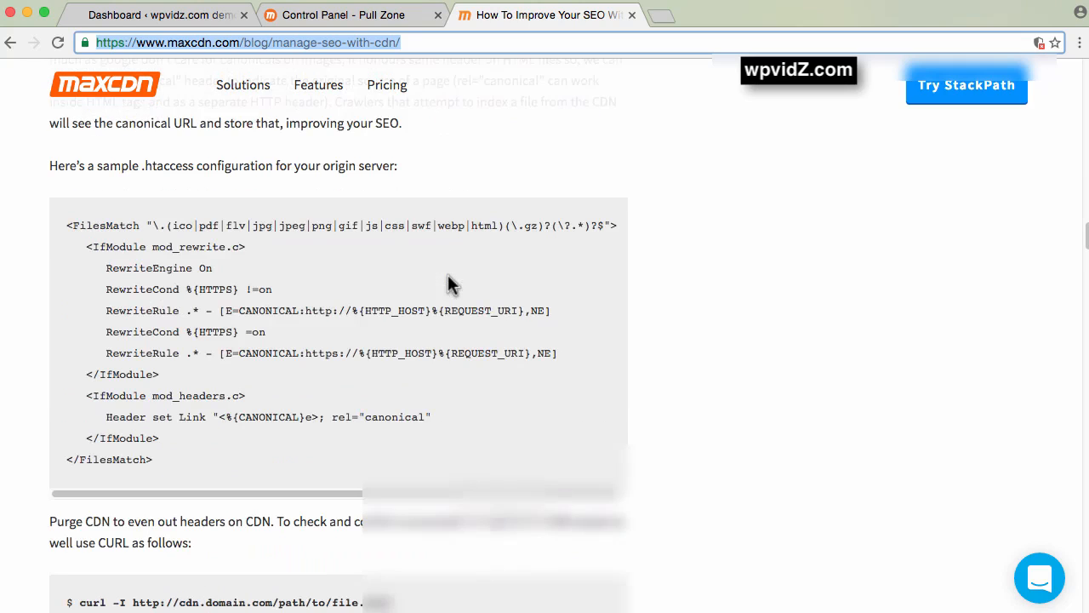
scroll(down, 3)
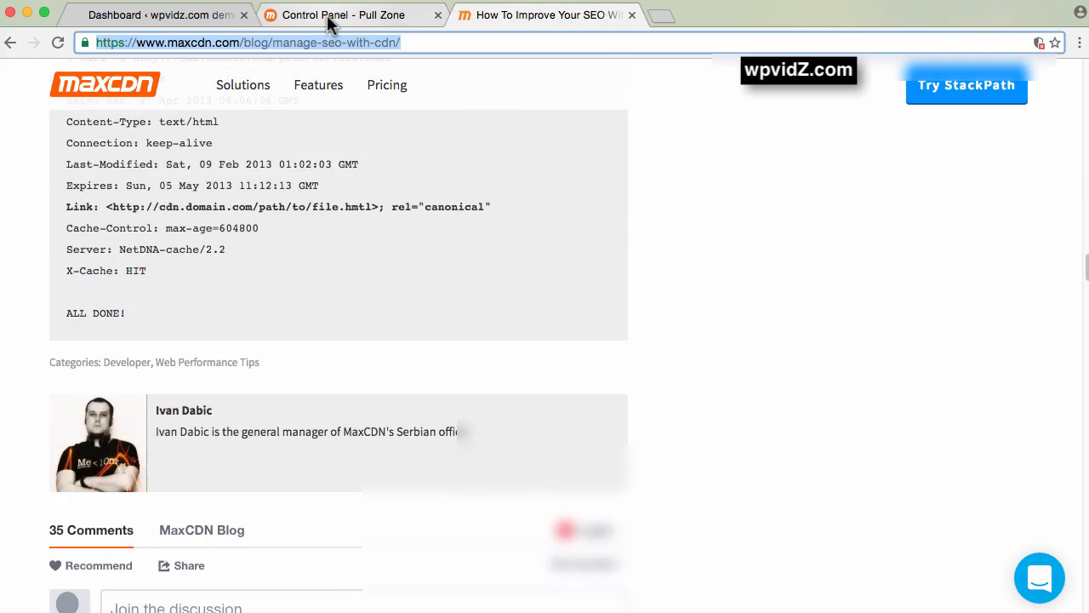
click(374, 17)
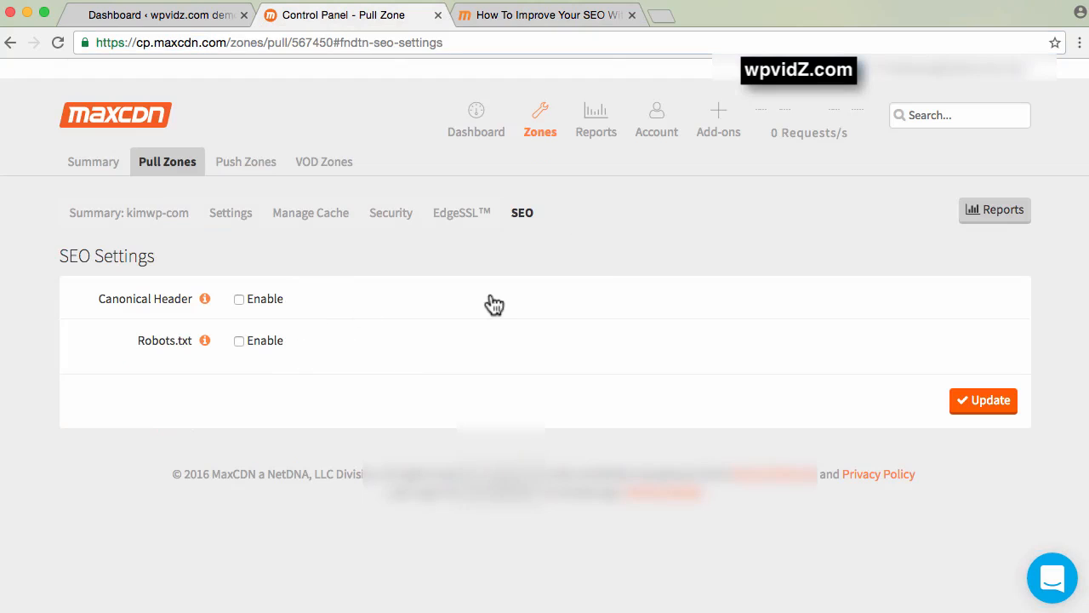
mouse_move(150, 320)
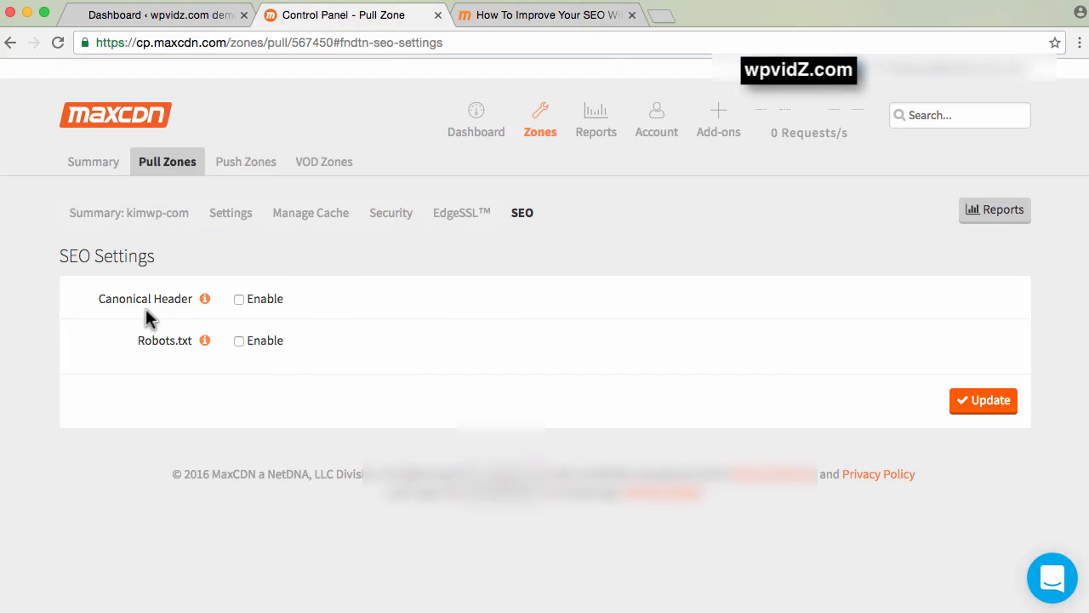
mouse_move(204, 300)
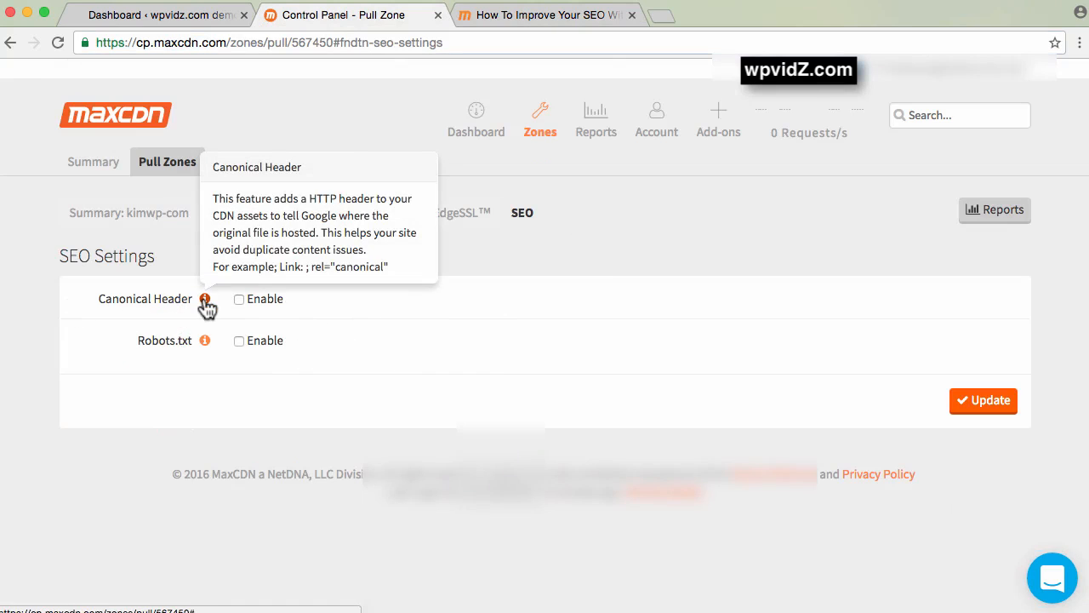
mouse_move(268, 234)
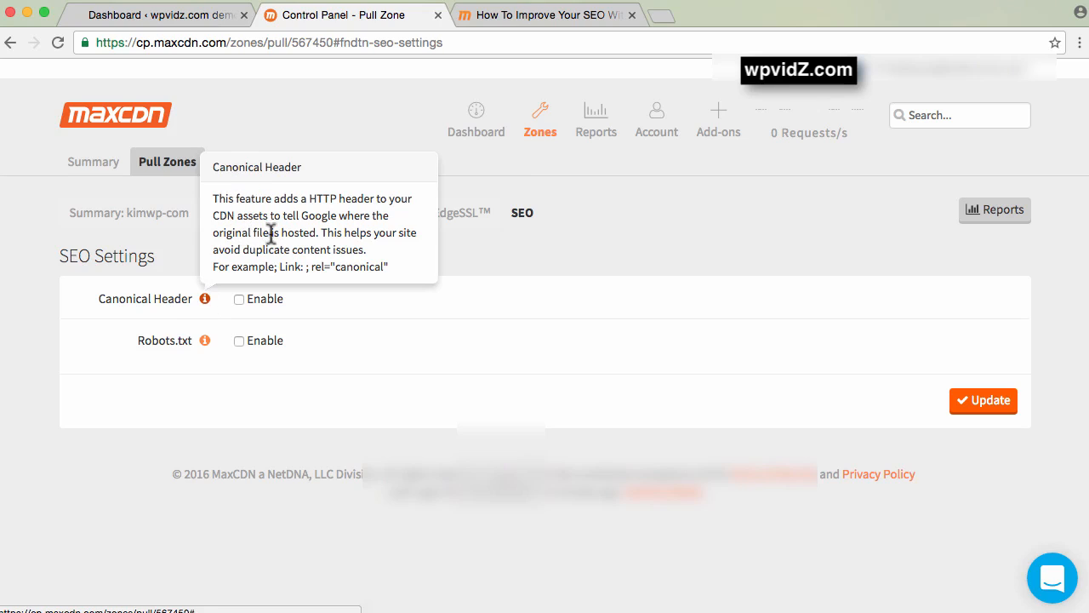
mouse_move(304, 319)
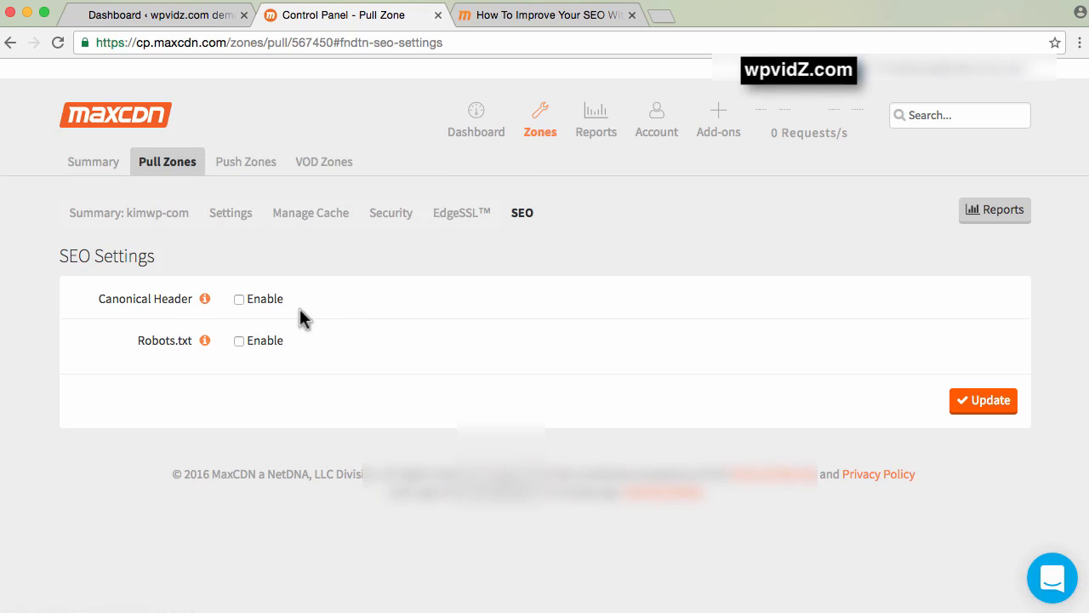
Step: Enable Canonical Header, Robots.txt and Use custom robots.txt, then return to the robots.txt article
click(239, 300)
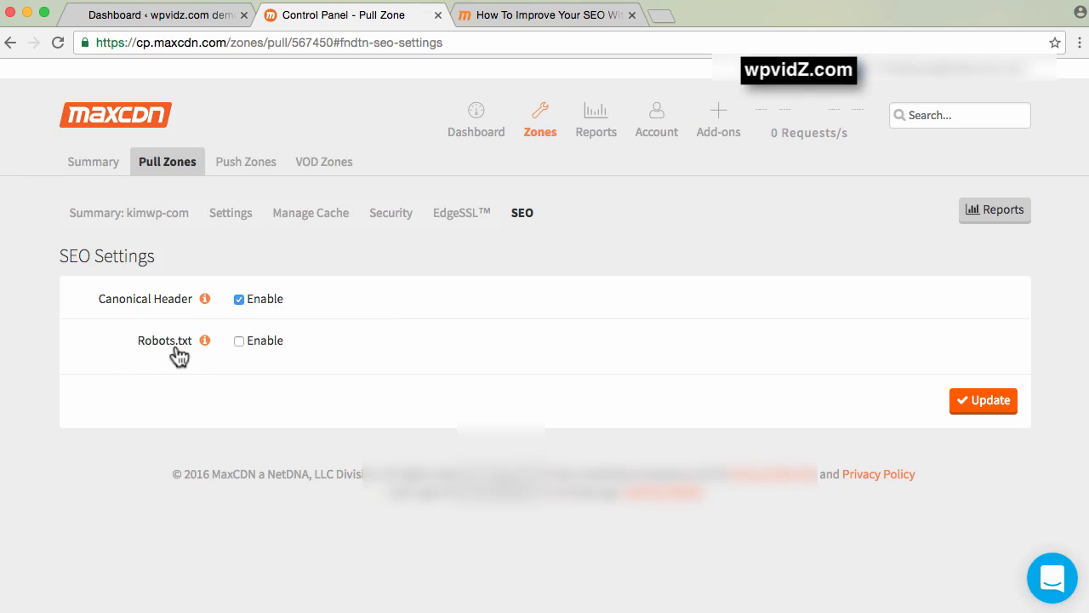
mouse_move(204, 341)
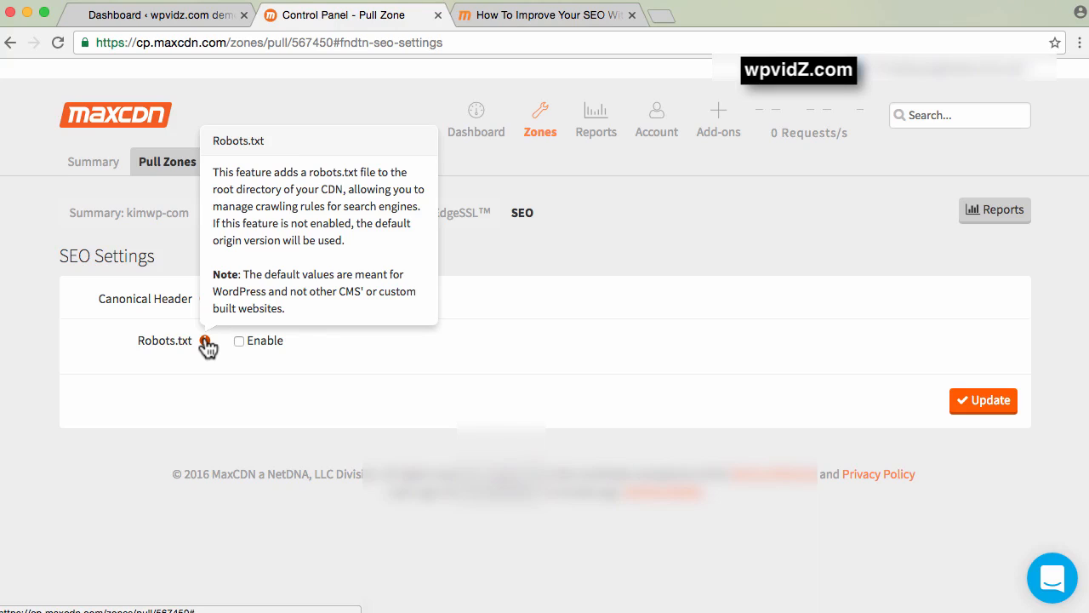
click(238, 341)
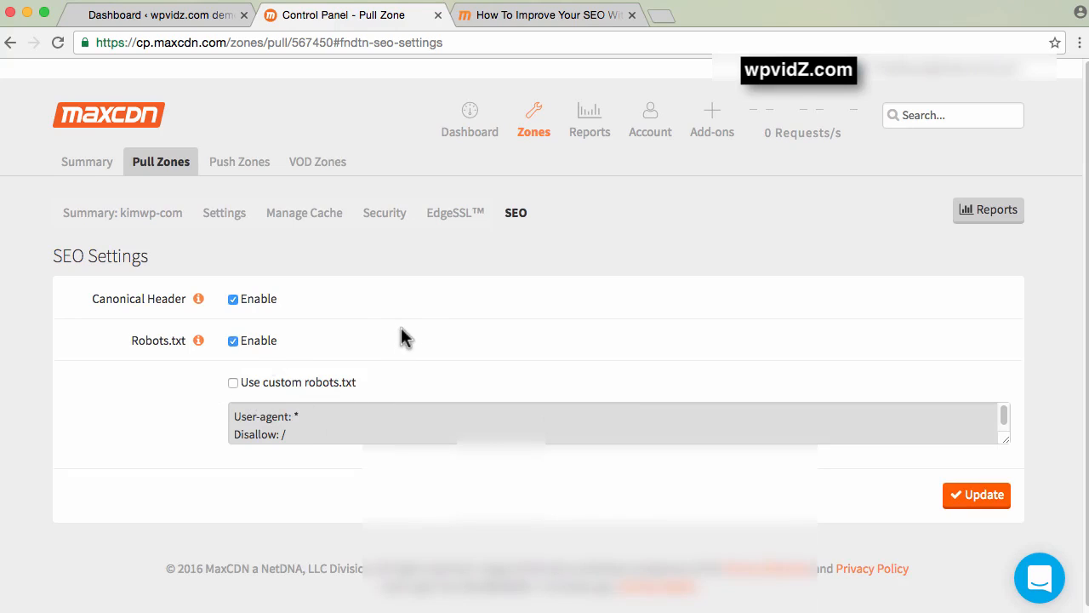
mouse_move(362, 350)
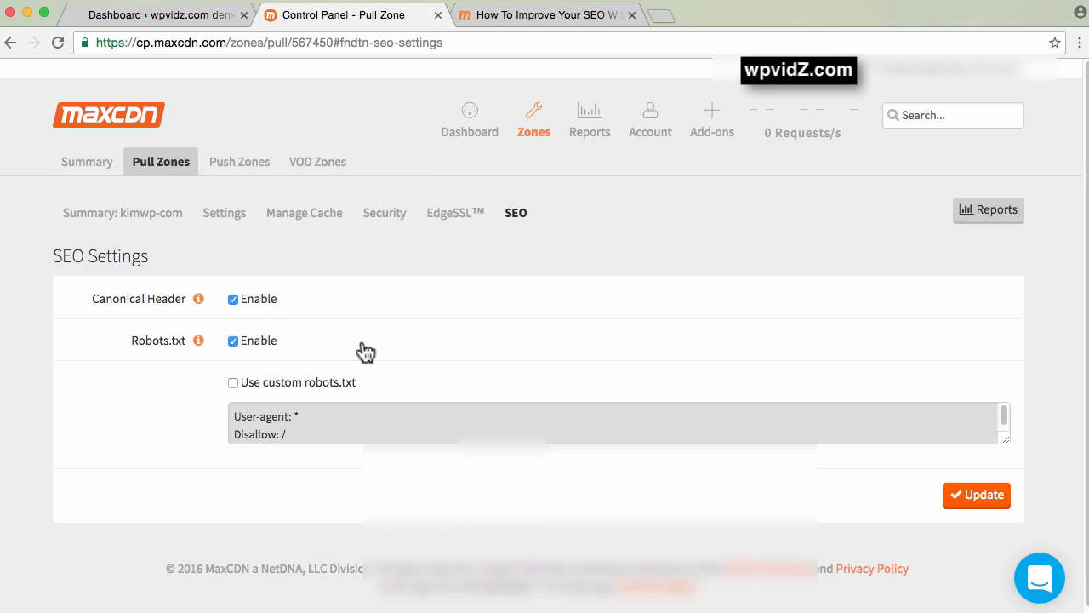
mouse_move(242, 385)
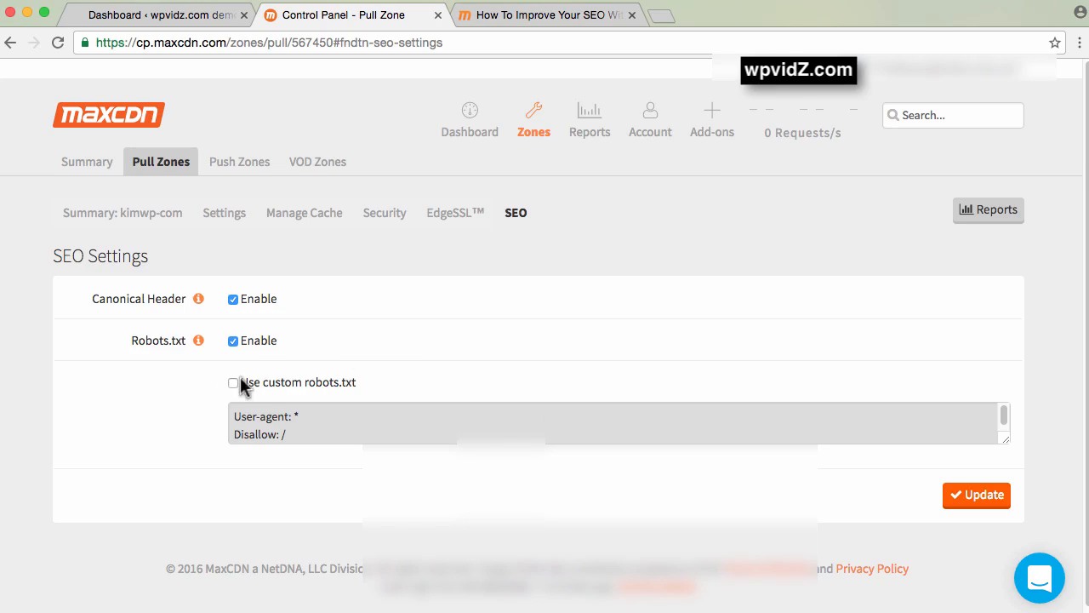
click(231, 383)
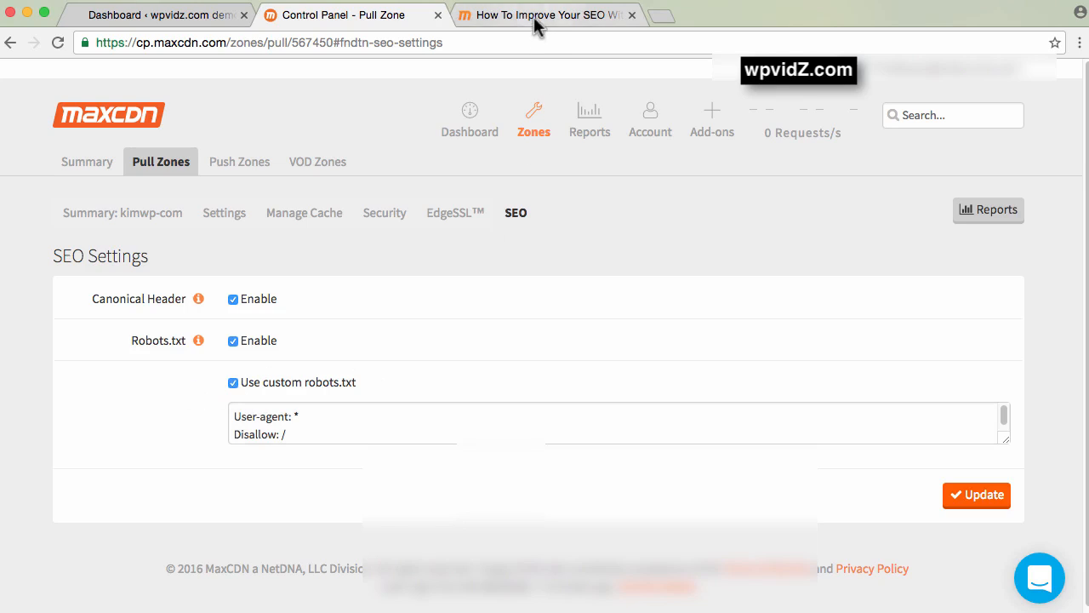
click(545, 16)
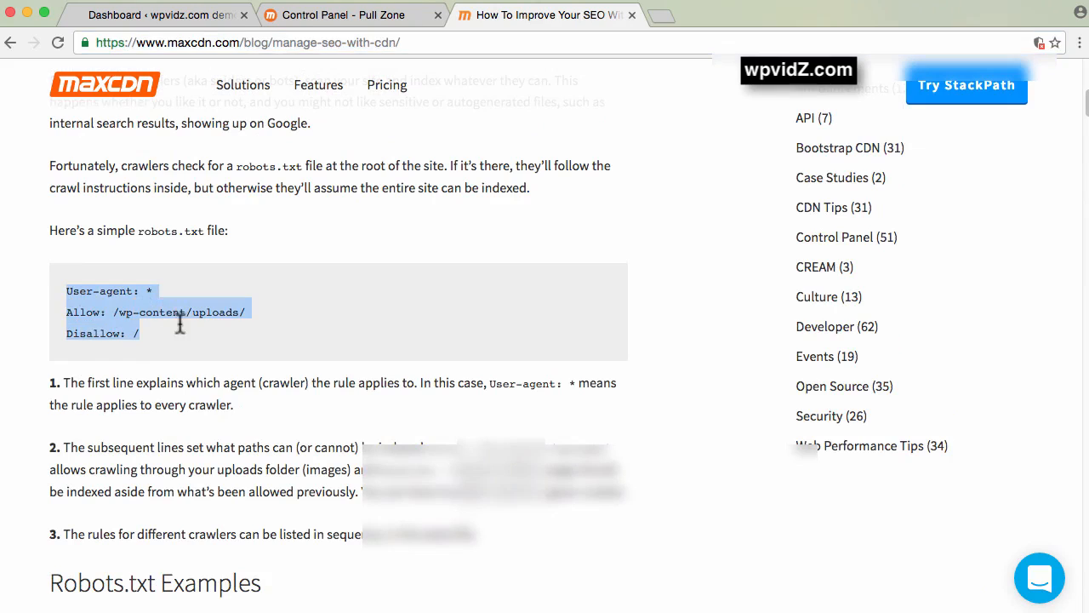
Step: Fill the custom robots.txt with User-agent: *, Disallow: /, Allow: /wp-content/uploads/ and update the zone
right_click(178, 327)
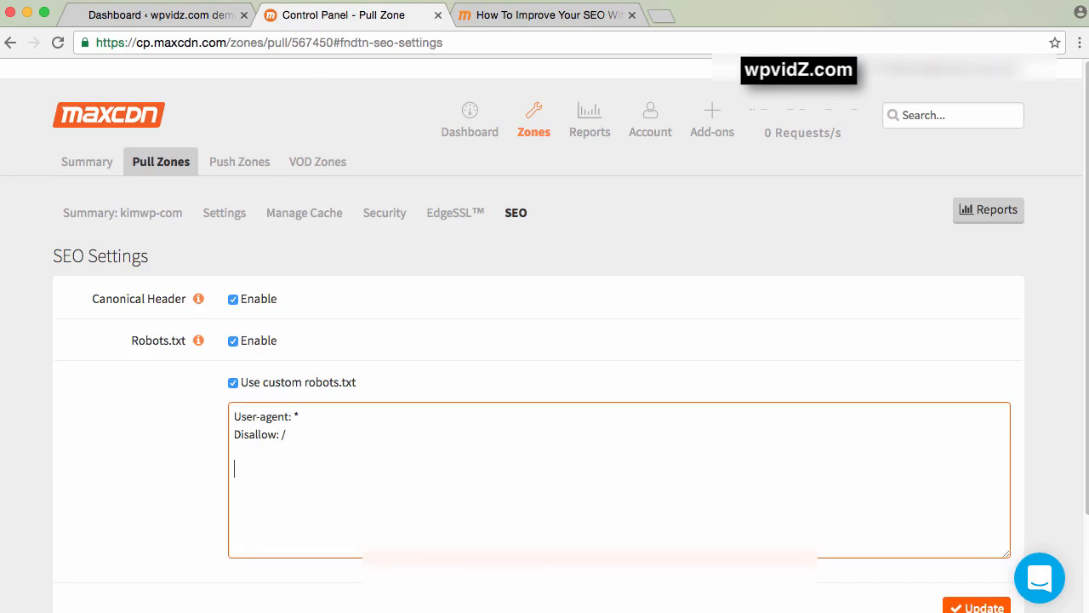
text(User-agent: *)
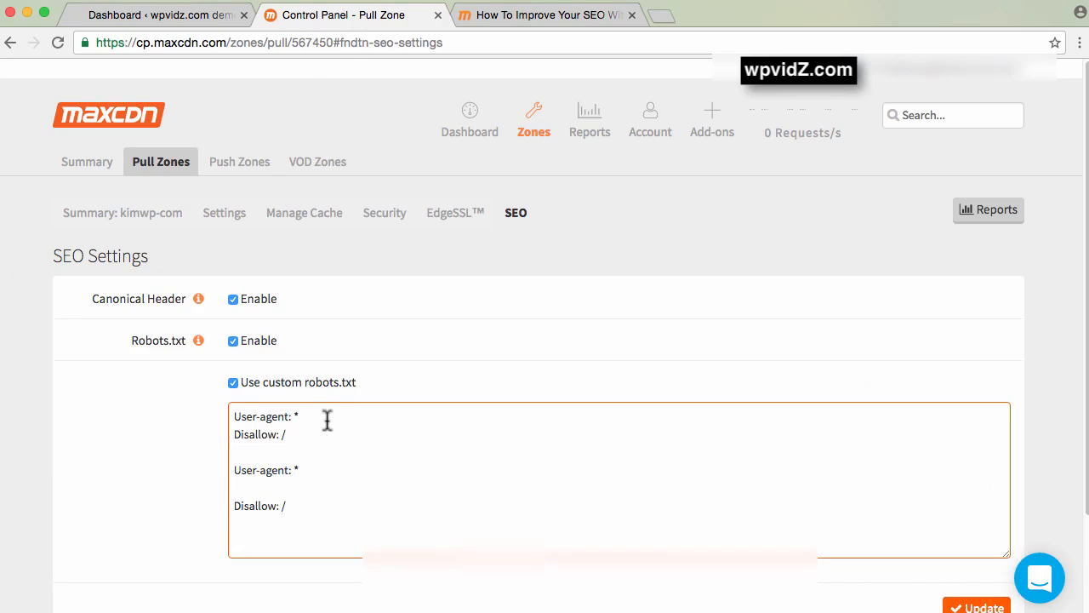
text(Allow: /wp-content/uploads)
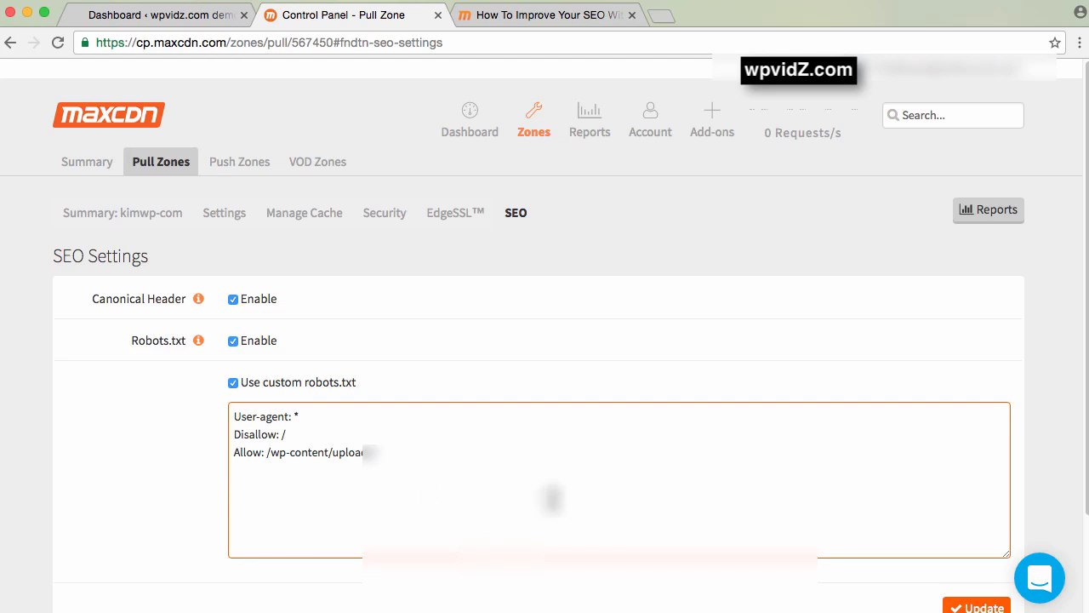
scroll(down, 3)
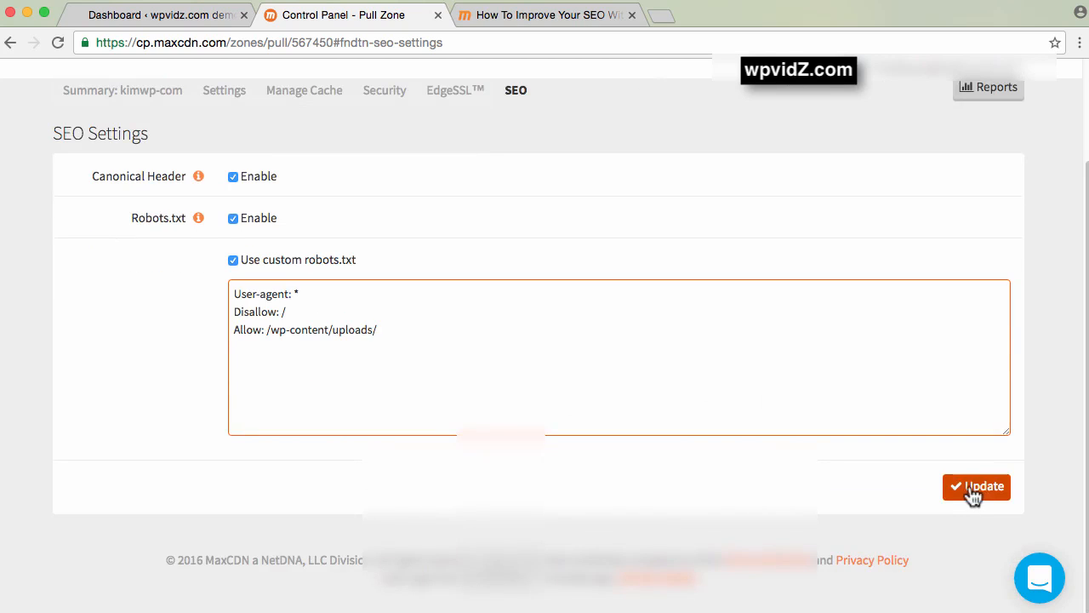
click(977, 487)
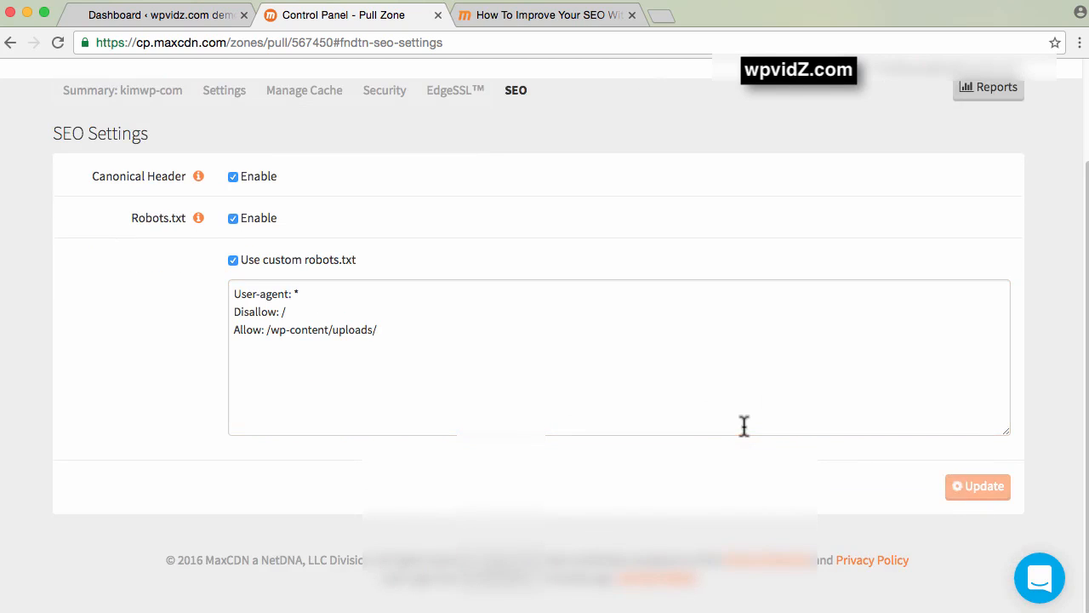
click(977, 487)
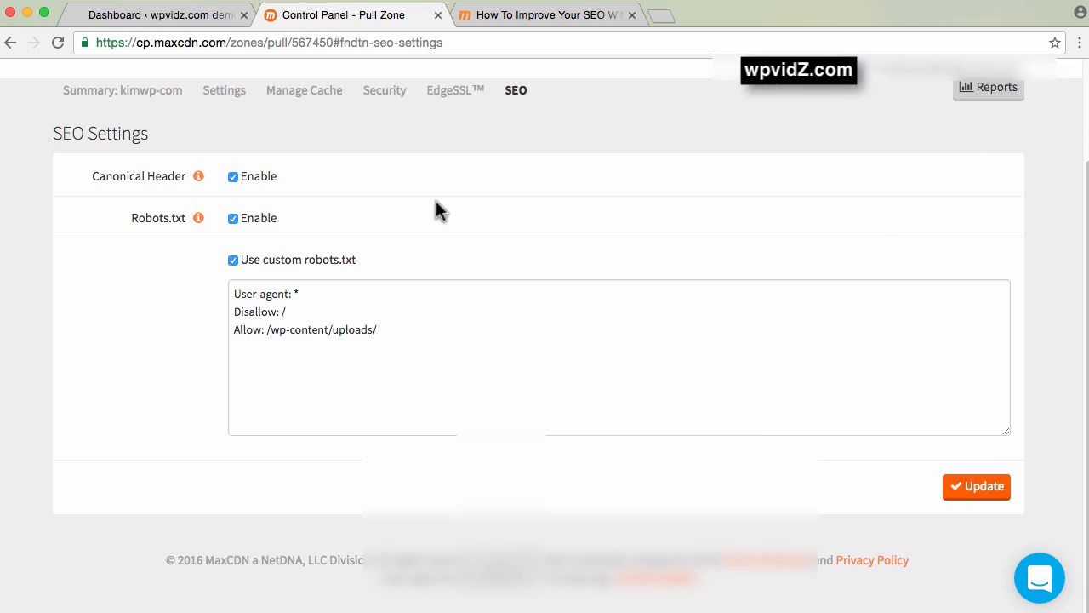
mouse_move(514, 205)
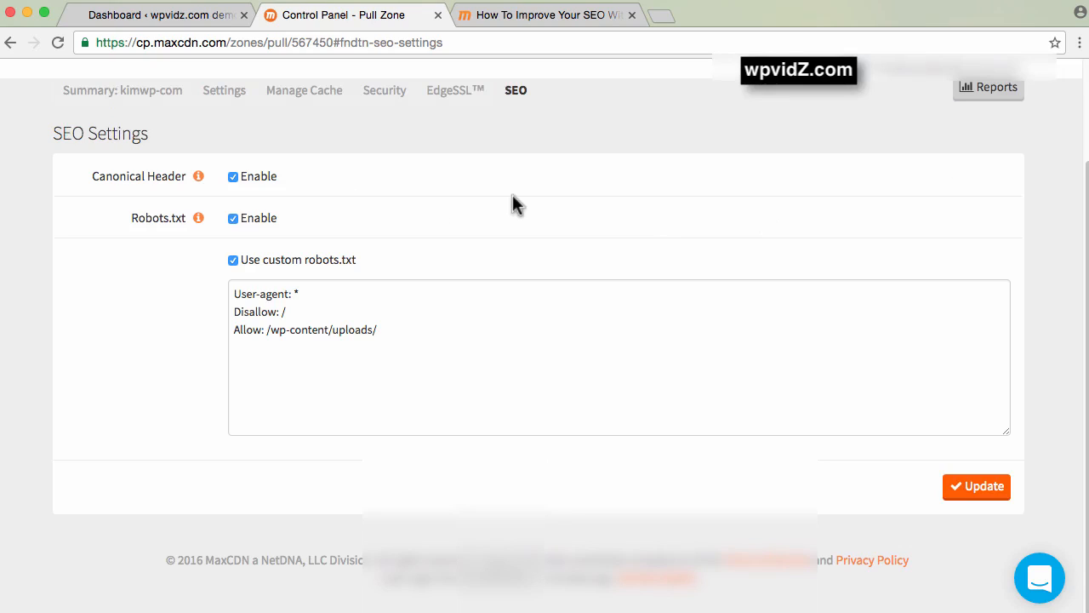
mouse_move(497, 208)
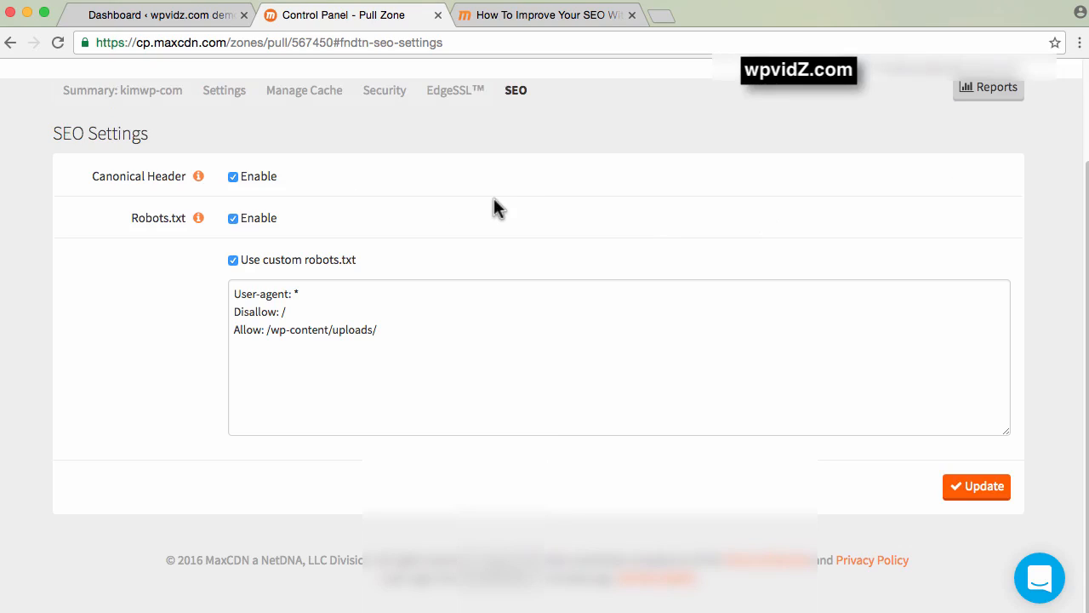